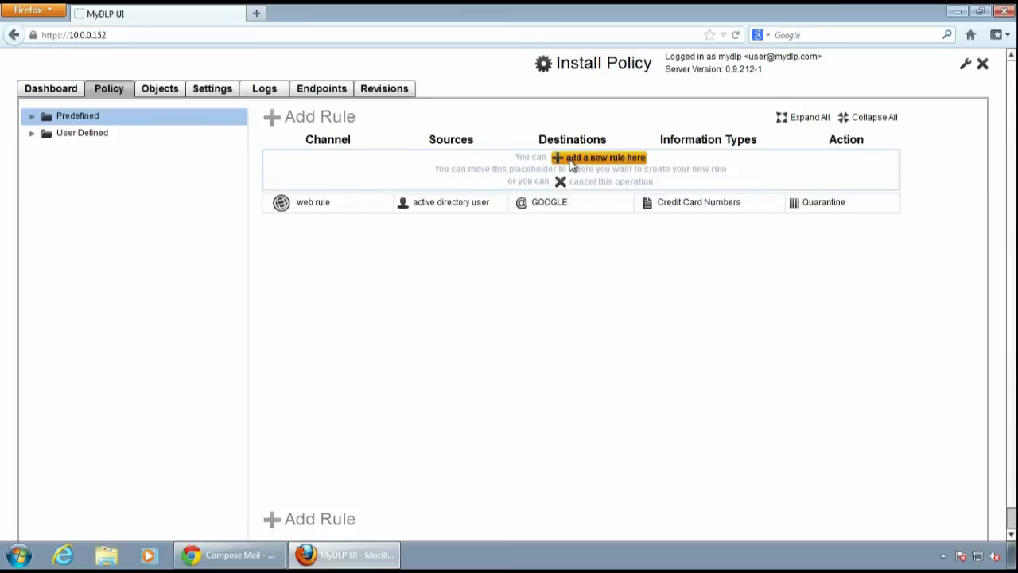
Start a new mail rule named 'mail rule'
left_click(602, 157)
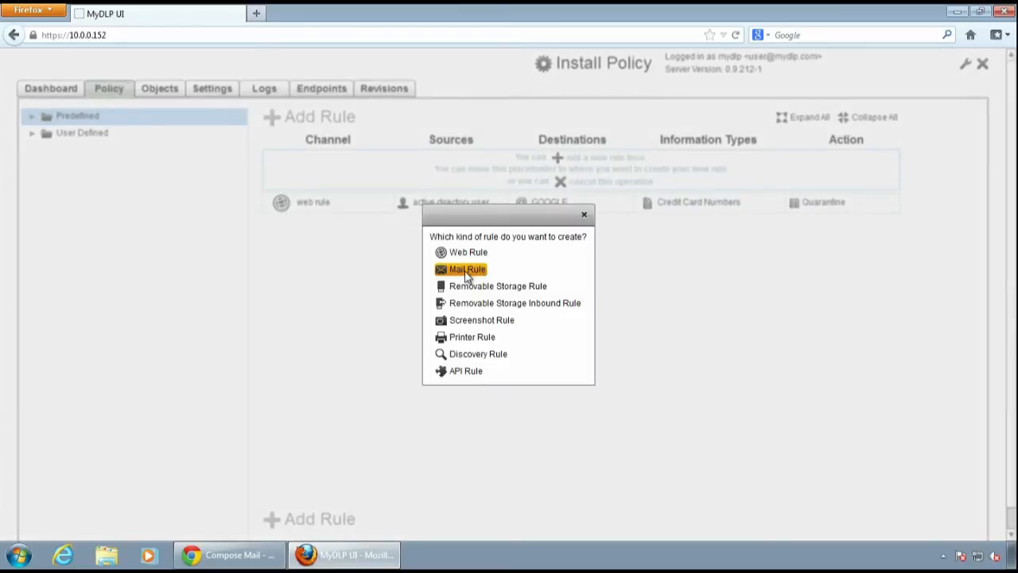
left_click(467, 268)
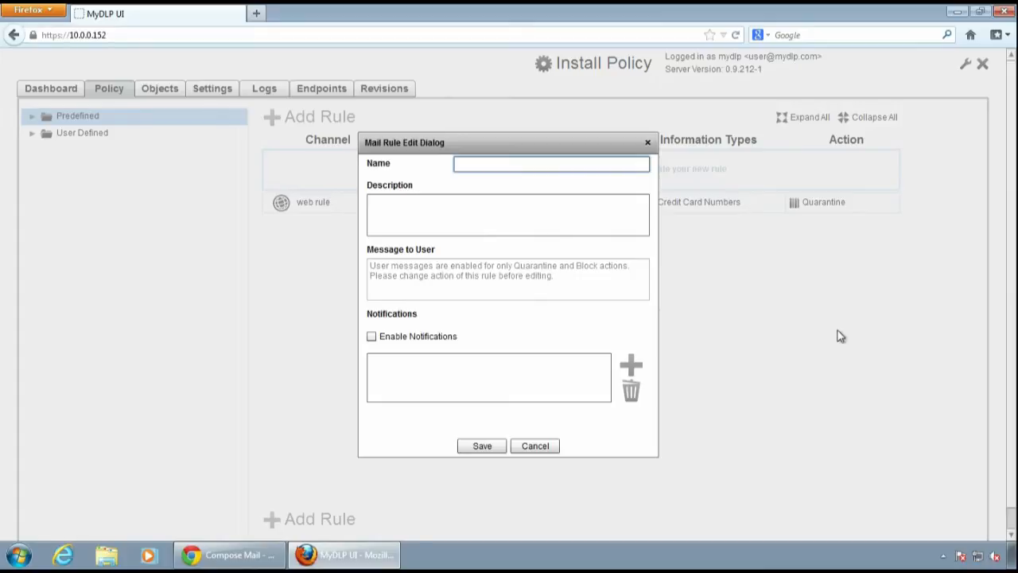
type("mail r")
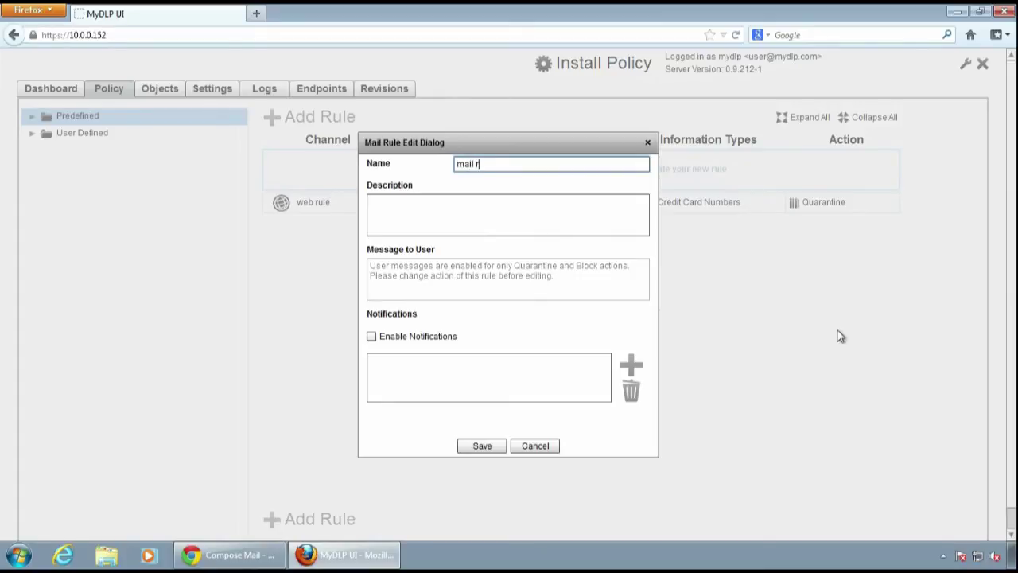
type("ule")
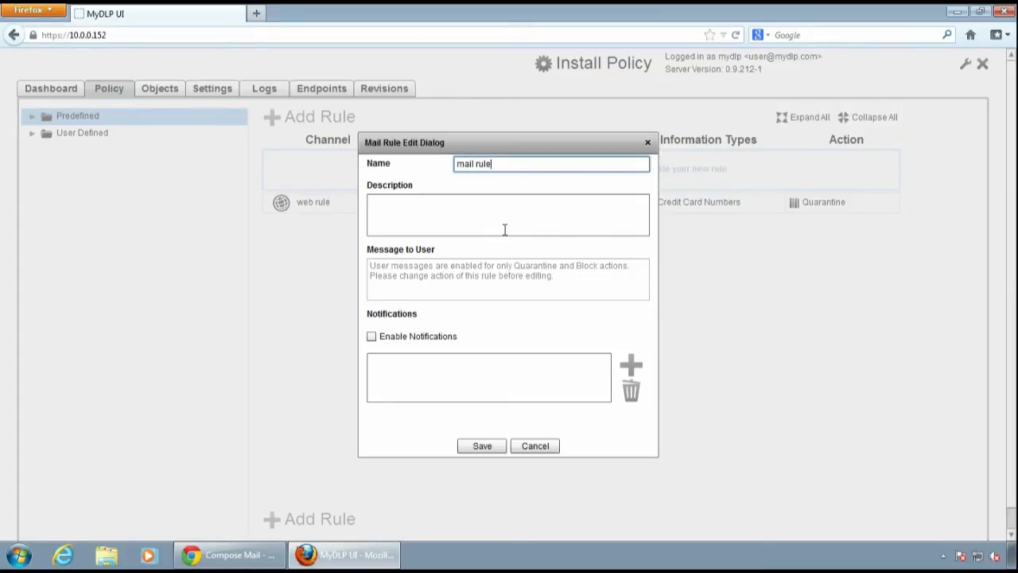
mouse_move(398, 330)
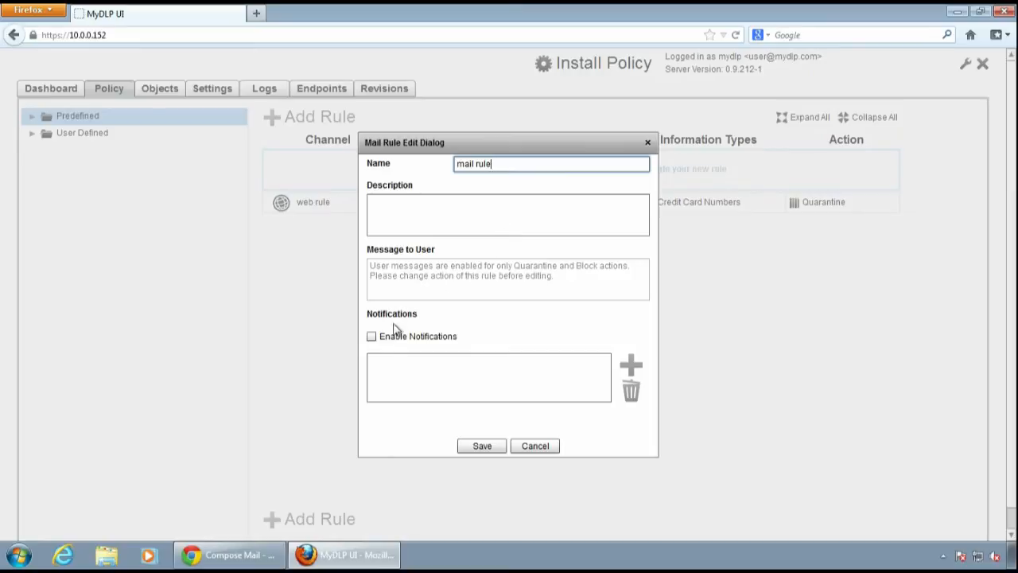
Enable notifications with admin as the recipient and save the rule
left_click(371, 336)
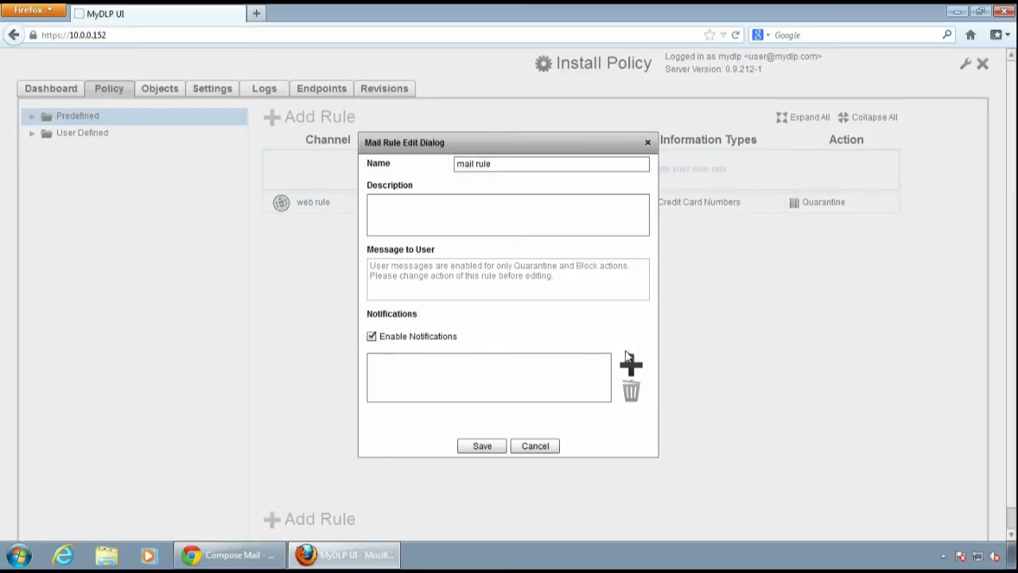
left_click(631, 364)
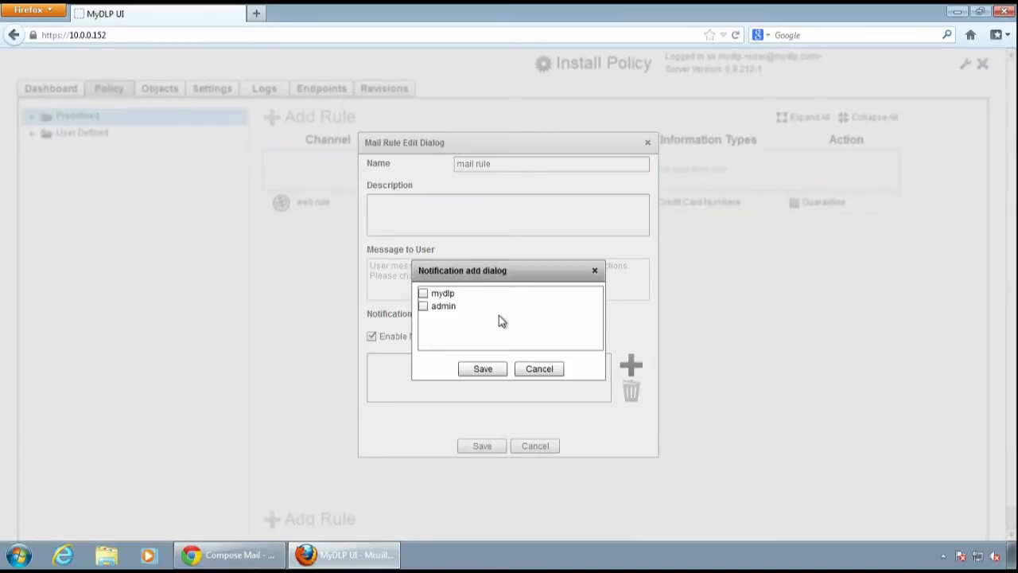
left_click(423, 305)
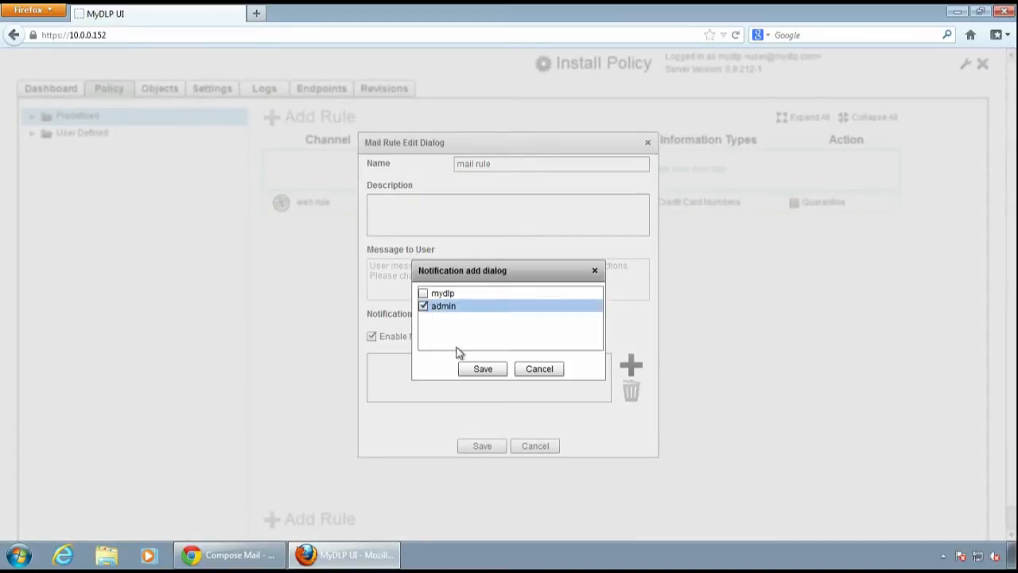
left_click(482, 369)
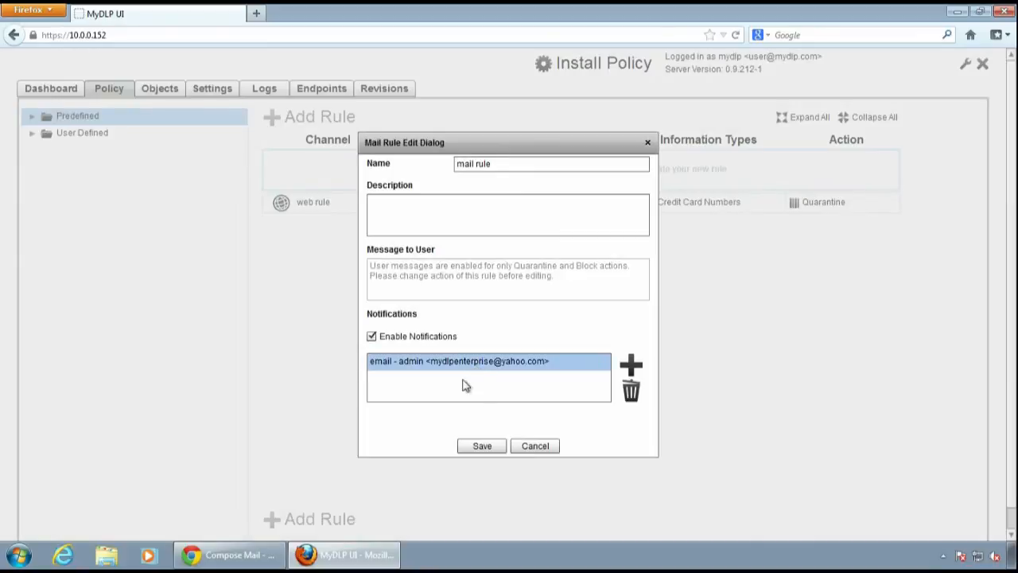
left_click(481, 445)
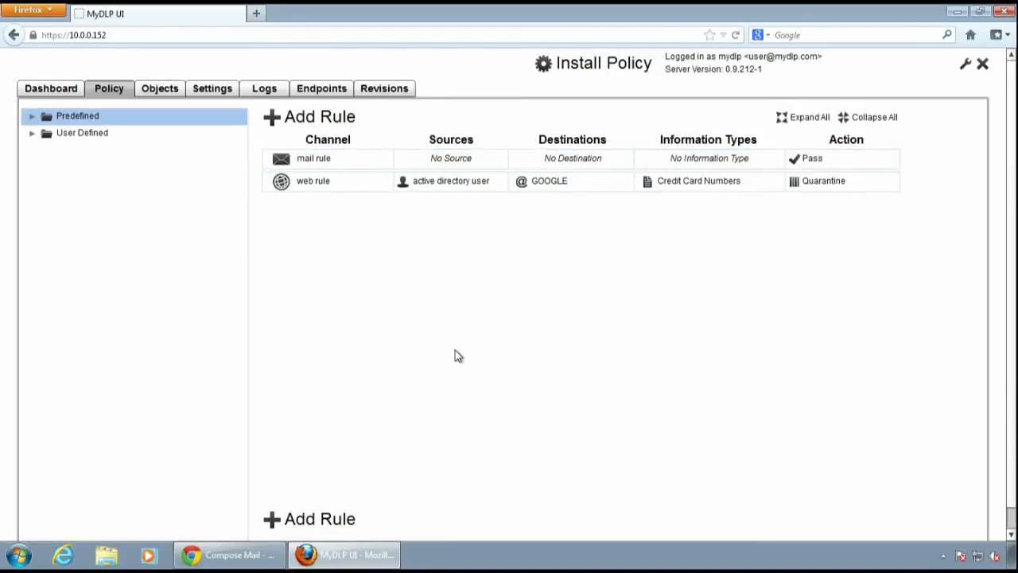
mouse_move(412, 245)
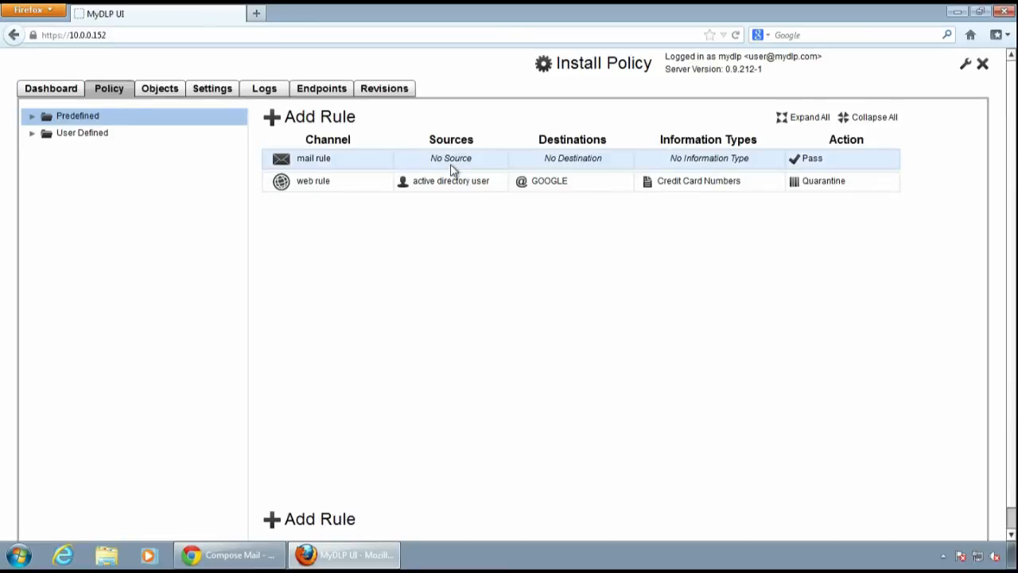
Set the mail rule's sources to All Sources and its destination to All Domains
left_click(313, 157)
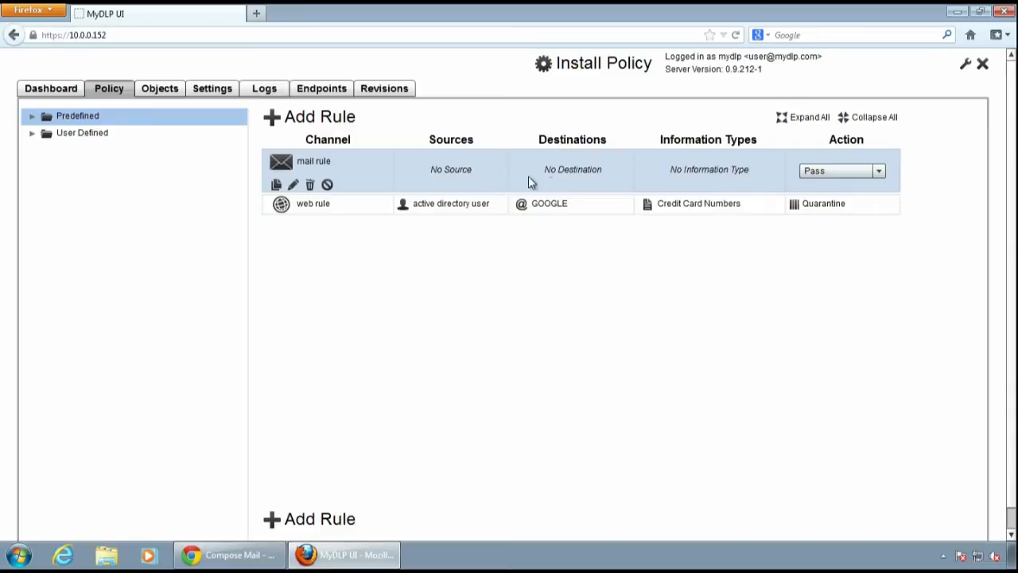
mouse_move(680, 201)
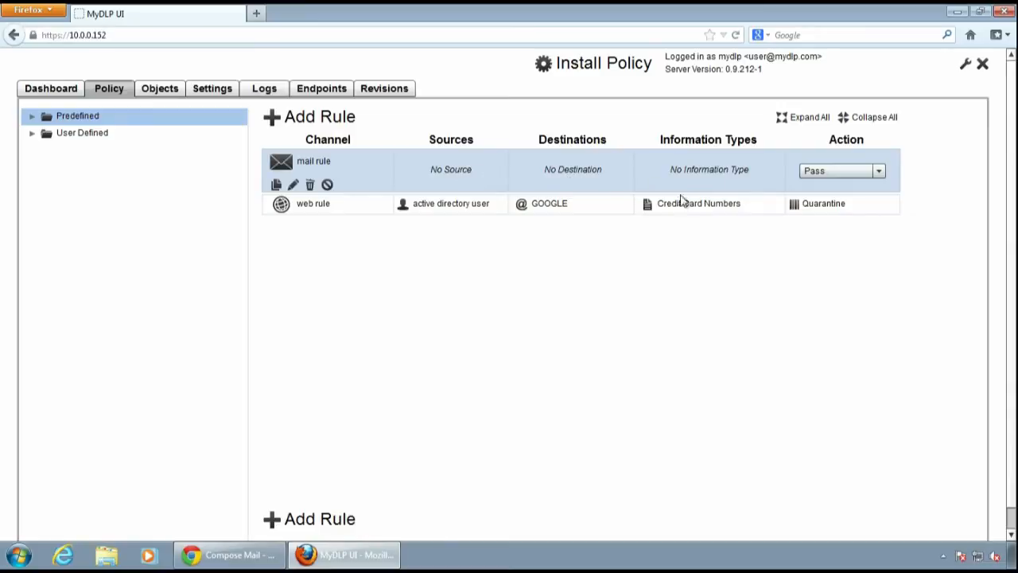
left_click(31, 116)
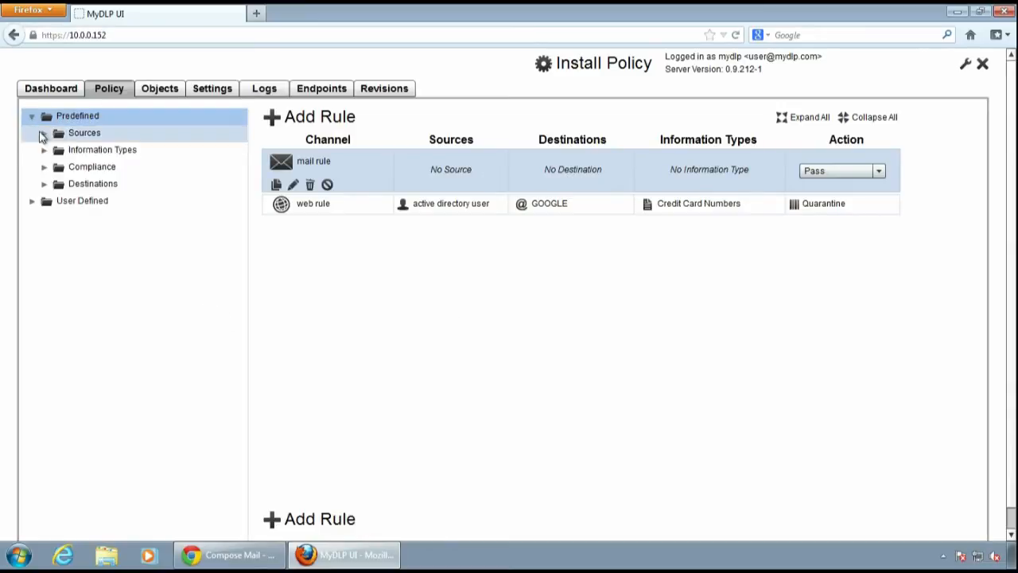
left_click(45, 132)
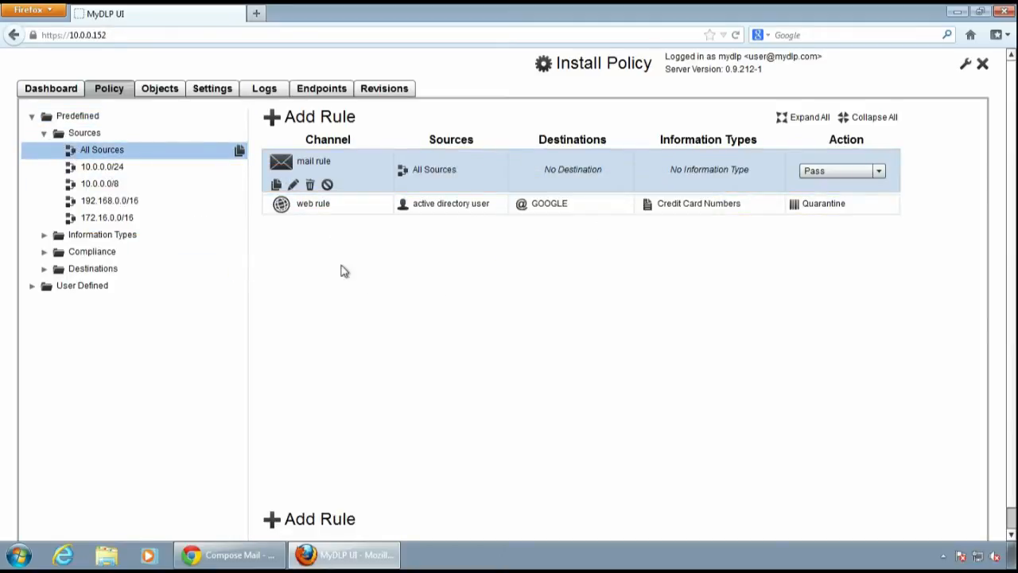
left_click(92, 268)
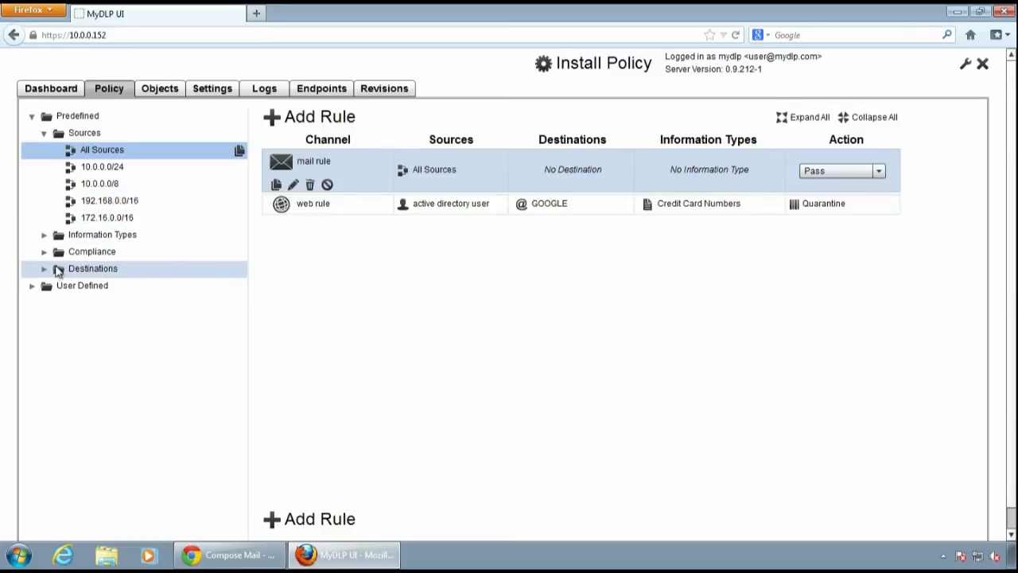
left_click(44, 268)
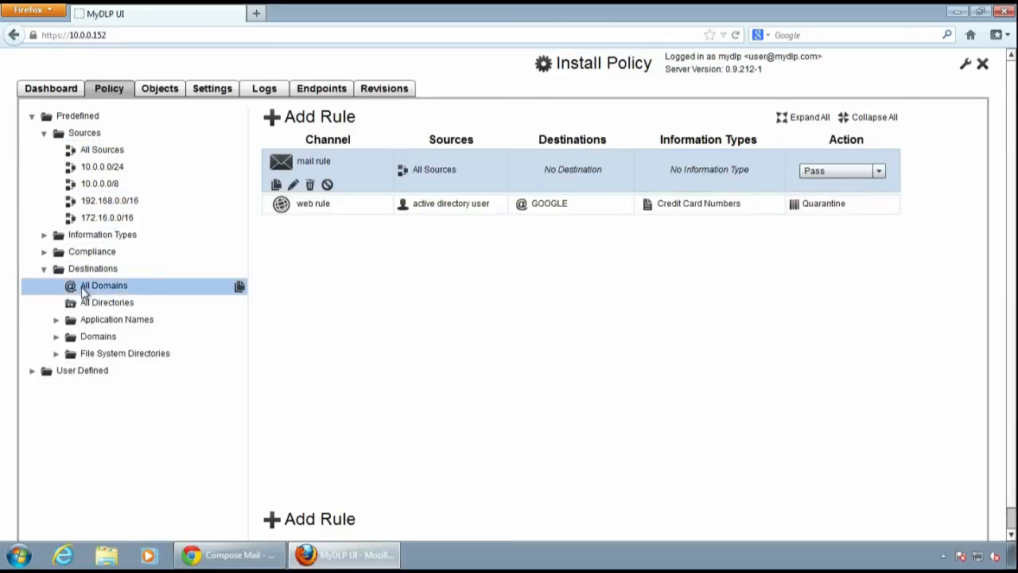
left_click_drag(104, 285, 581, 203)
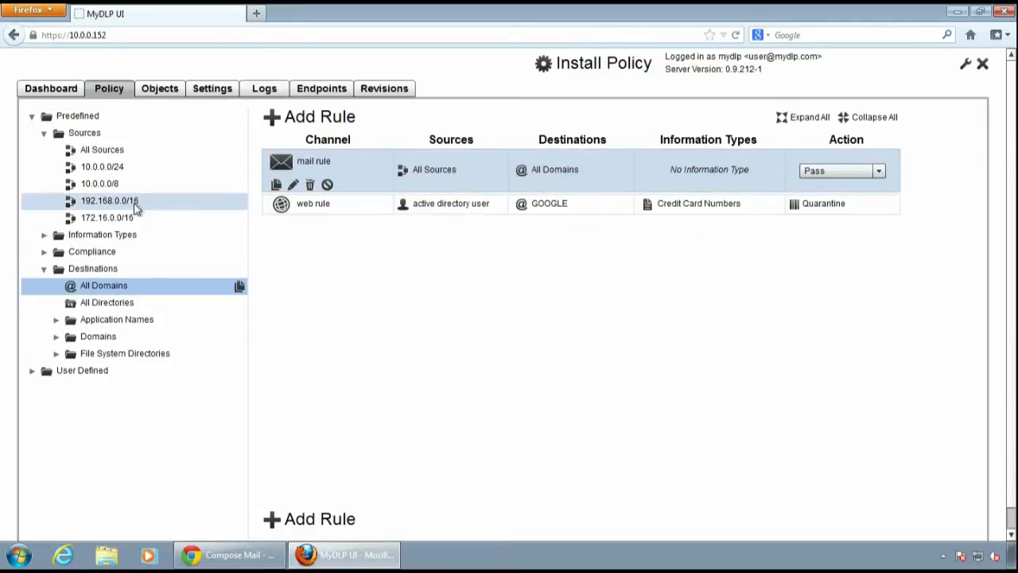
left_click(102, 234)
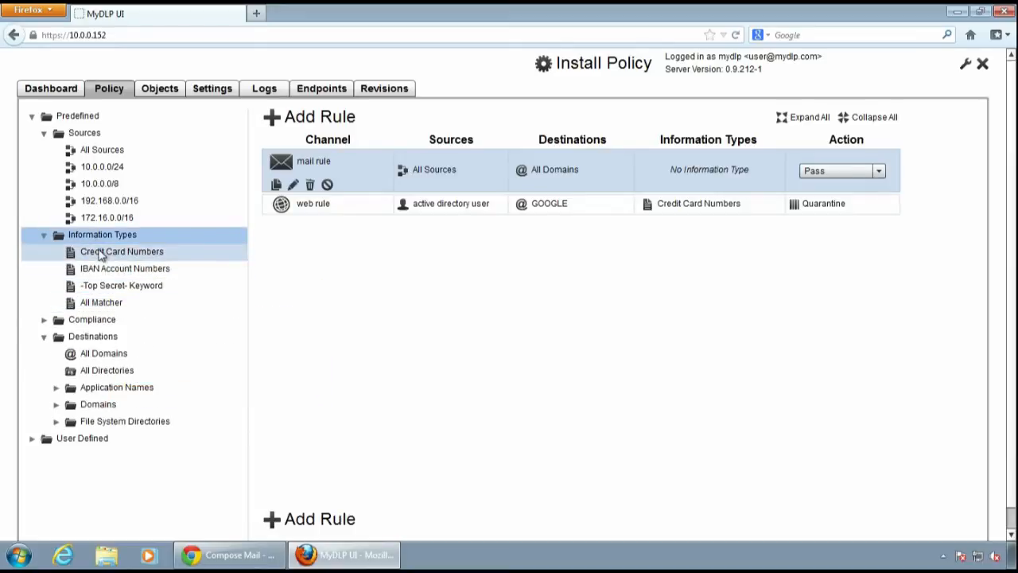
mouse_move(695, 171)
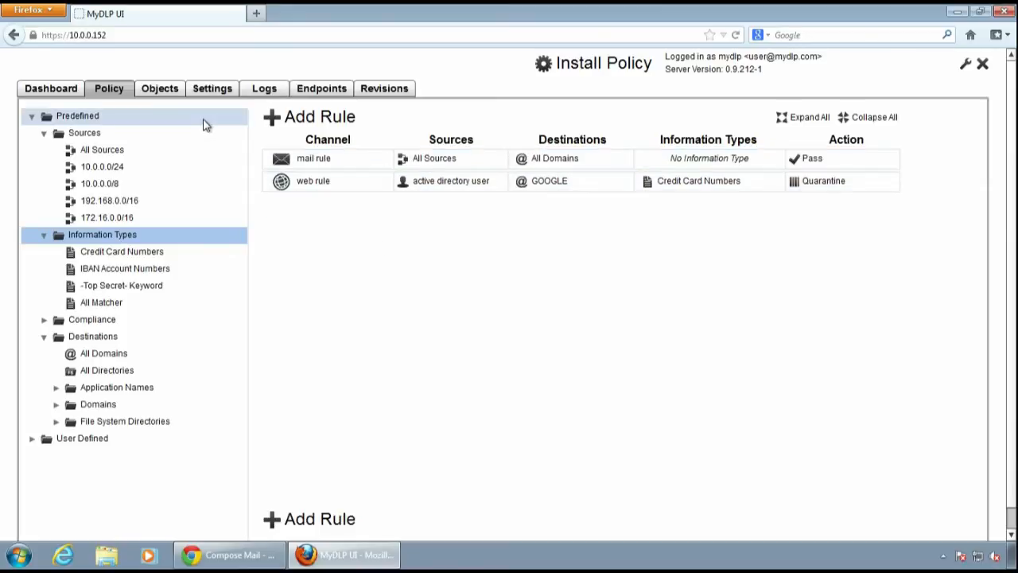
mouse_move(652, 222)
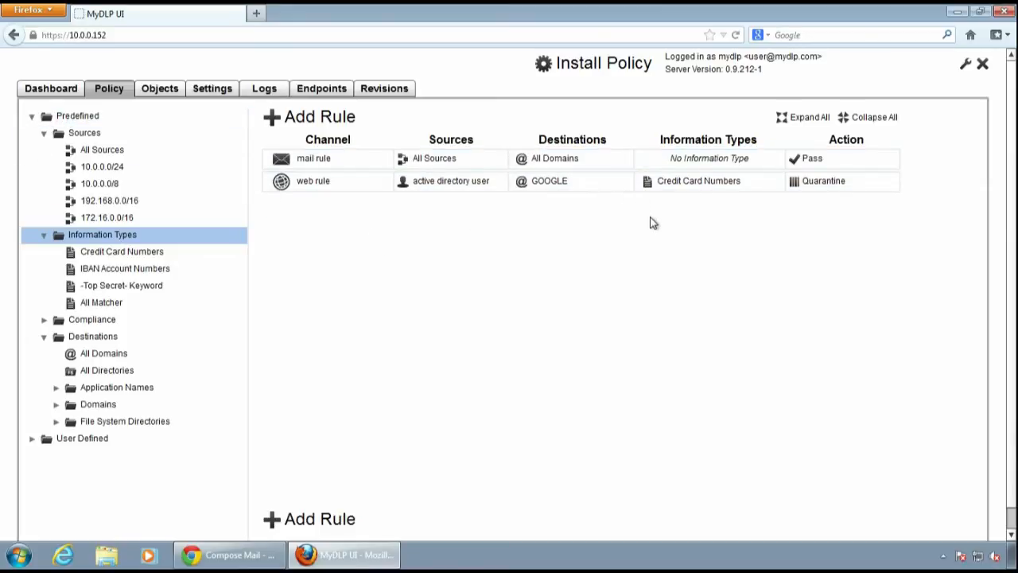
mouse_move(426, 275)
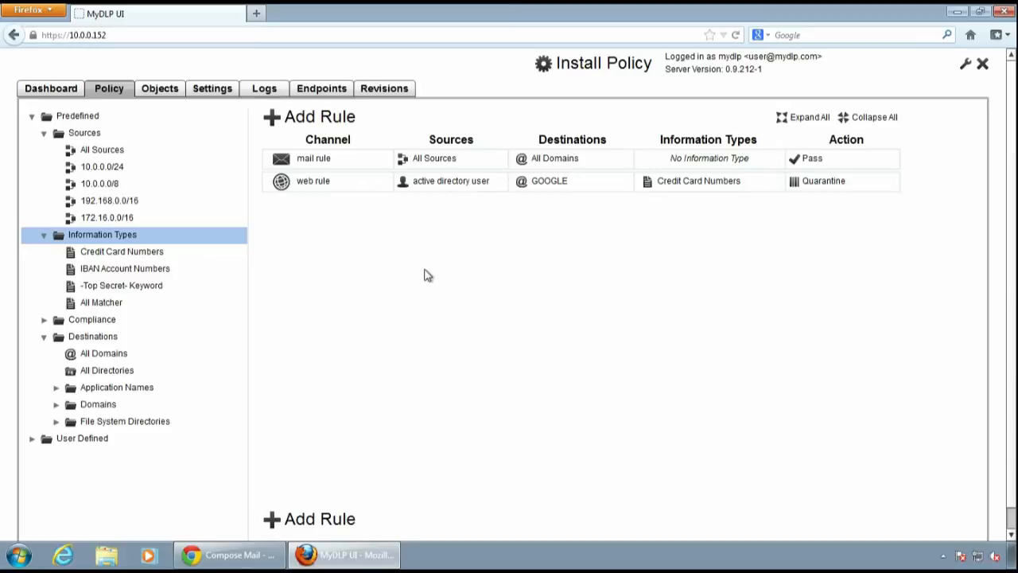
mouse_move(842, 245)
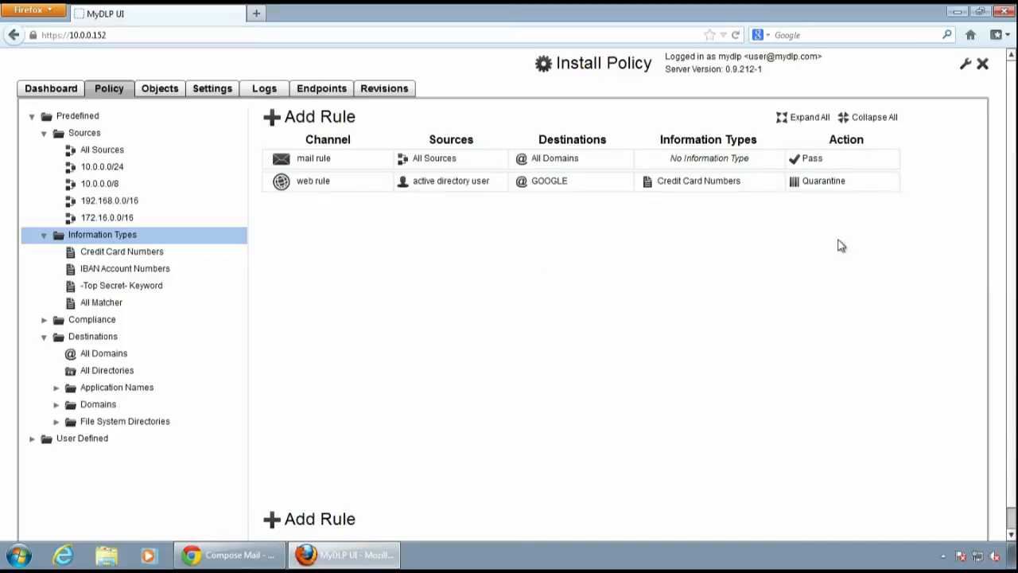
mouse_move(956, 11)
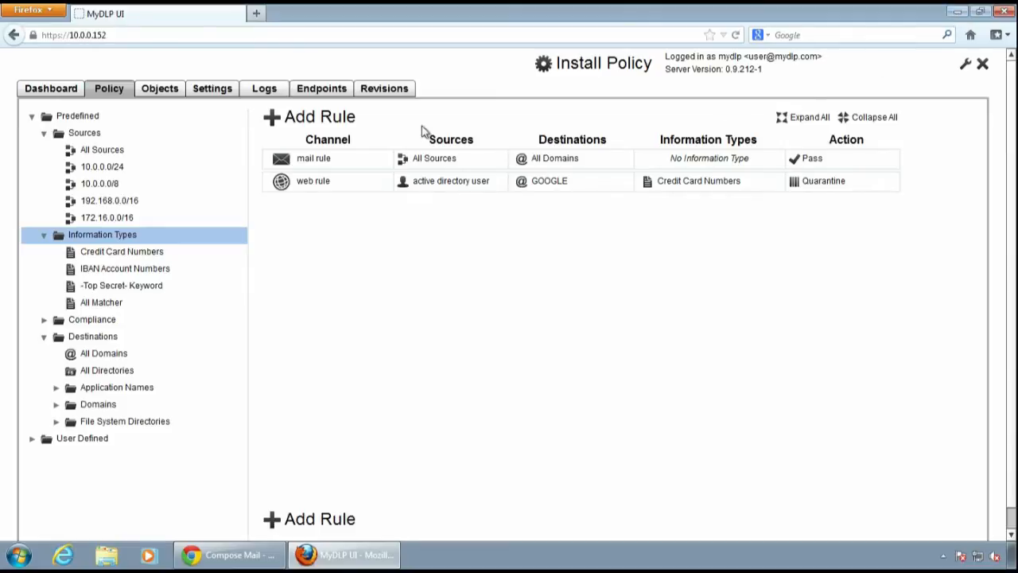
Add and save a 'partial document matching' document database, then open its entry list
left_click(159, 88)
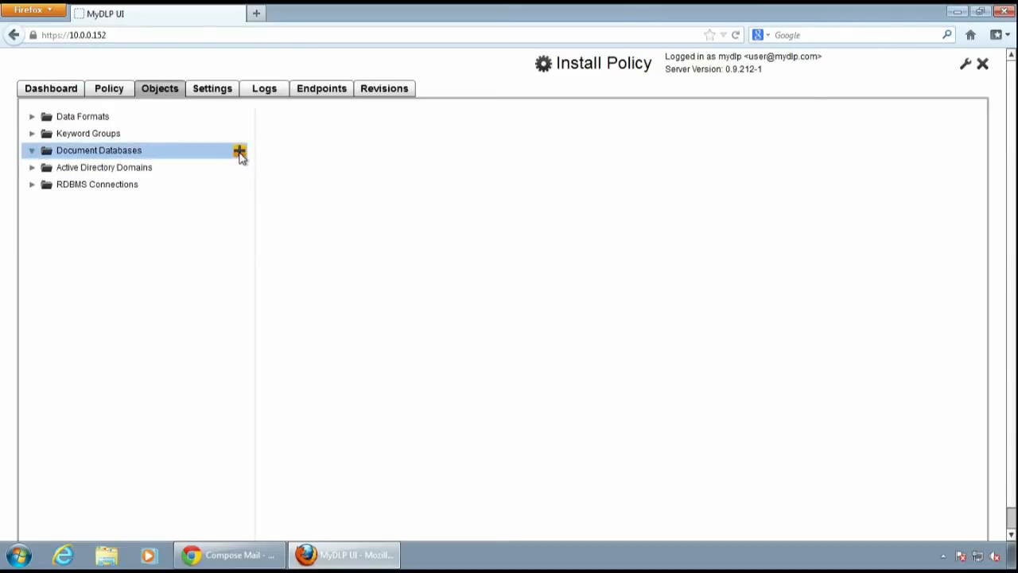
left_click(239, 151)
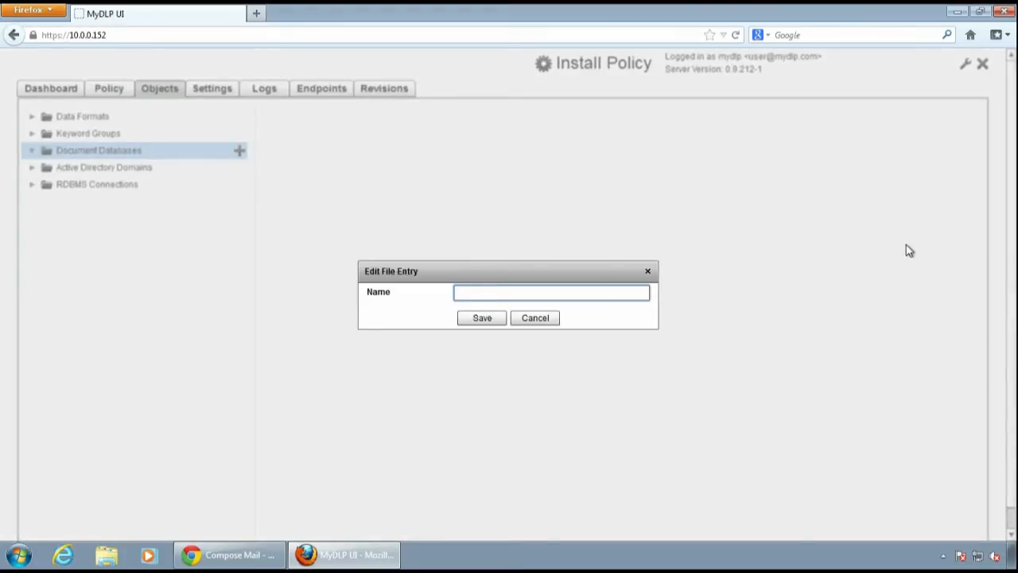
type("partial")
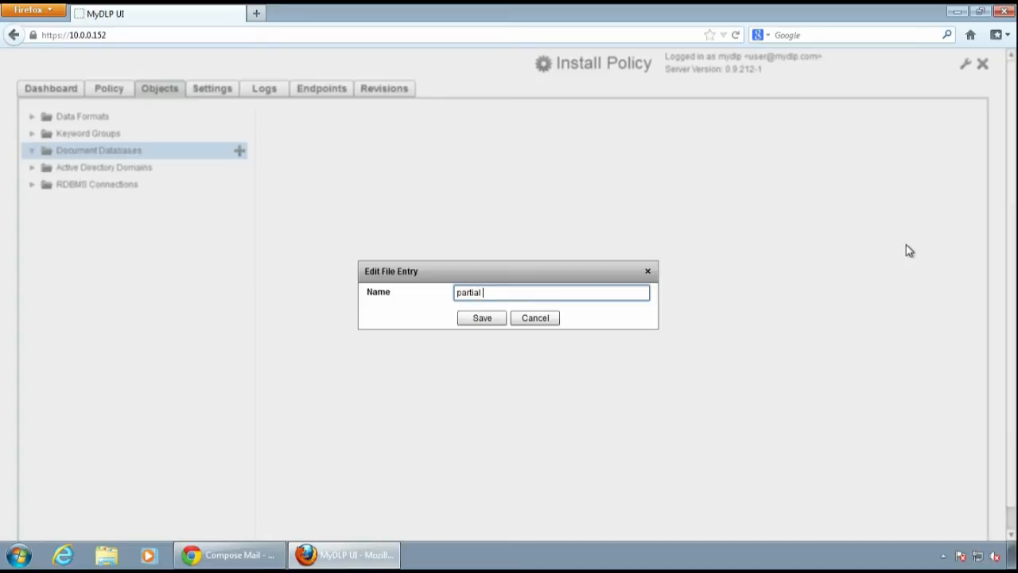
type("document")
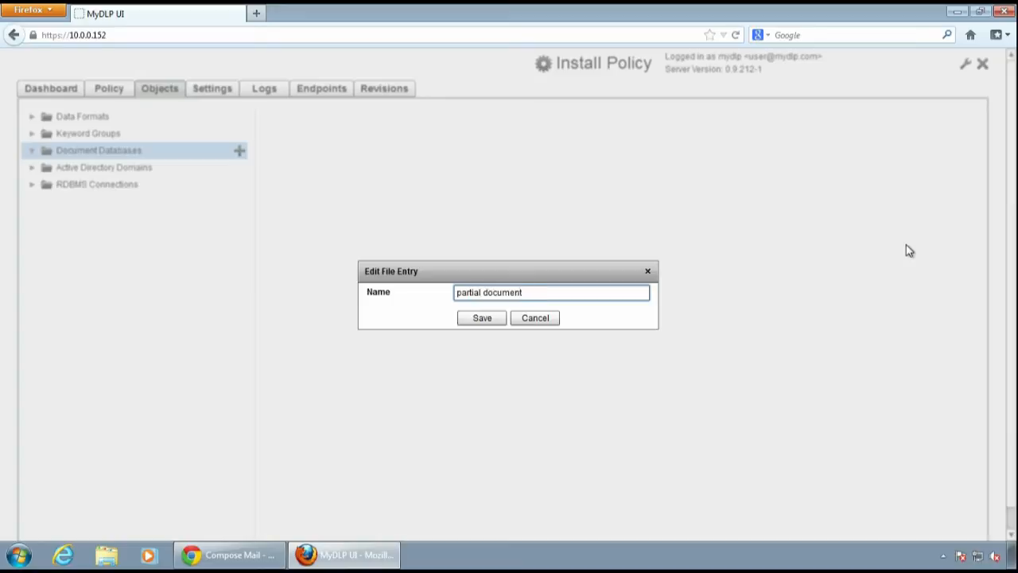
type("mat")
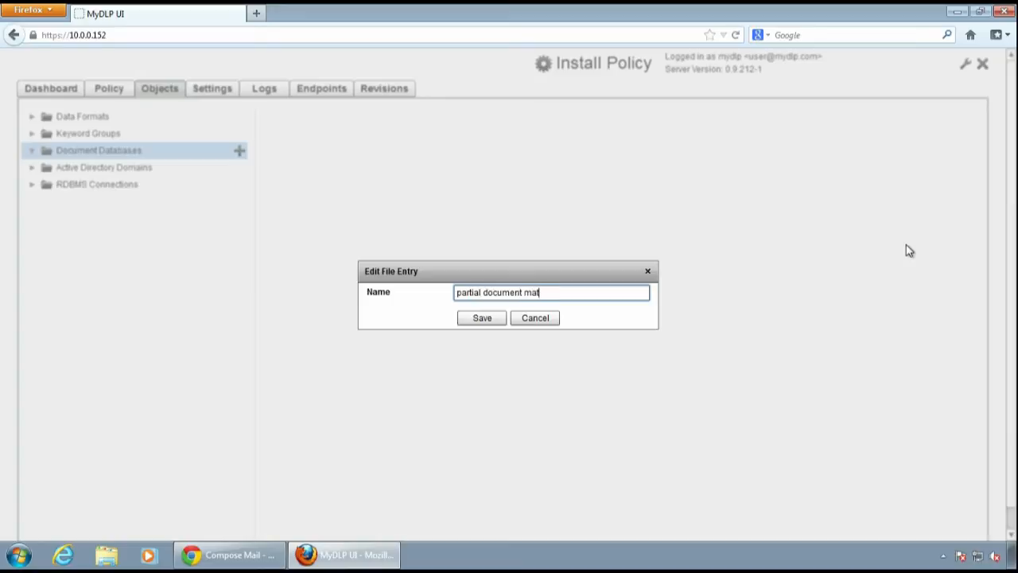
type("chin")
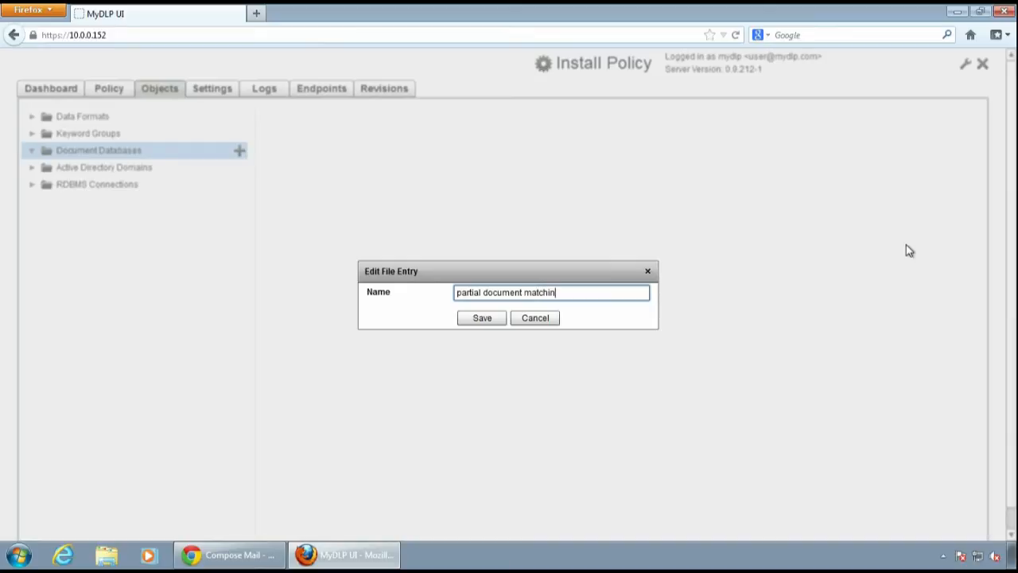
type("g")
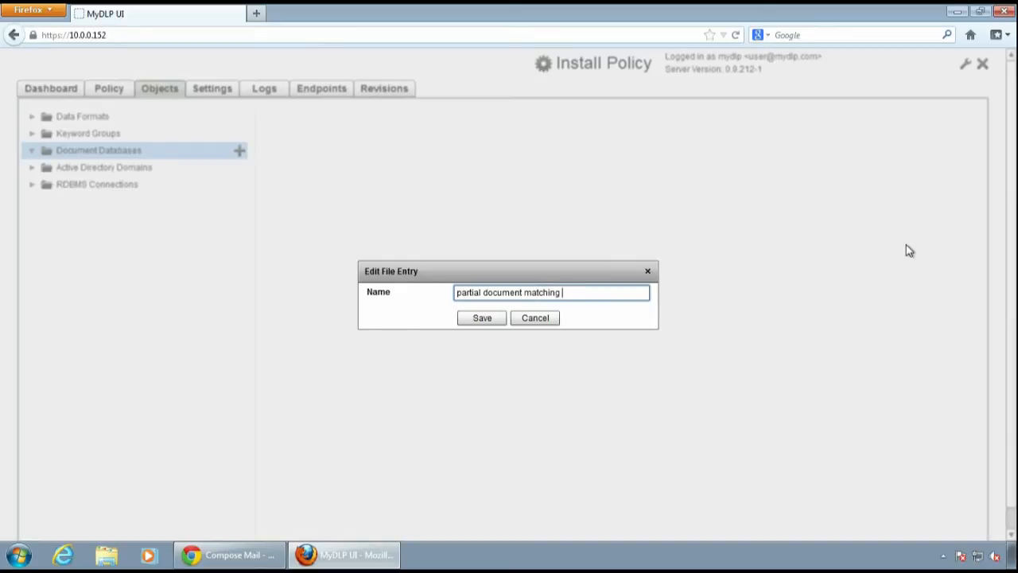
left_click(481, 317)
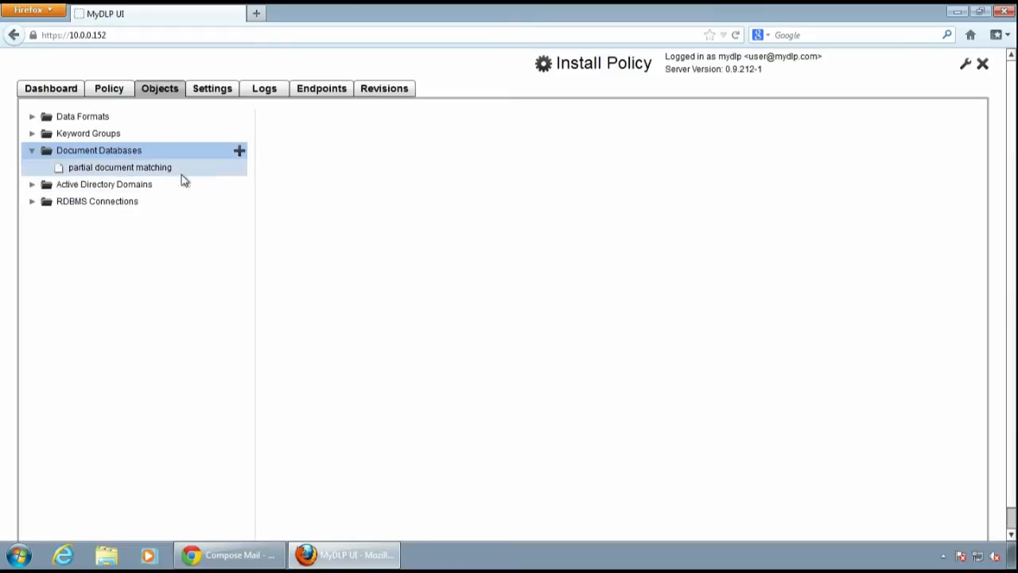
left_click(120, 167)
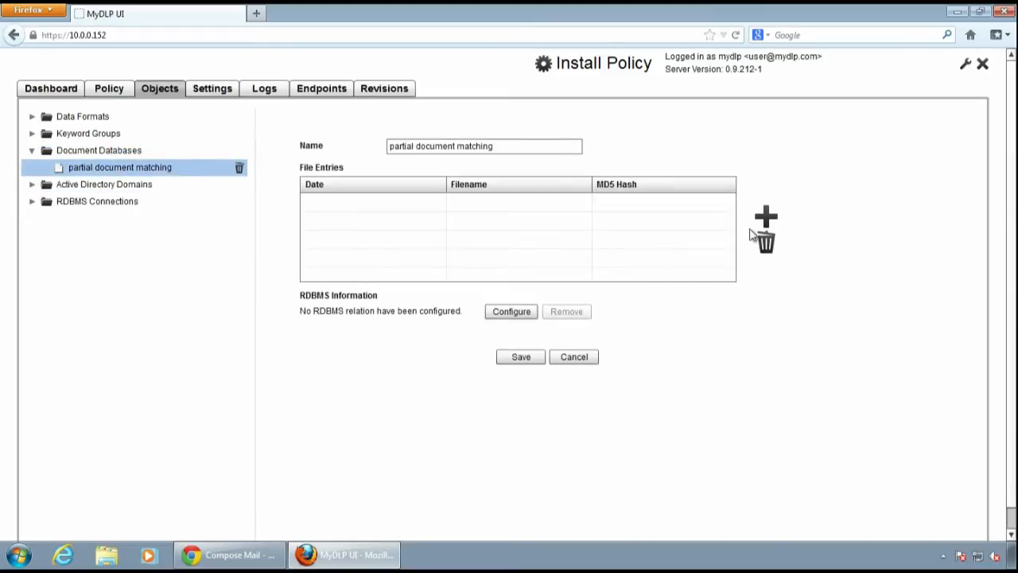
mouse_move(769, 275)
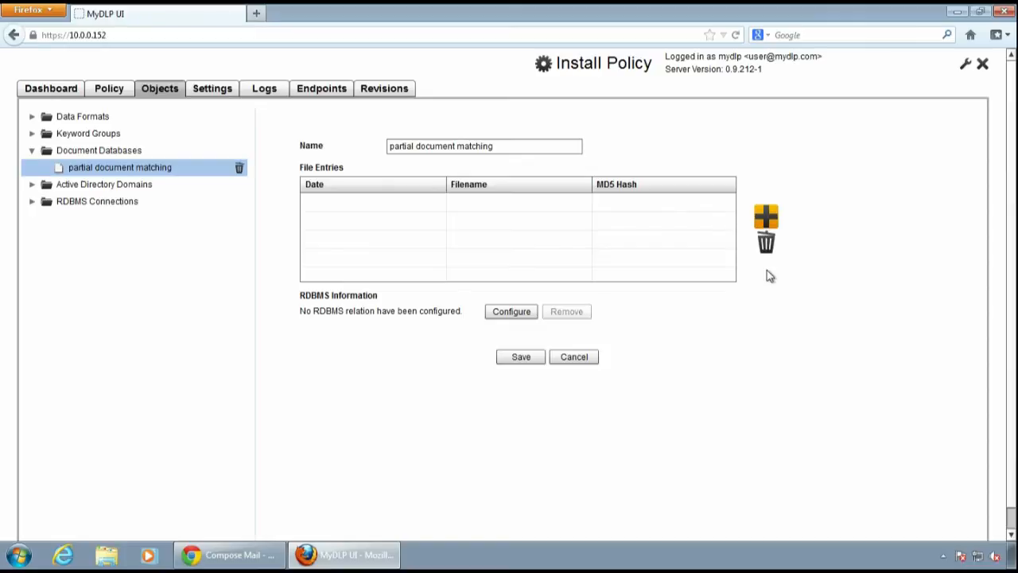
mouse_move(511, 384)
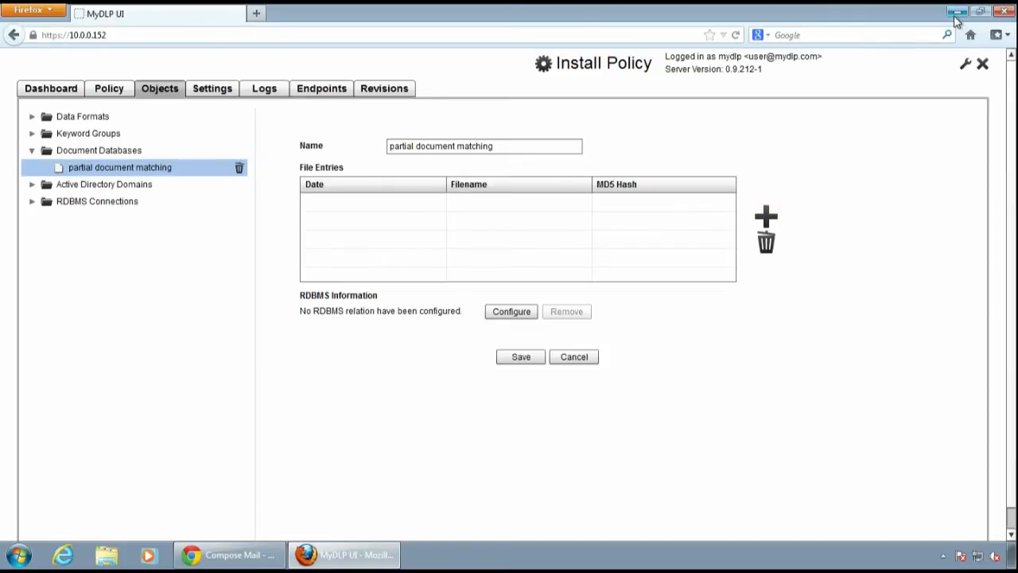
left_click(956, 11)
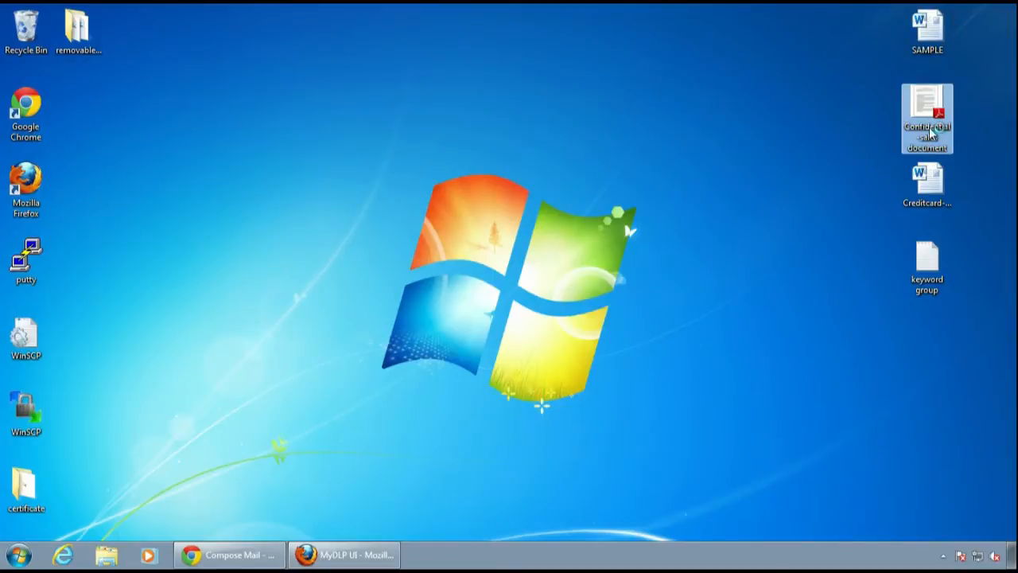
double_click(926, 118)
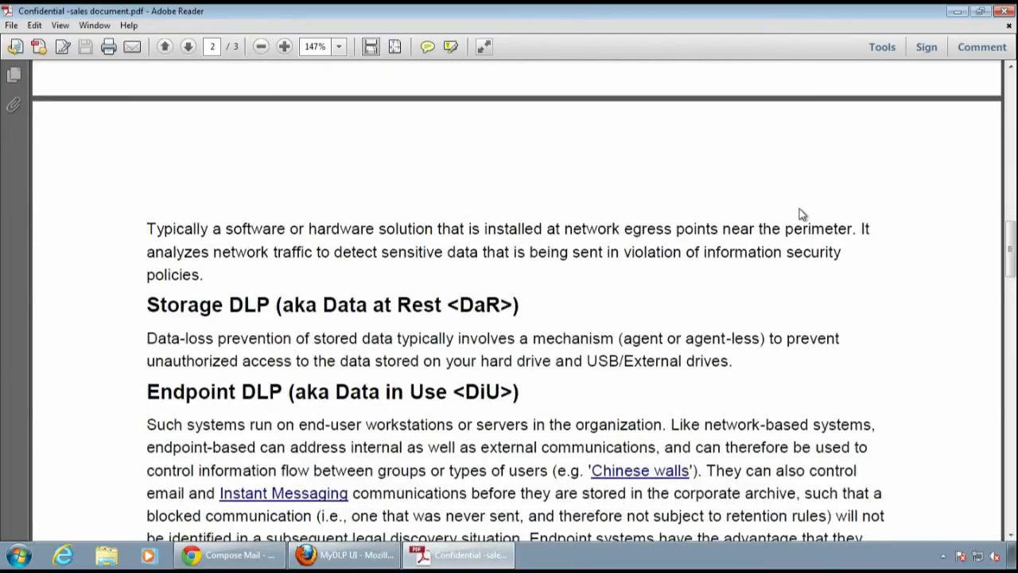
scroll("down", 3)
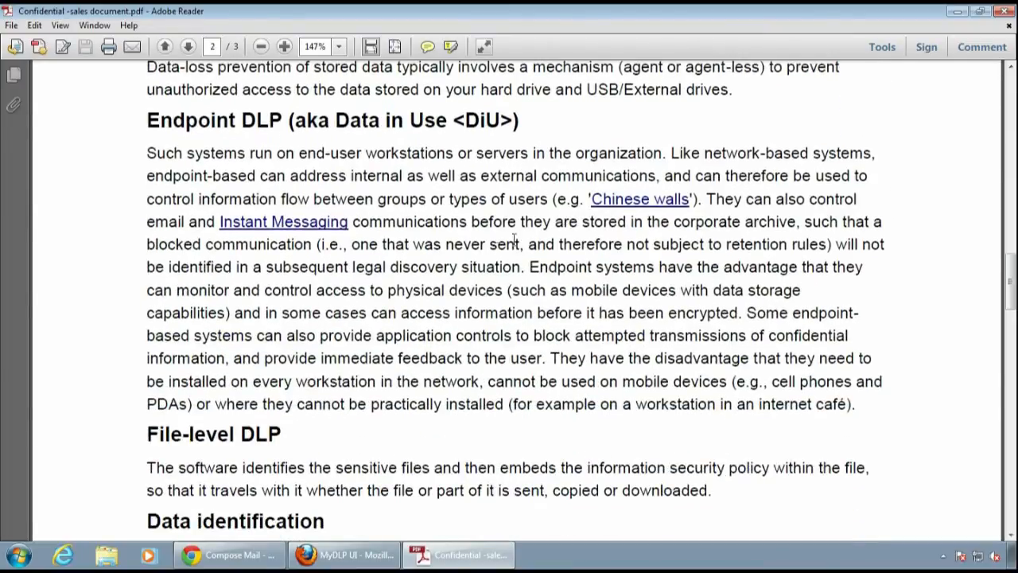
scroll("down", 3)
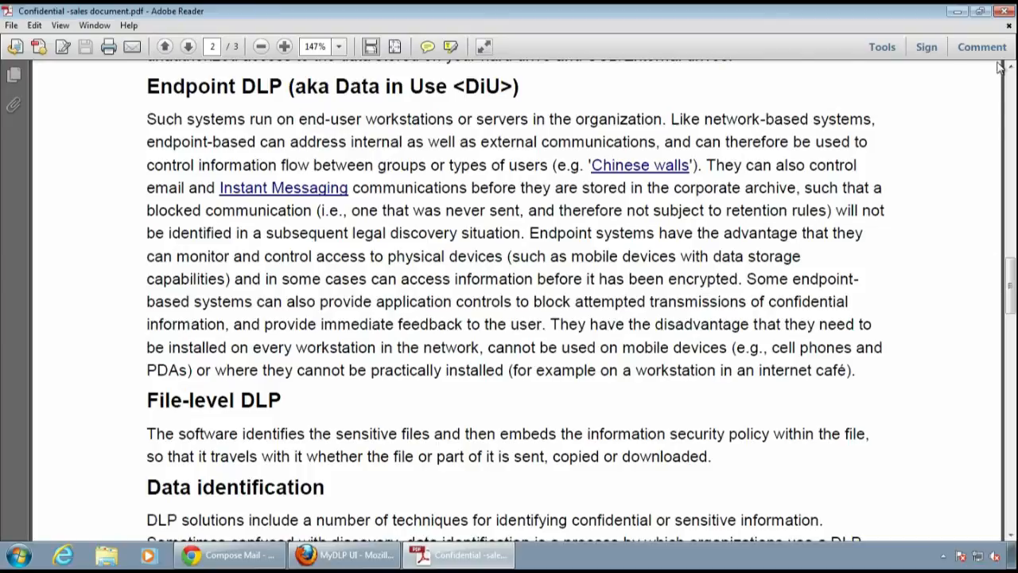
left_click(1003, 10)
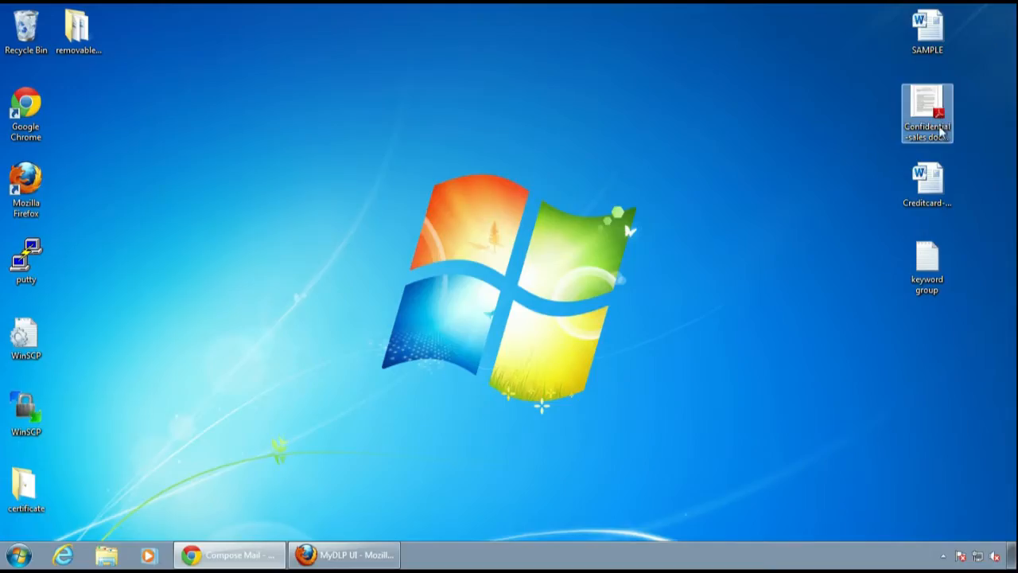
mouse_move(740, 225)
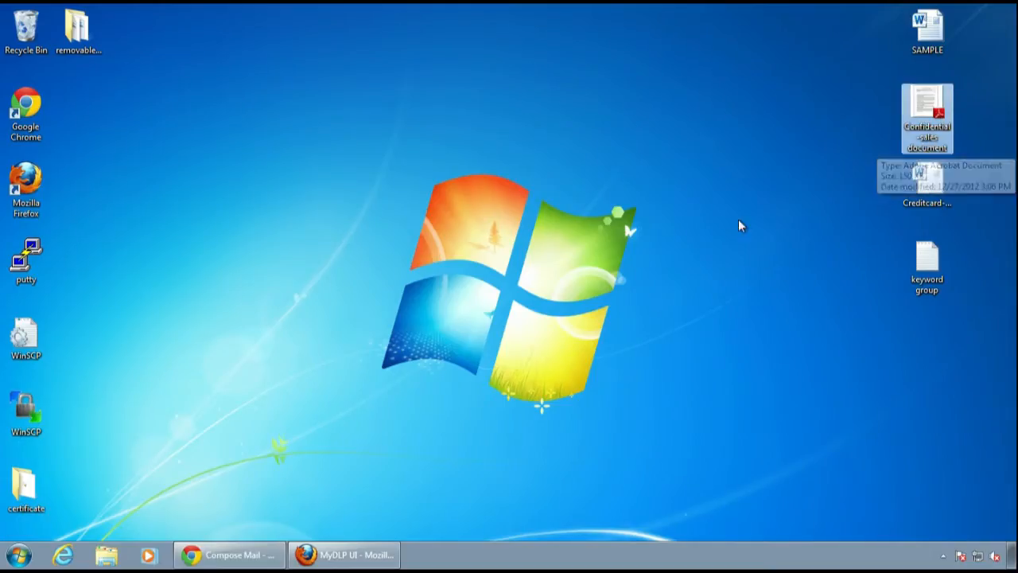
left_click(344, 554)
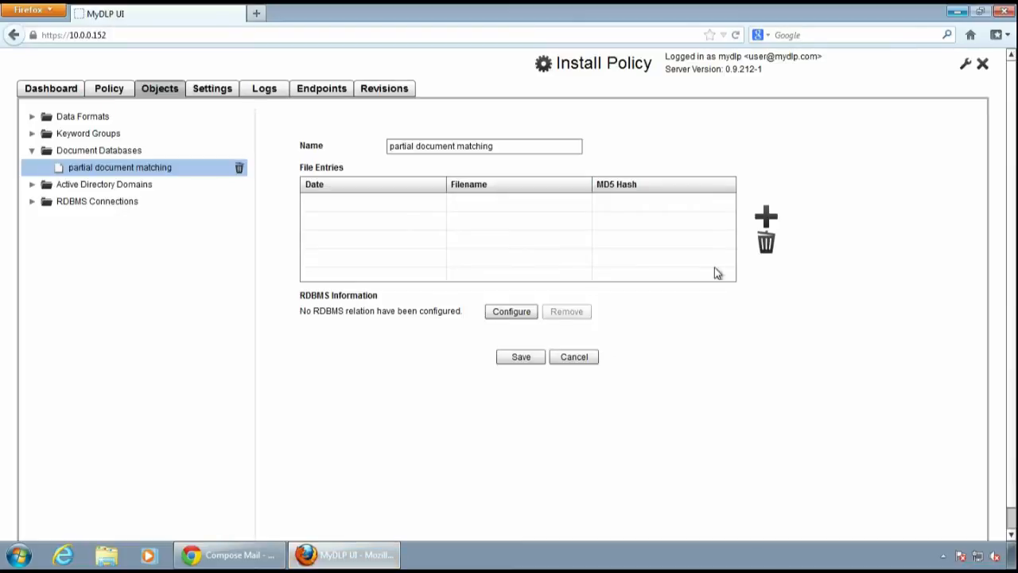
Upload Confidential -sales document.pdf through the web-based uploader as a file entry
left_click(765, 216)
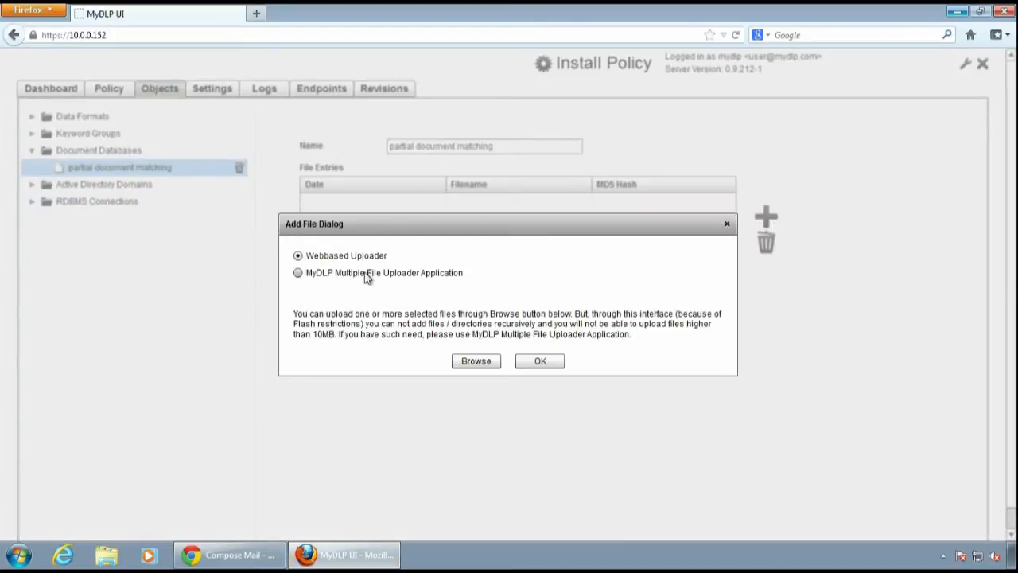
left_click(297, 272)
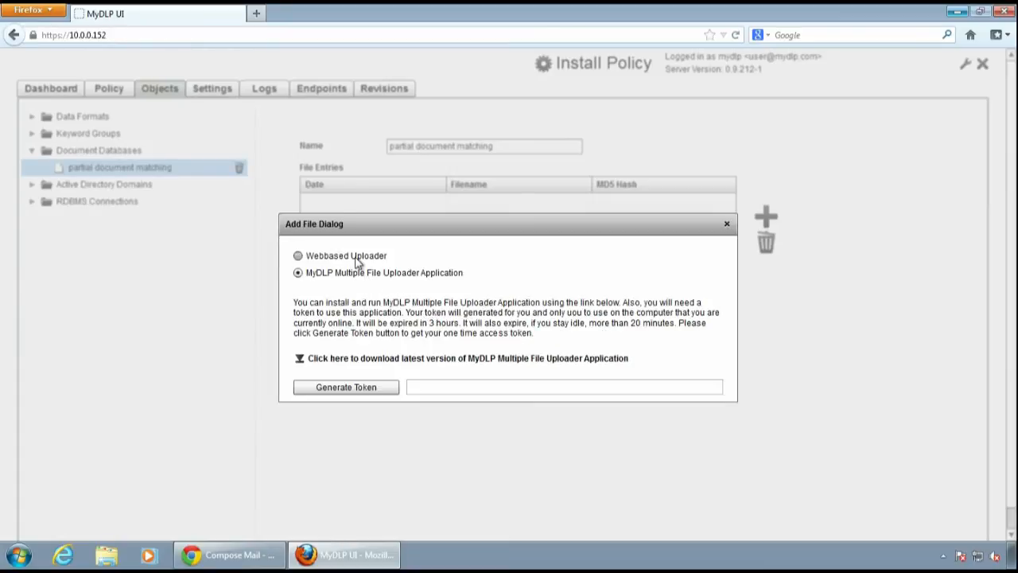
left_click(298, 255)
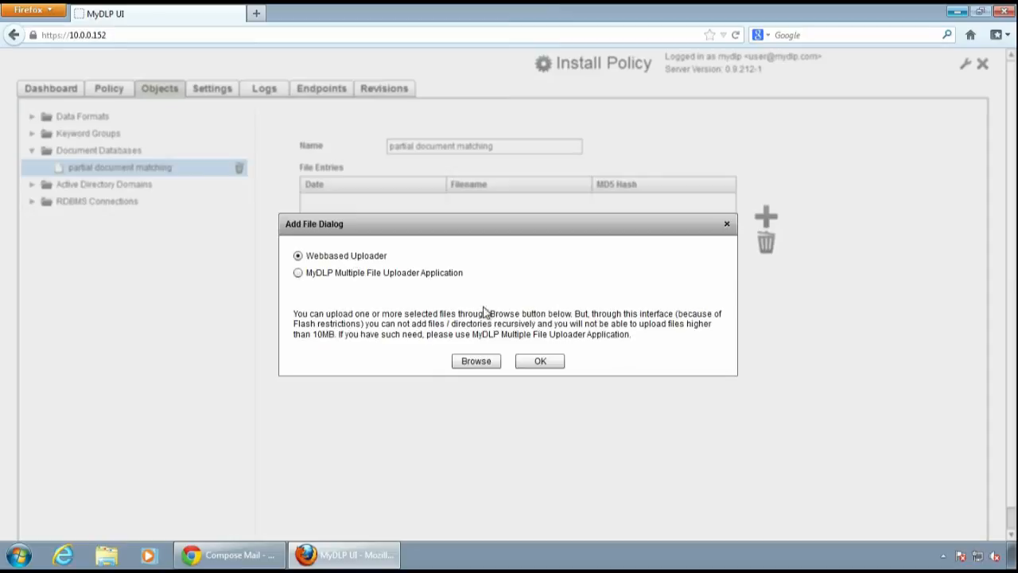
left_click(476, 360)
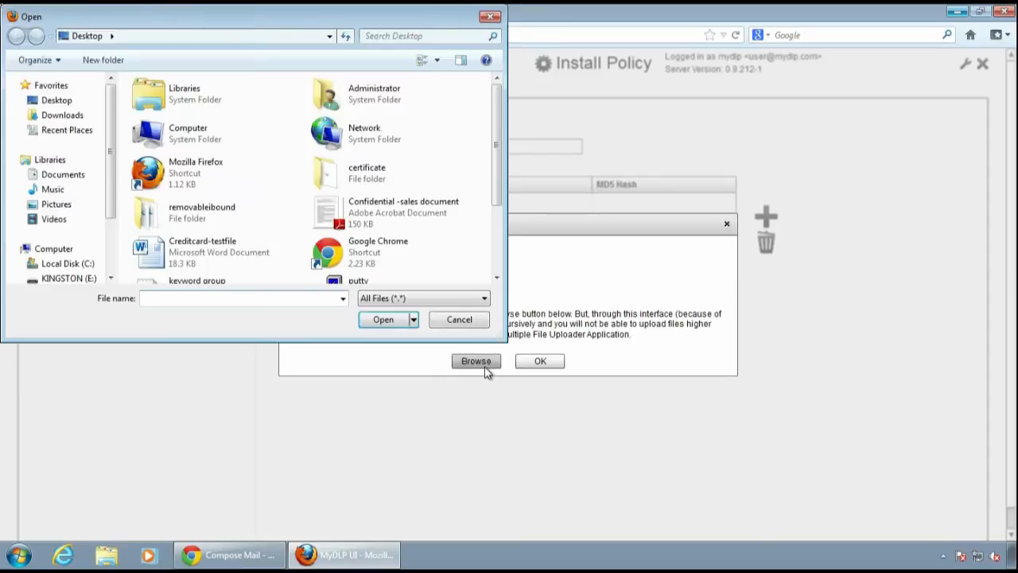
left_click(403, 212)
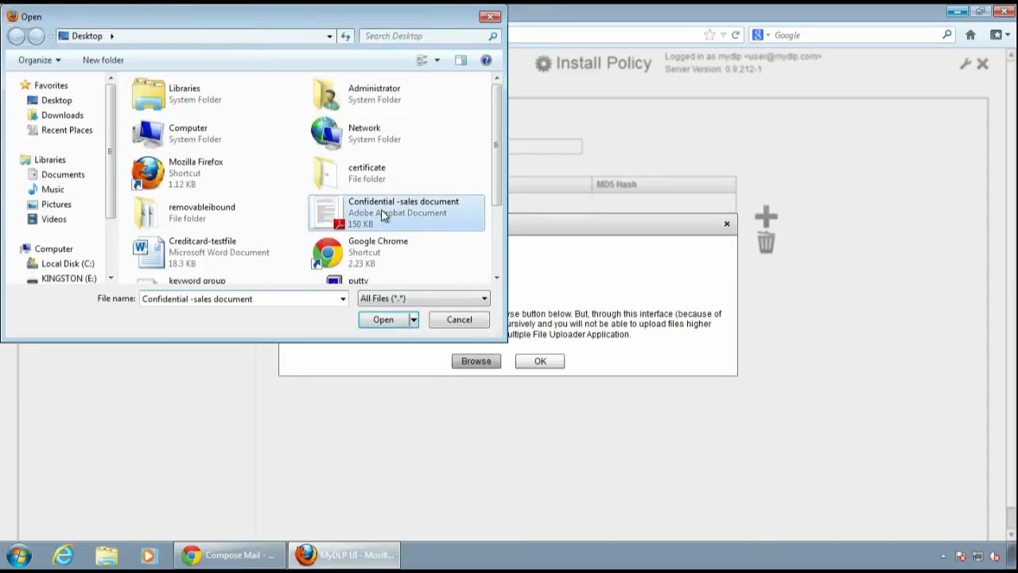
left_click(383, 319)
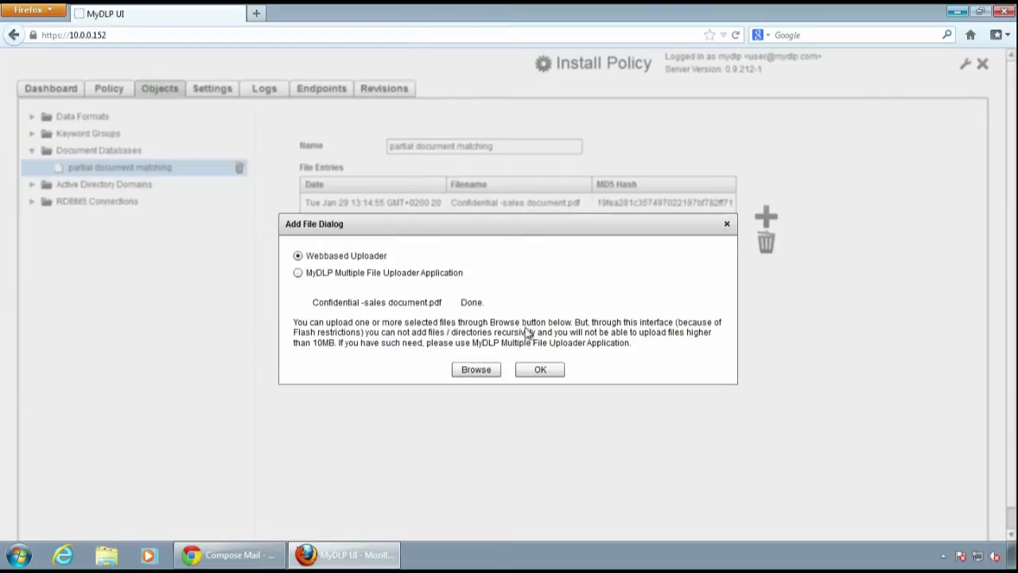
left_click(540, 368)
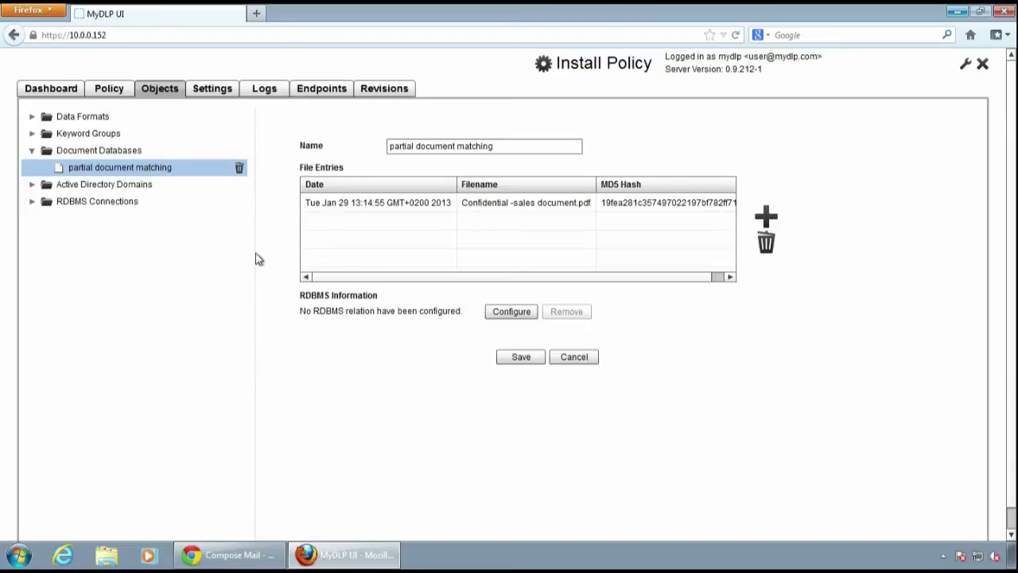
Define a user-defined information type named 'pdm' using All Formats
left_click(108, 88)
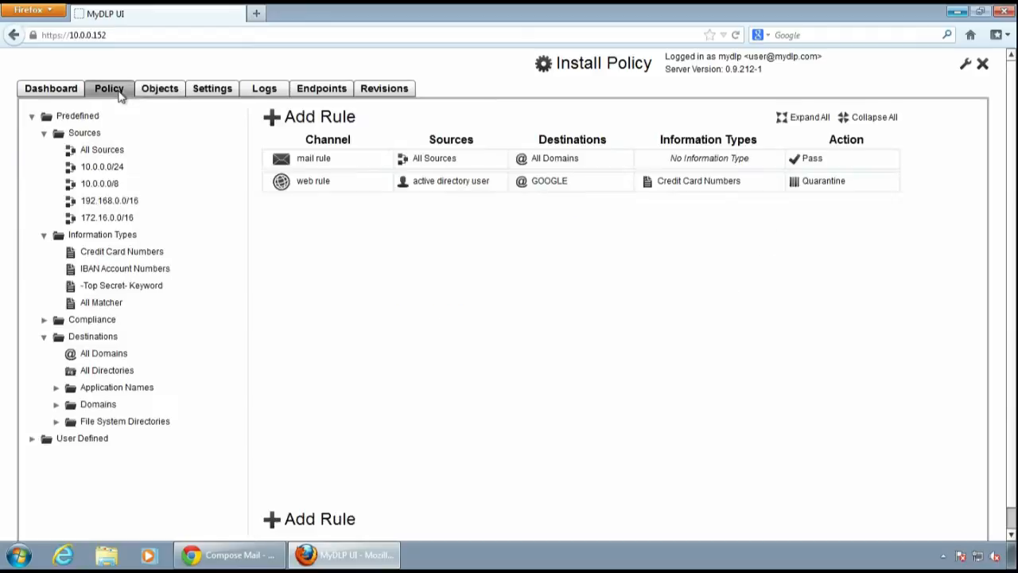
left_click(82, 438)
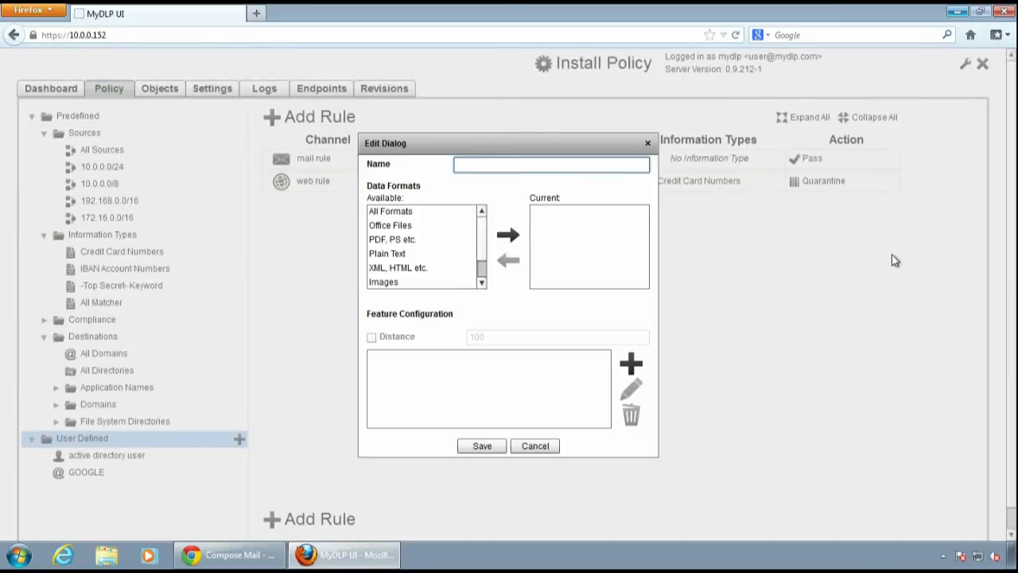
type("pdm")
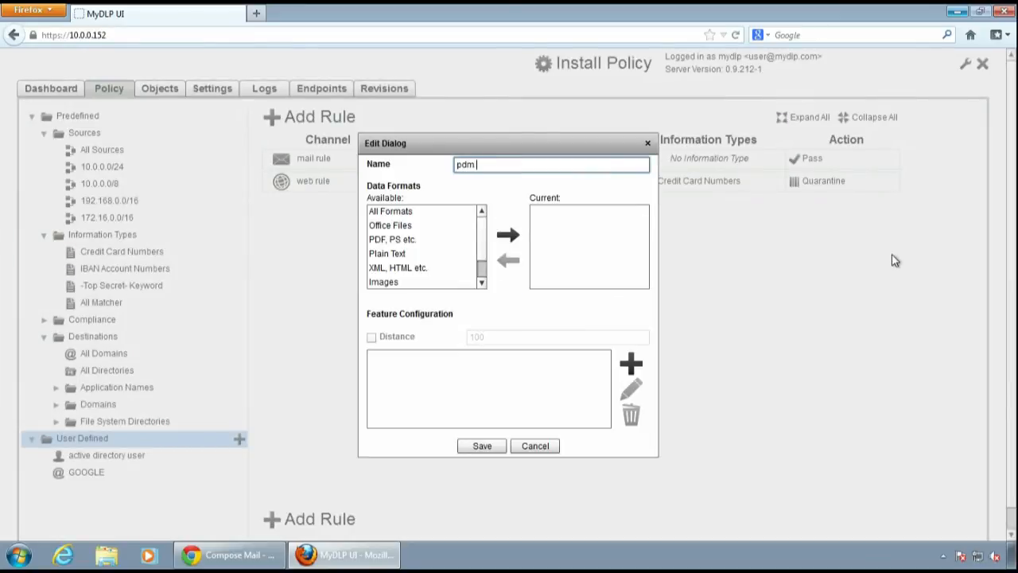
mouse_move(687, 262)
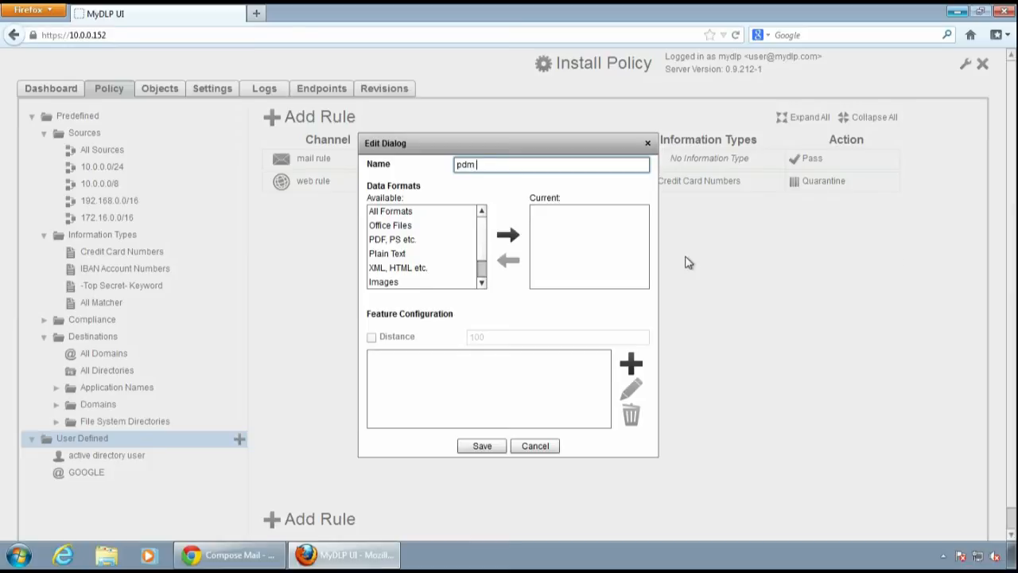
mouse_move(433, 213)
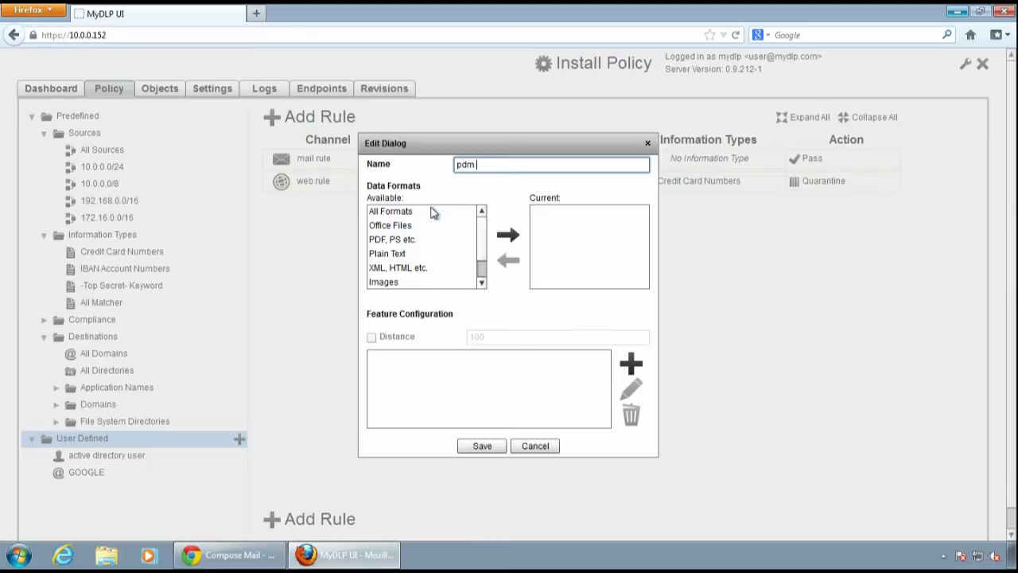
left_click(507, 234)
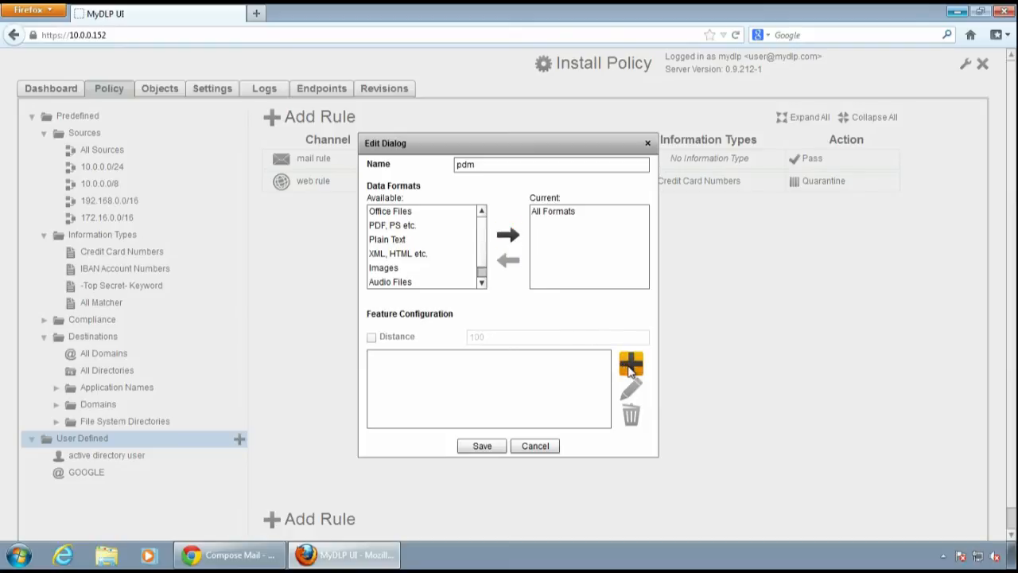
Add a Document Database (PDM) matcher with threshold 1
left_click(630, 364)
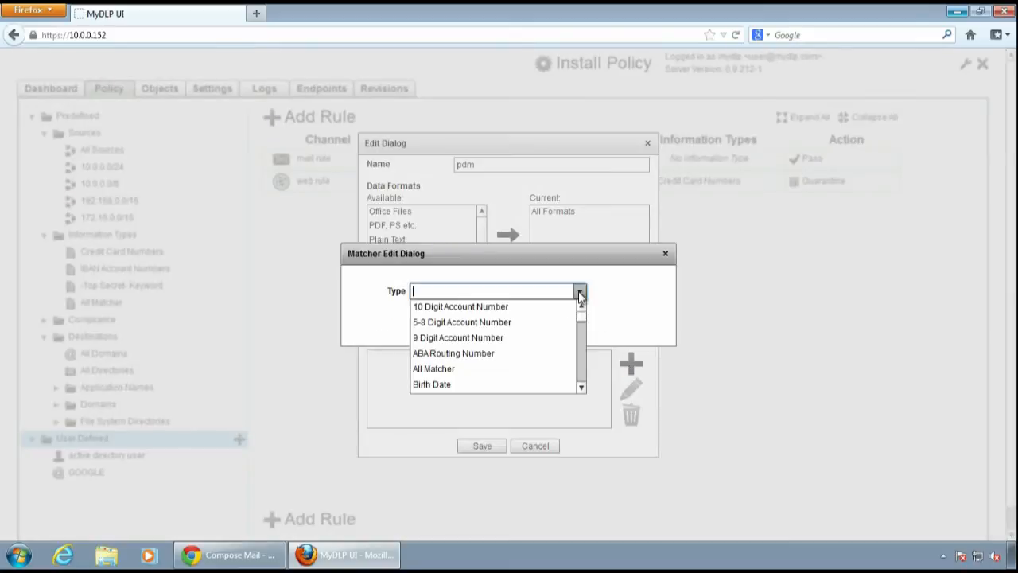
mouse_move(585, 324)
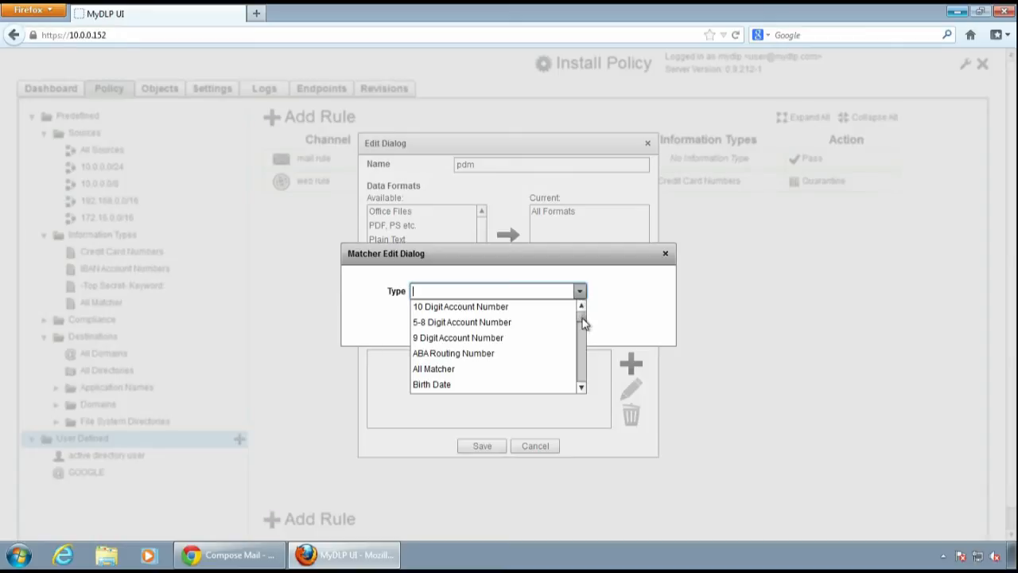
scroll("down", 3)
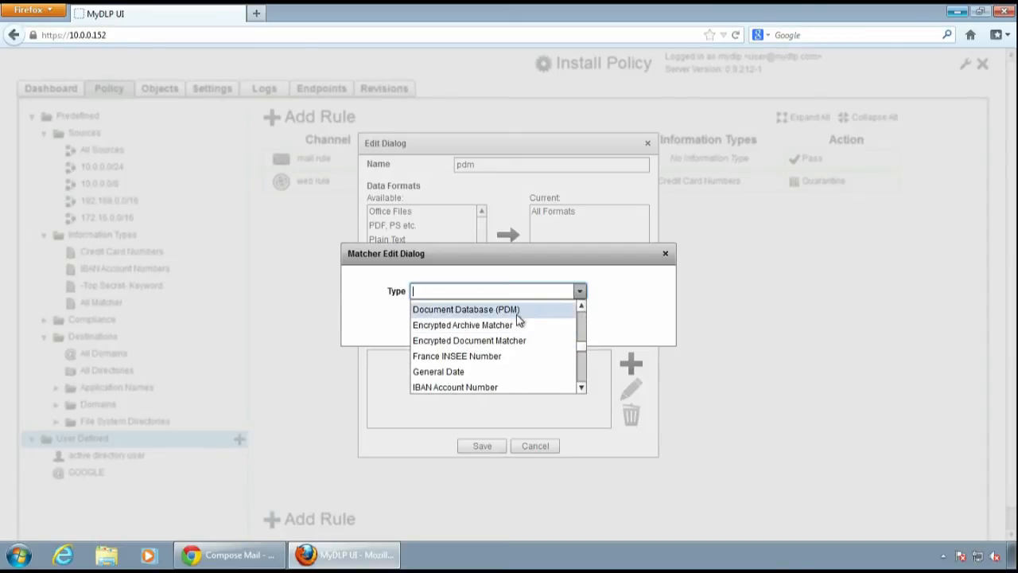
left_click(465, 308)
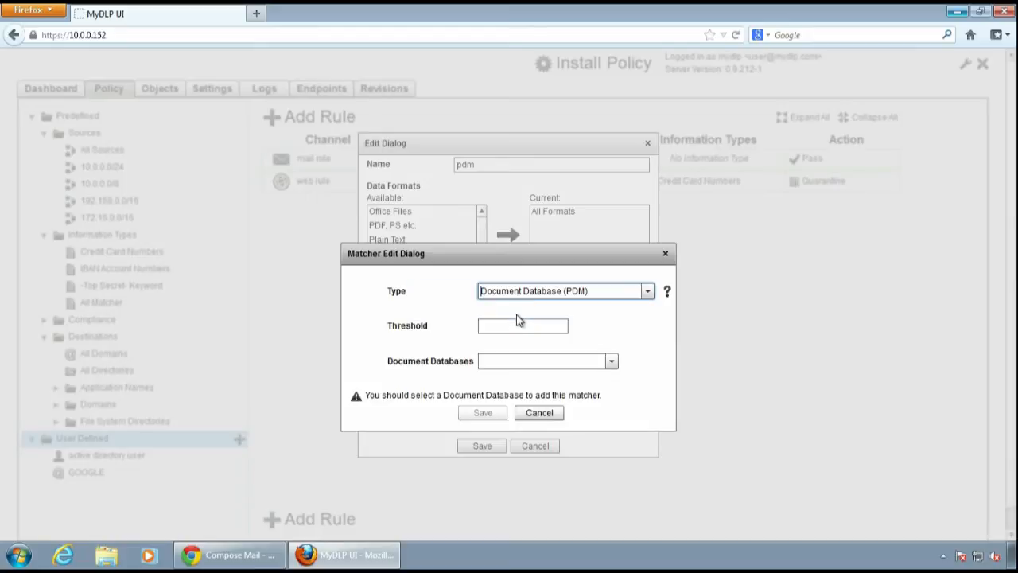
left_click(522, 325)
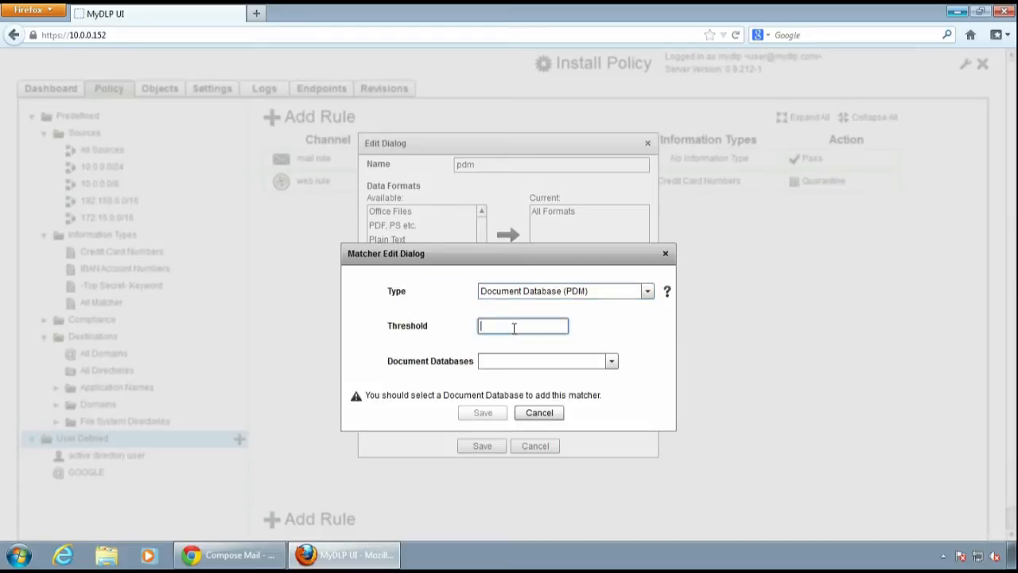
type("1")
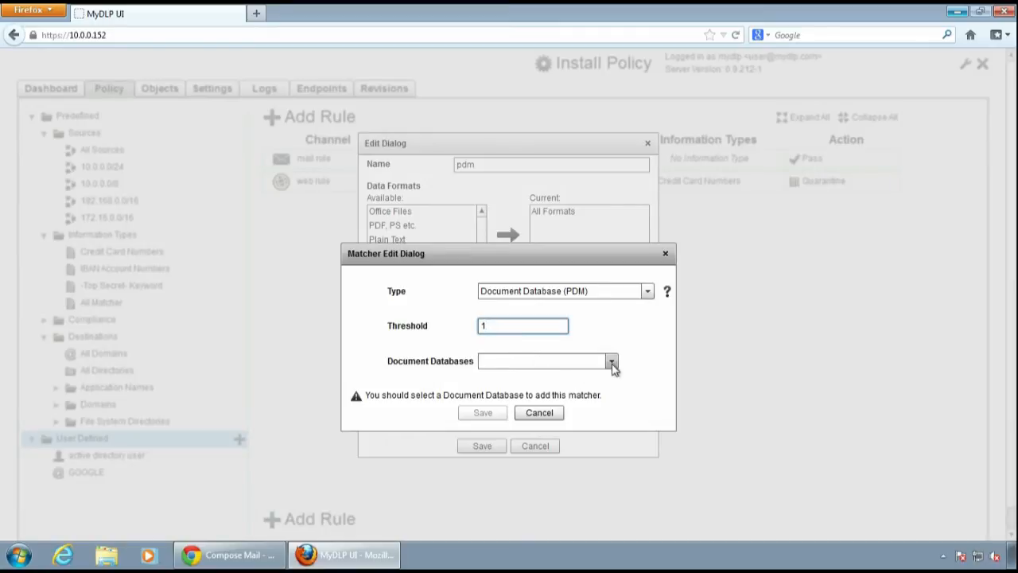
Point the matcher at 'partial document matching' and save the pdm information type
left_click(611, 361)
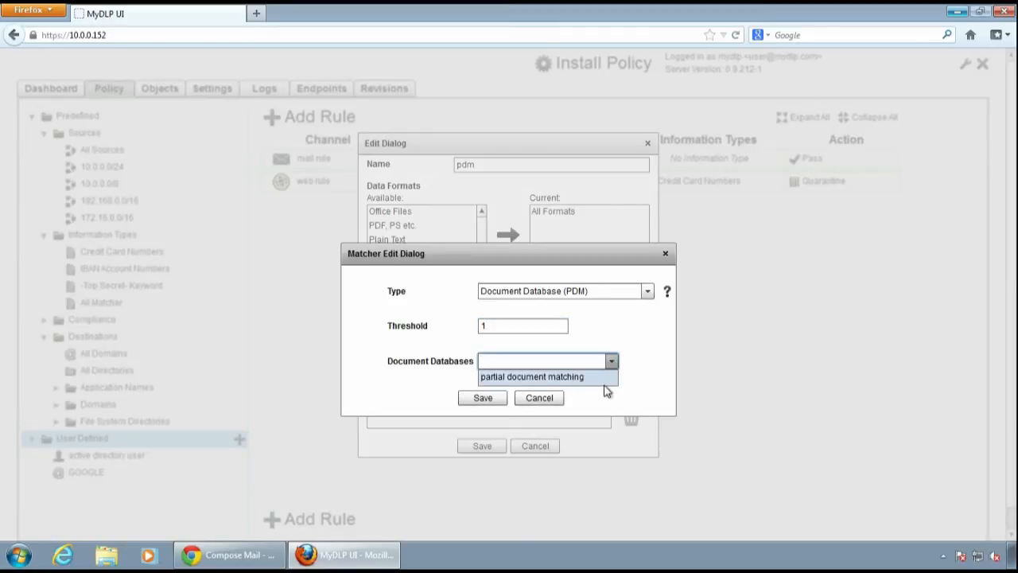
left_click(531, 376)
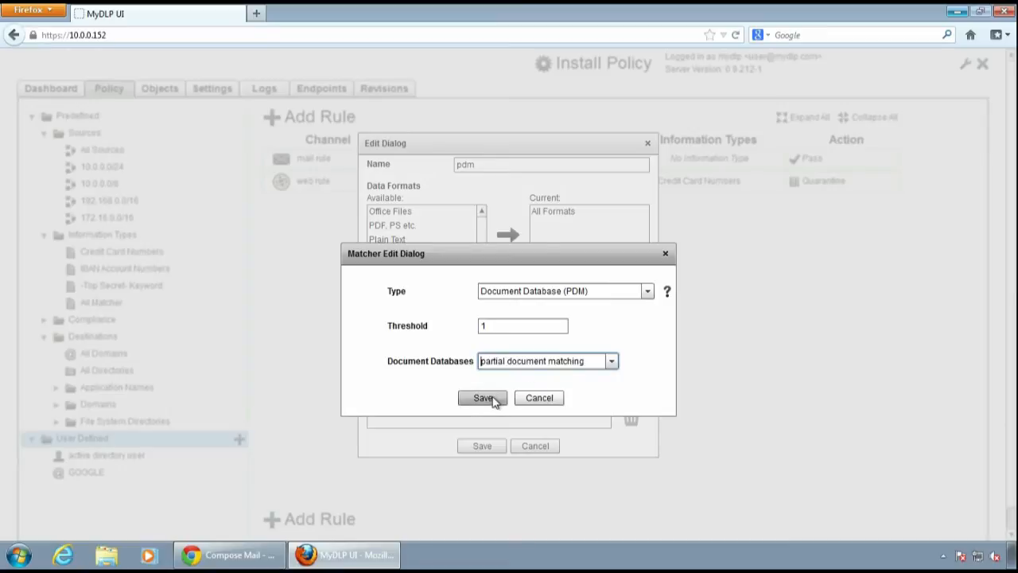
left_click(482, 398)
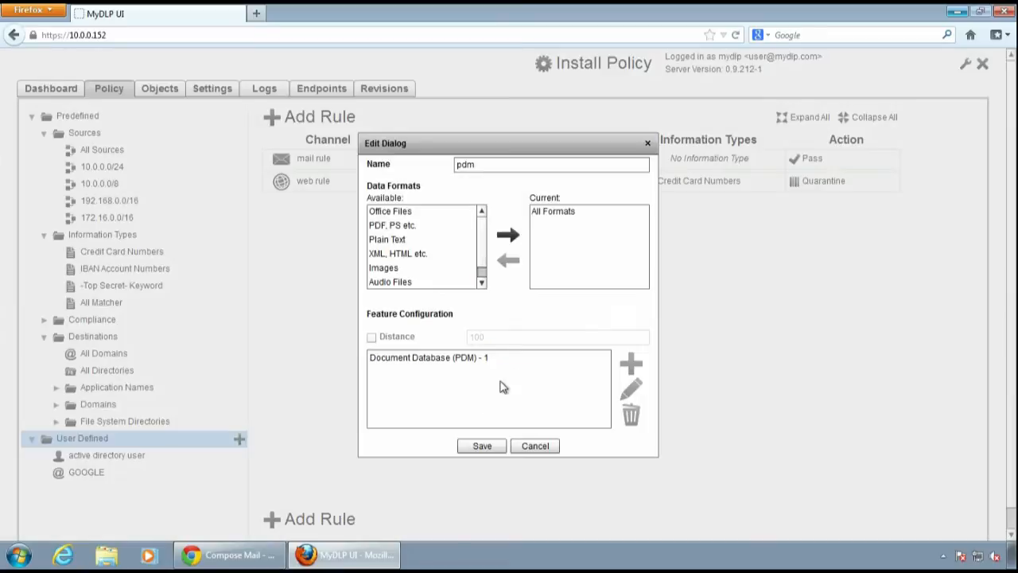
left_click(481, 445)
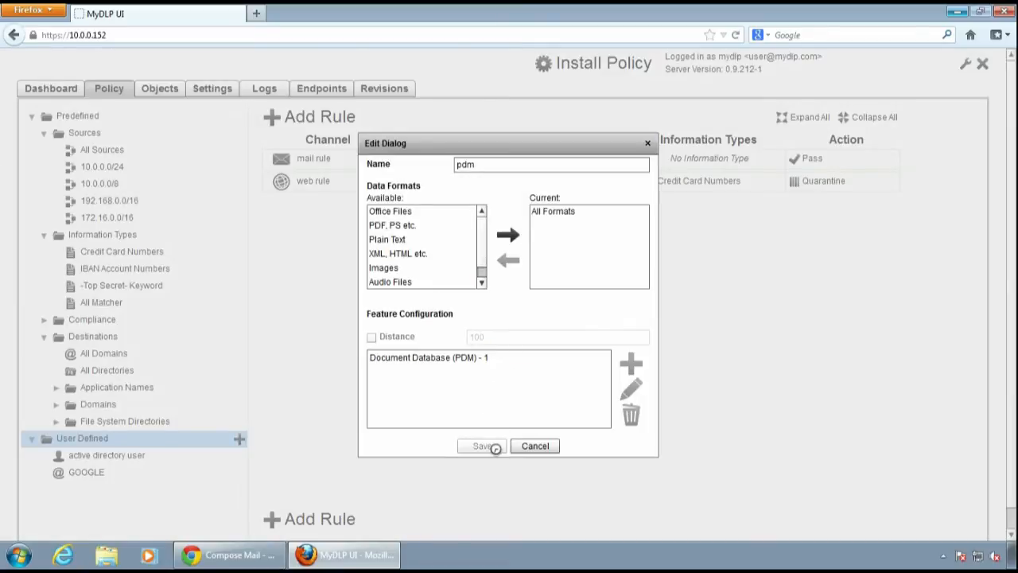
left_click(481, 446)
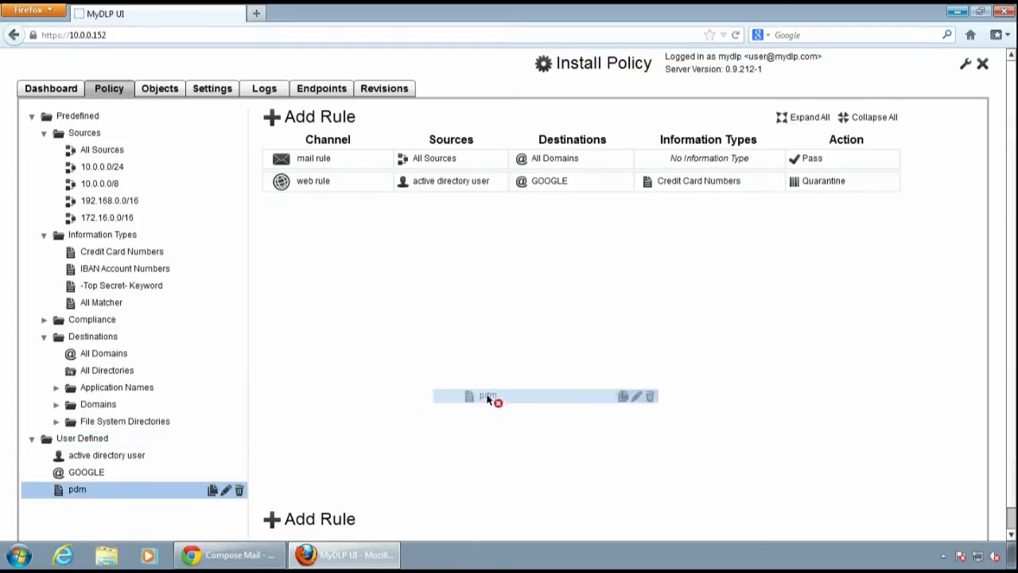
Assign pdm to the mail rule, set the action to Quarantine, and install the policy
left_click_drag(485, 396, 707, 157)
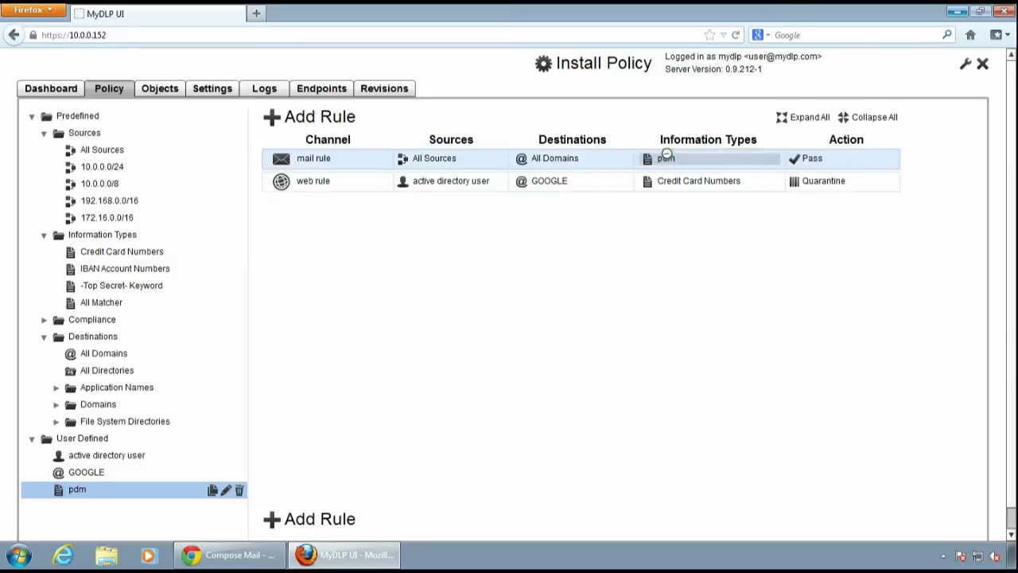
left_click(313, 158)
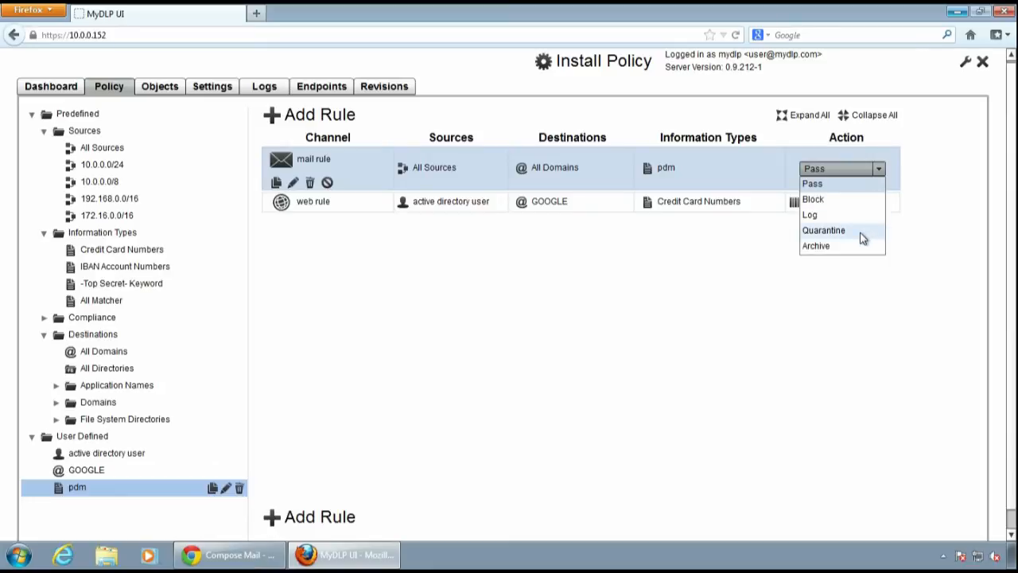
left_click(823, 229)
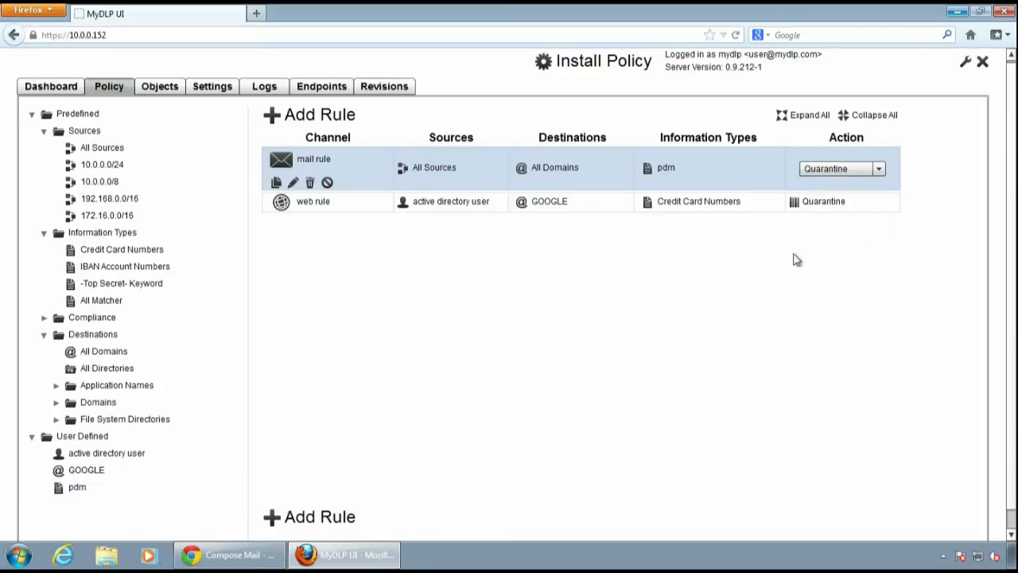
left_click(592, 60)
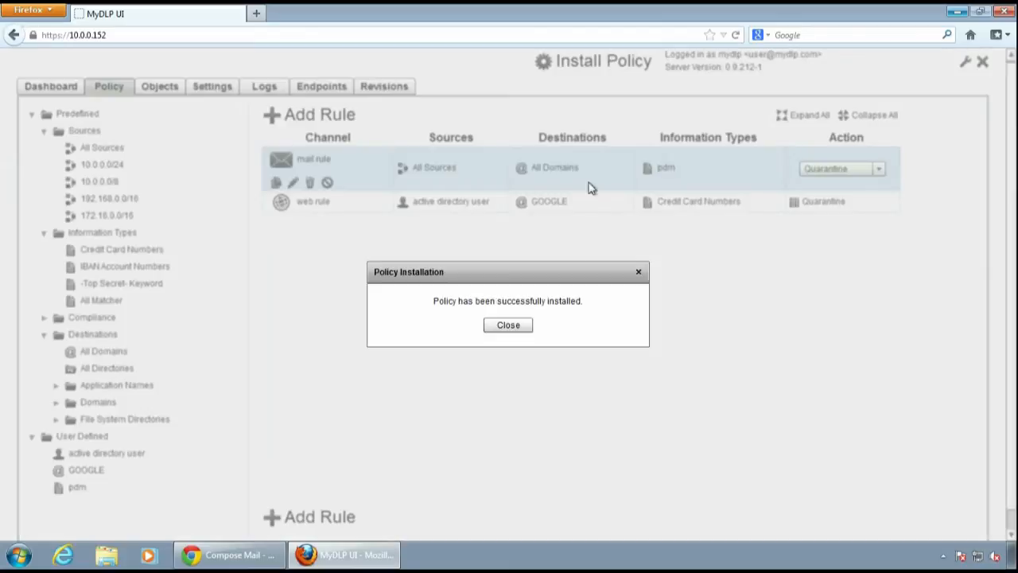
left_click(508, 324)
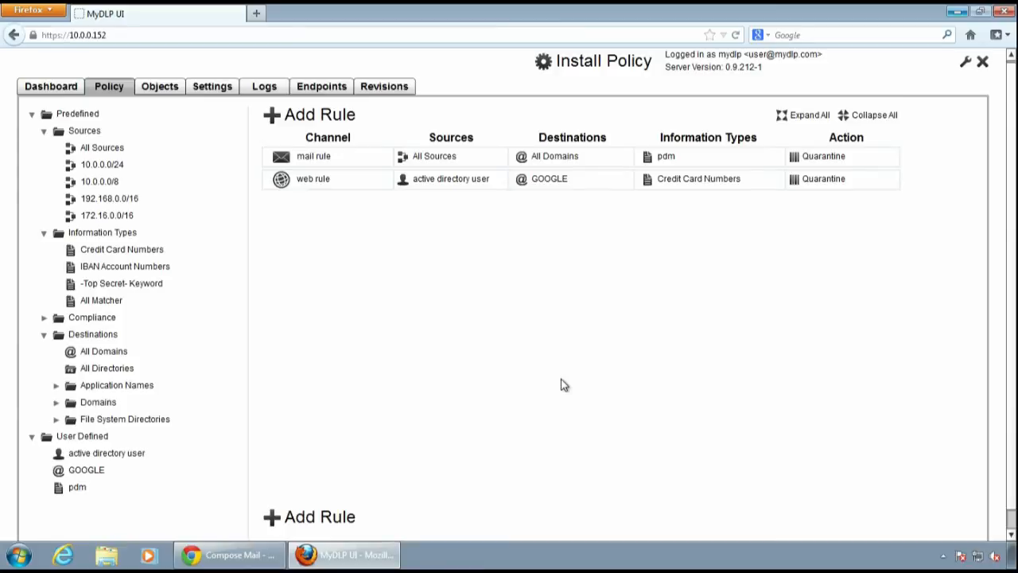
mouse_move(473, 286)
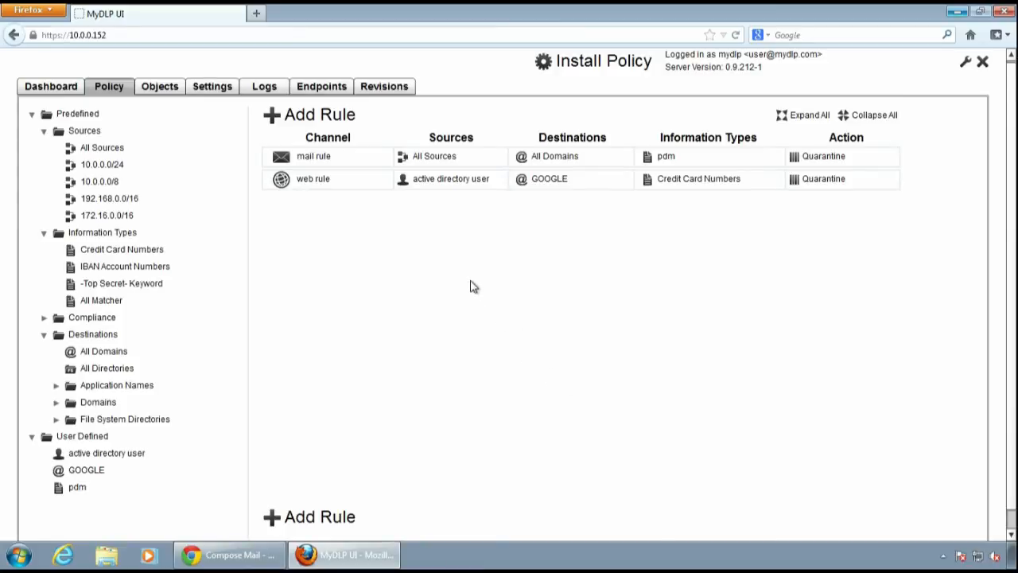
mouse_move(798, 265)
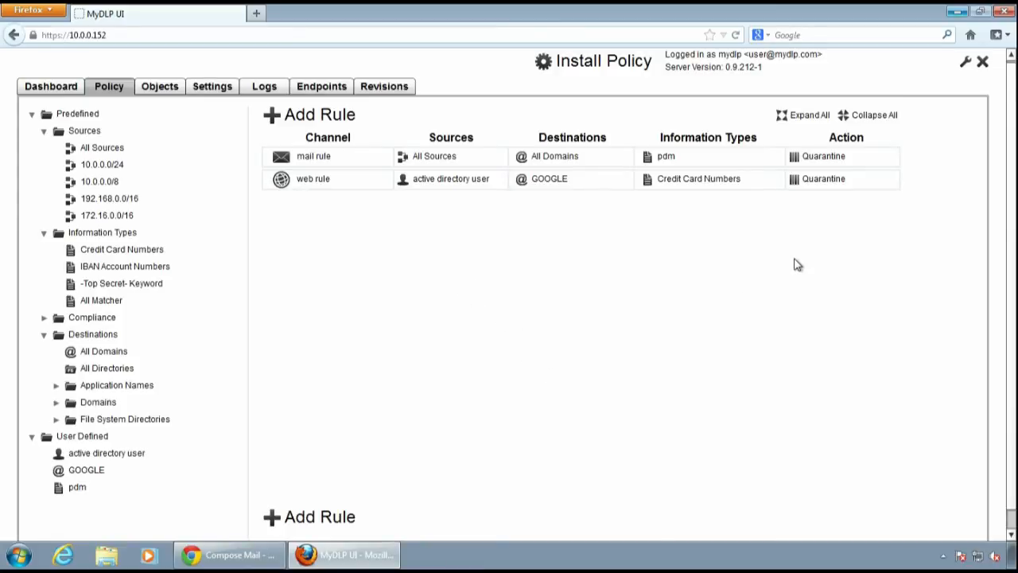
mouse_move(189, 516)
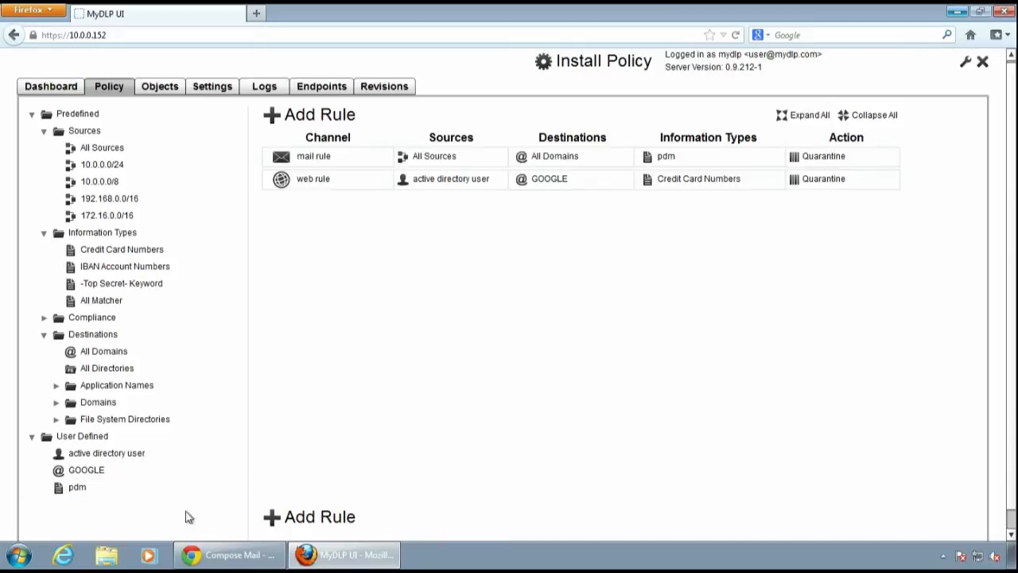
Launch Microsoft Outlook 2010 from the Start menu
left_click(18, 555)
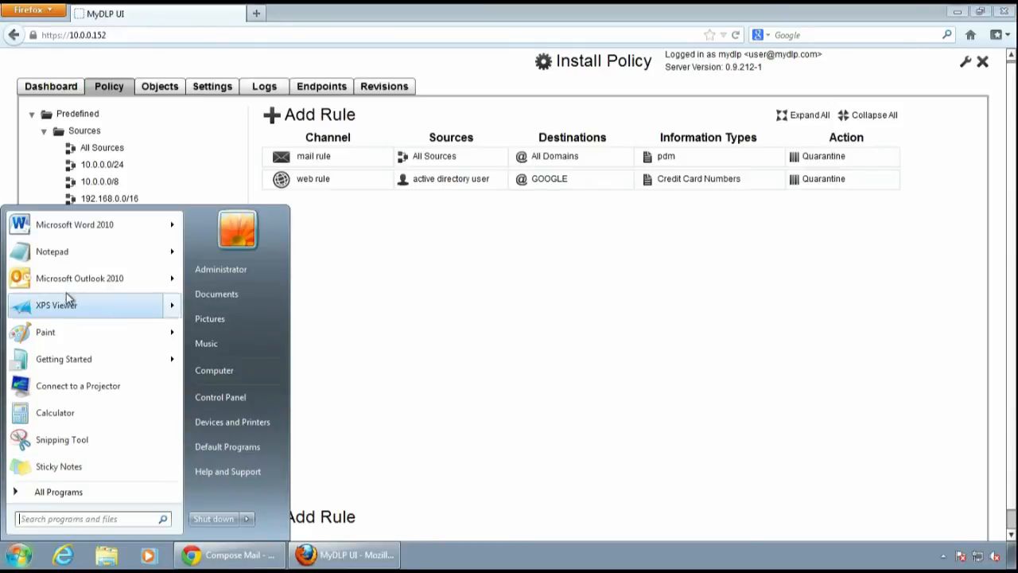
left_click(80, 277)
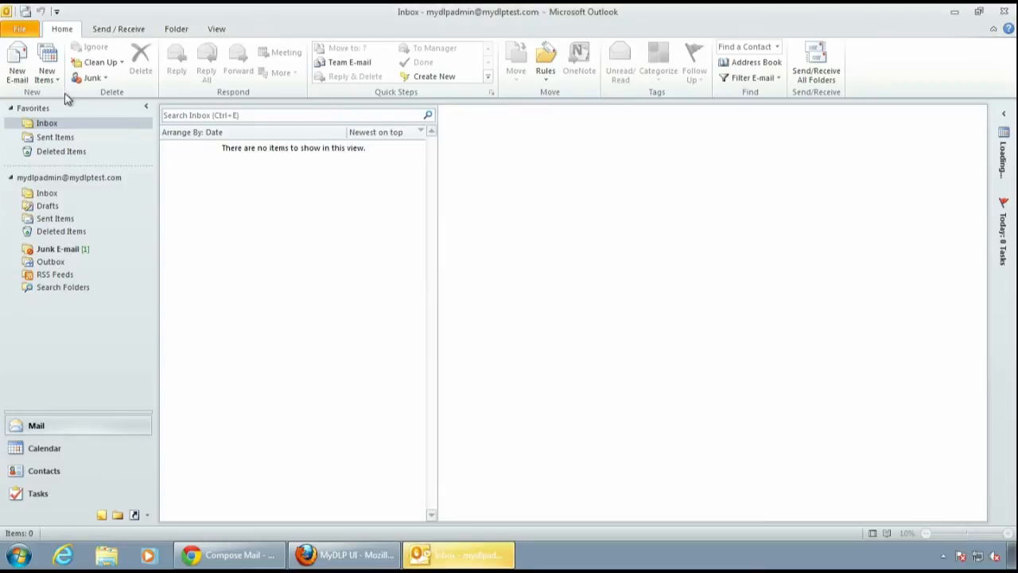
left_click(16, 62)
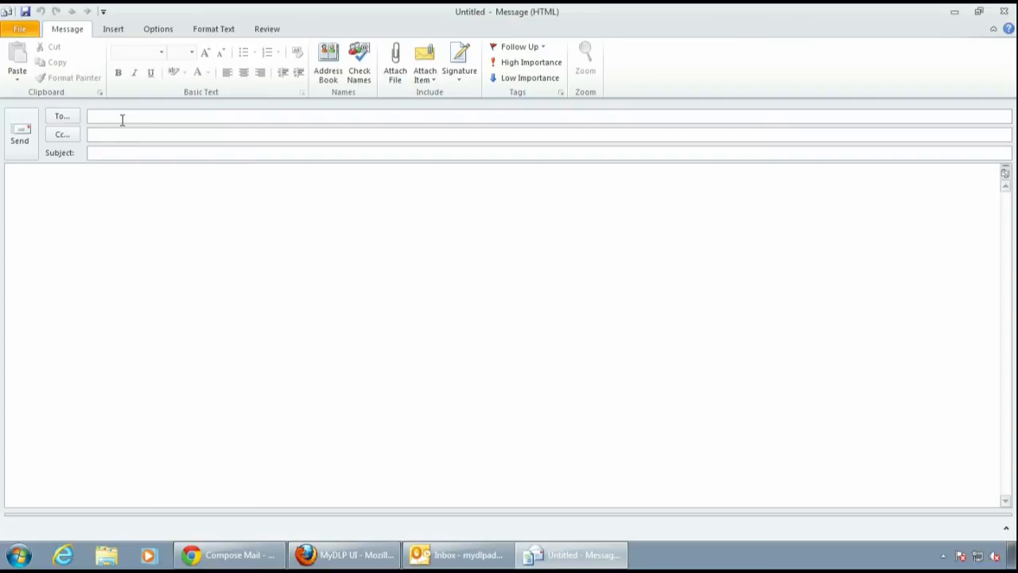
type("b")
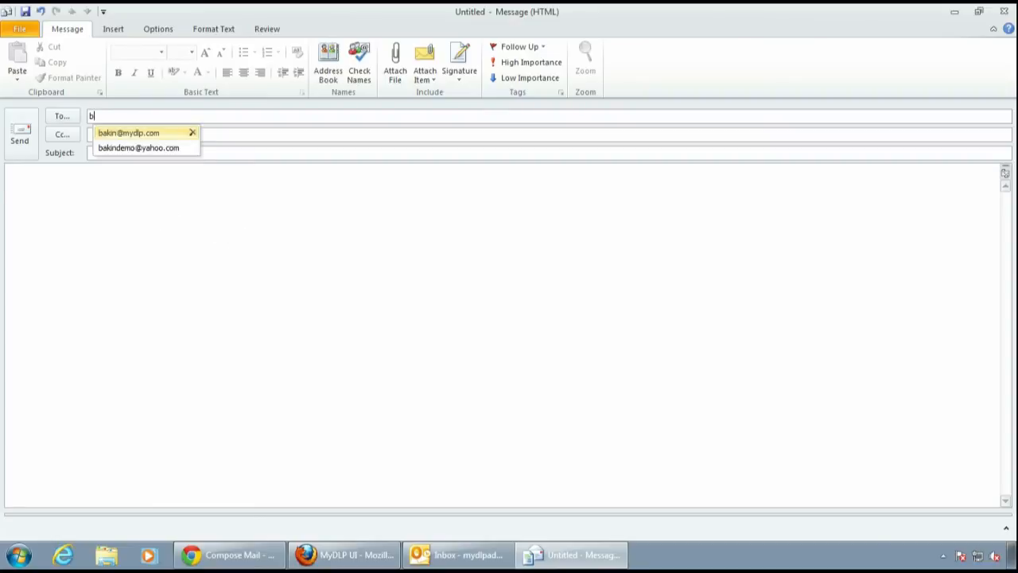
left_click(128, 133)
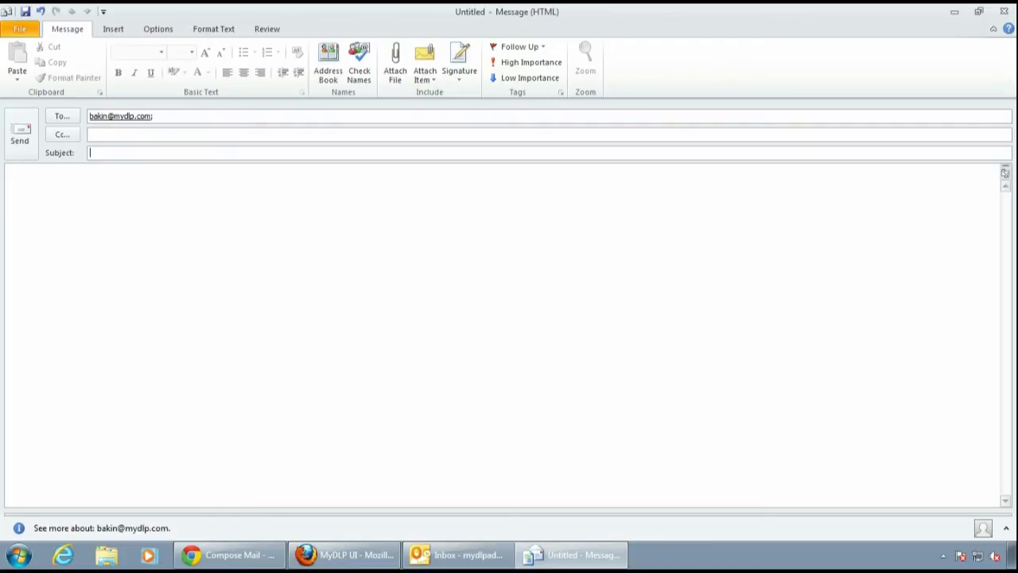
type("hello")
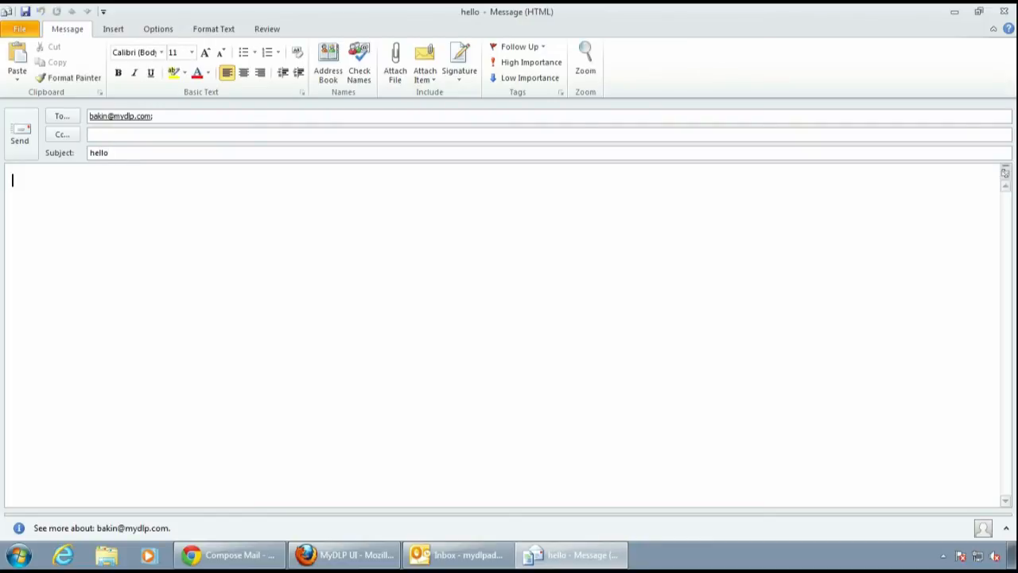
mouse_move(807, 212)
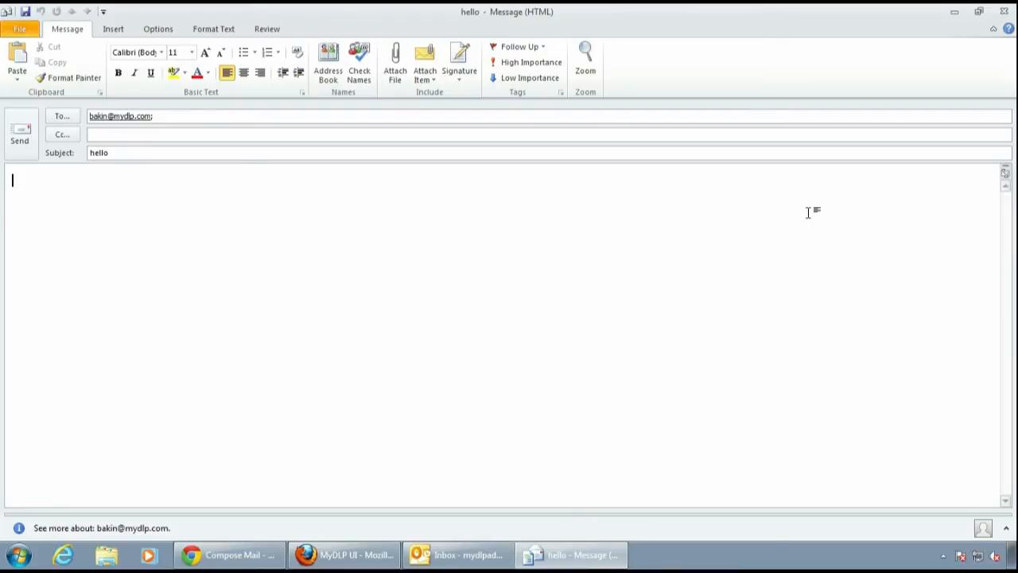
left_click(953, 11)
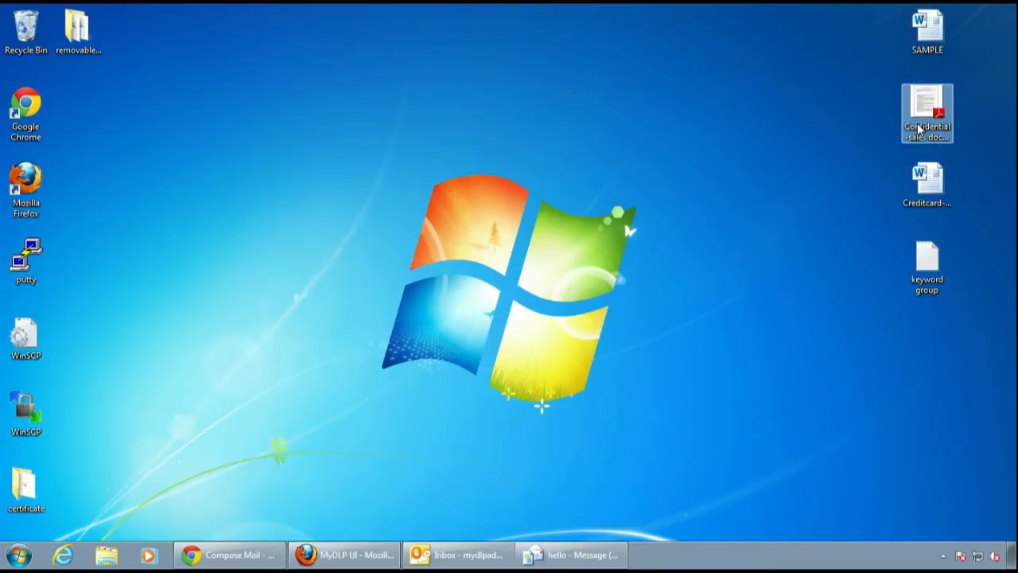
Open the Confidential sales PDF and select the Endpoint DLP paragraph text
double_click(926, 111)
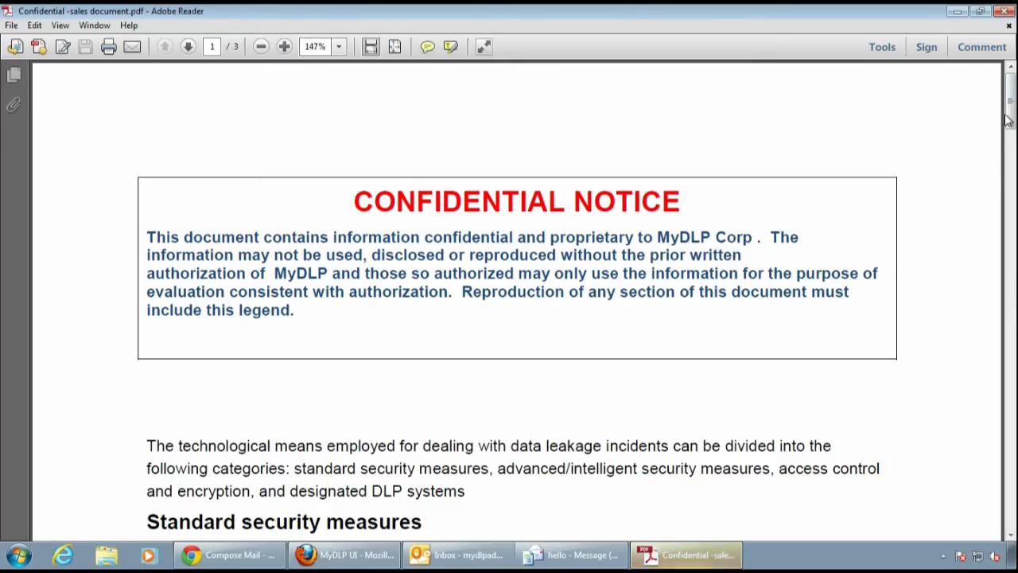
scroll("down", 3)
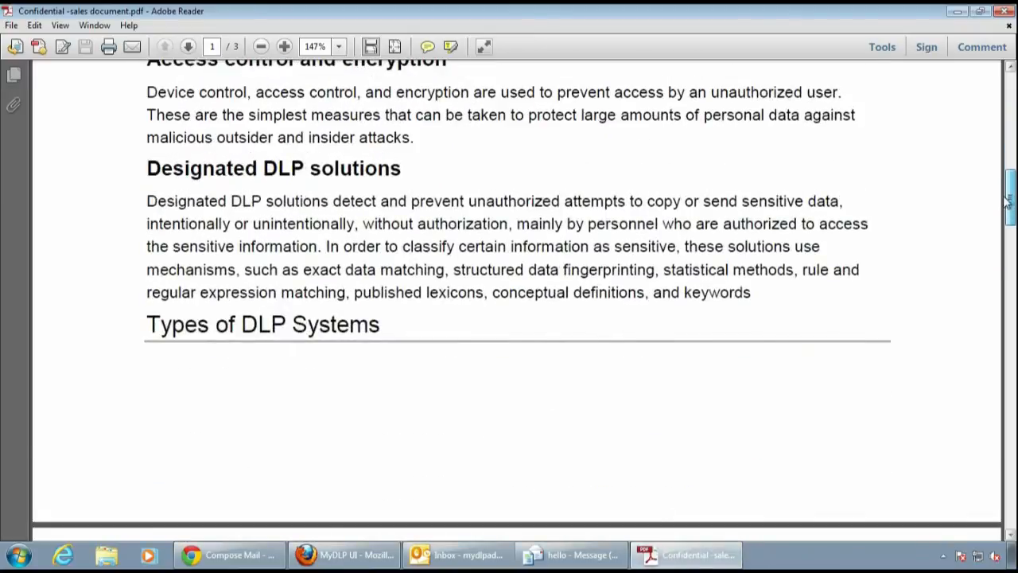
scroll("down", 3)
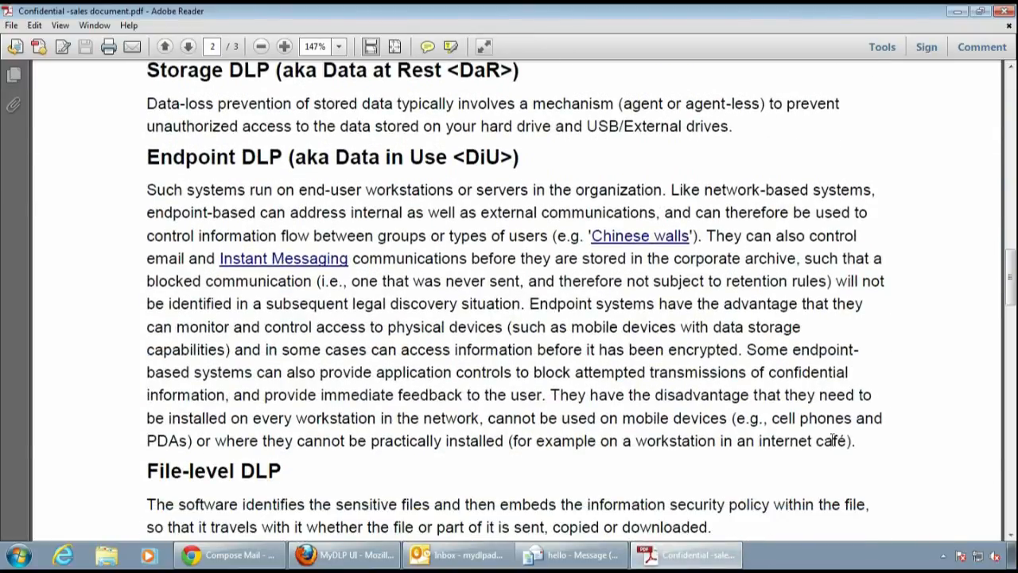
left_click_drag(208, 212, 855, 441)
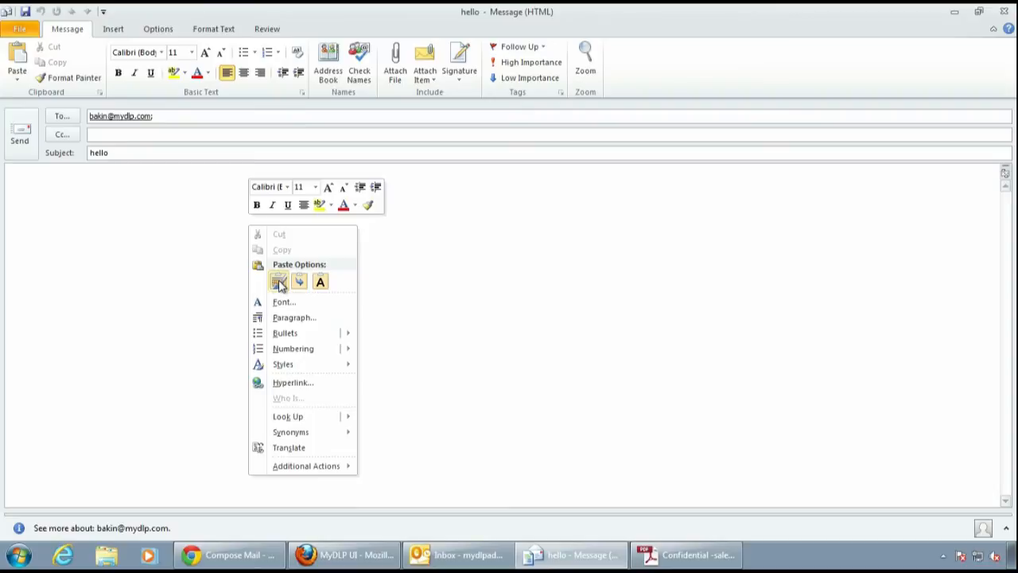
Paste the Endpoint DLP paragraph into the hello message, then view the empty Outlook Inbox
left_click(279, 281)
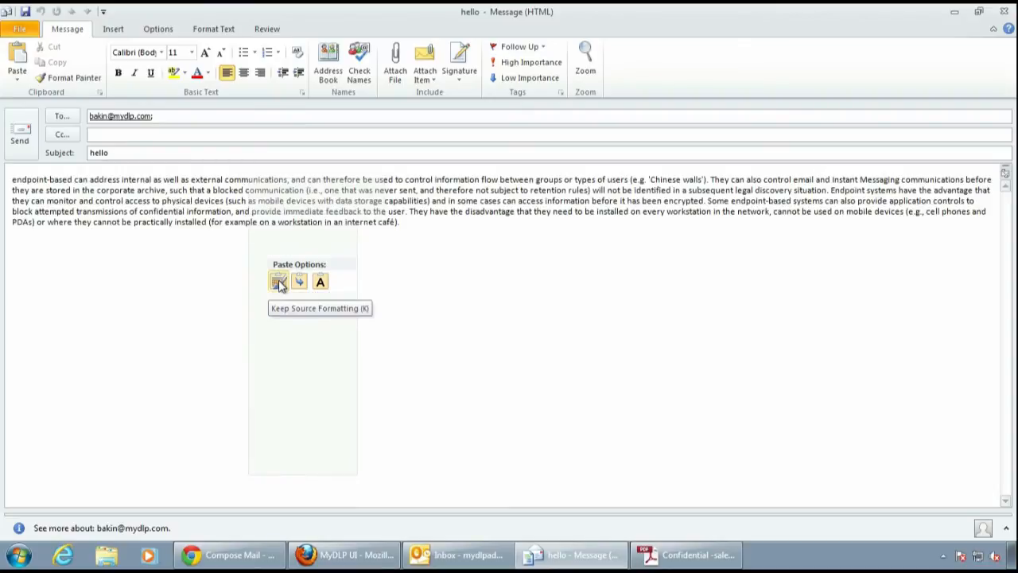
left_click(278, 281)
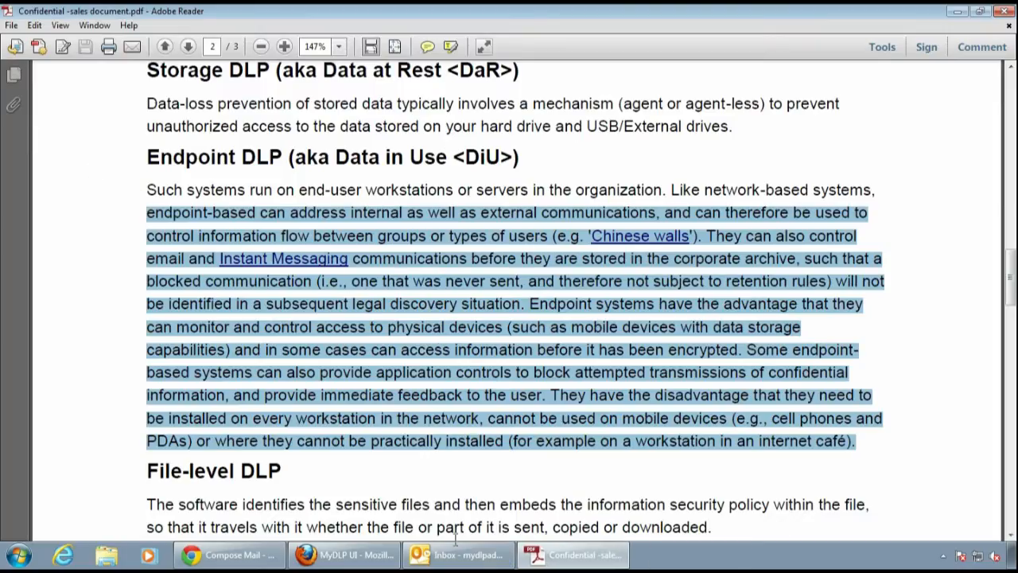
left_click(457, 555)
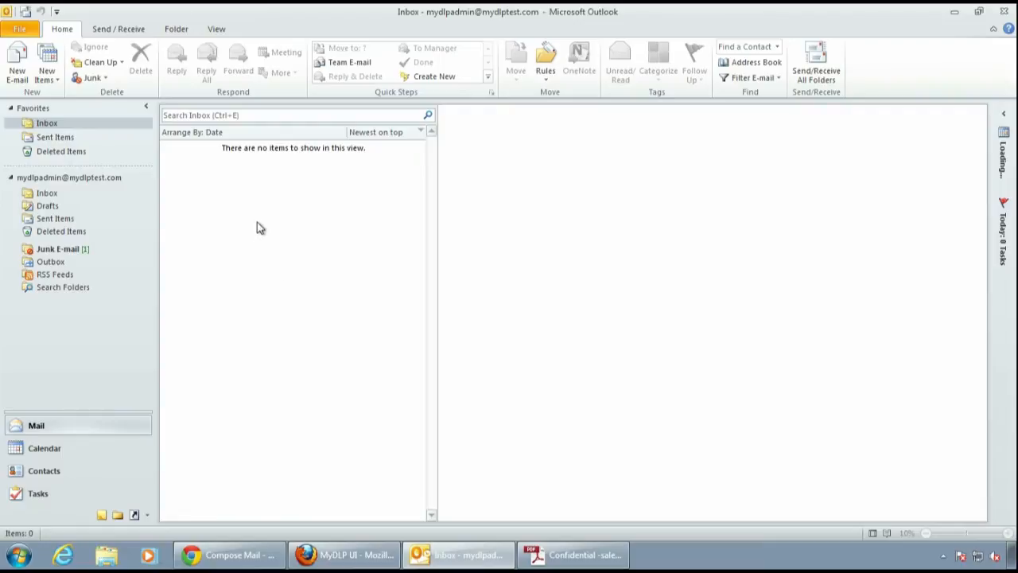
mouse_move(267, 213)
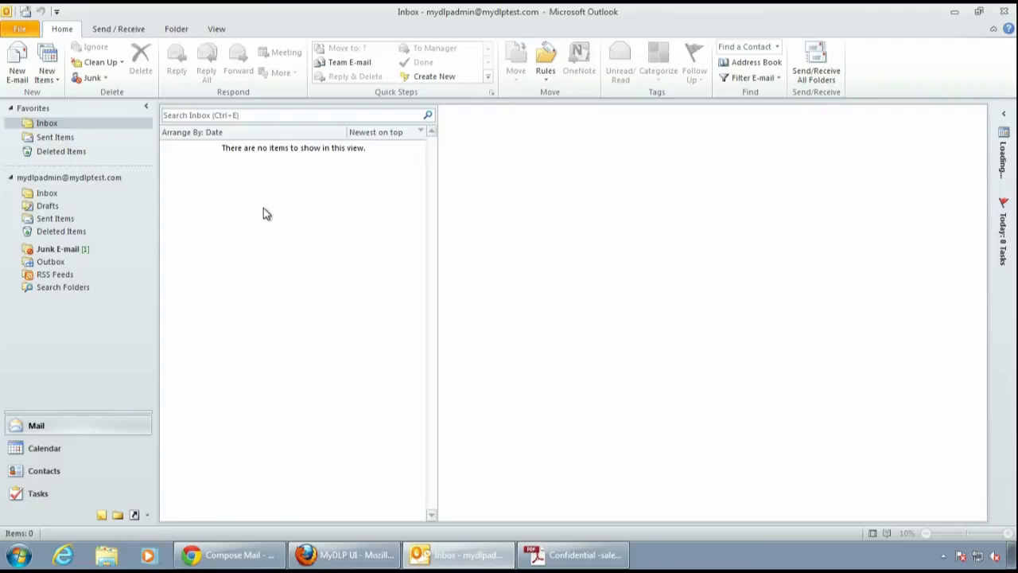
mouse_move(125, 38)
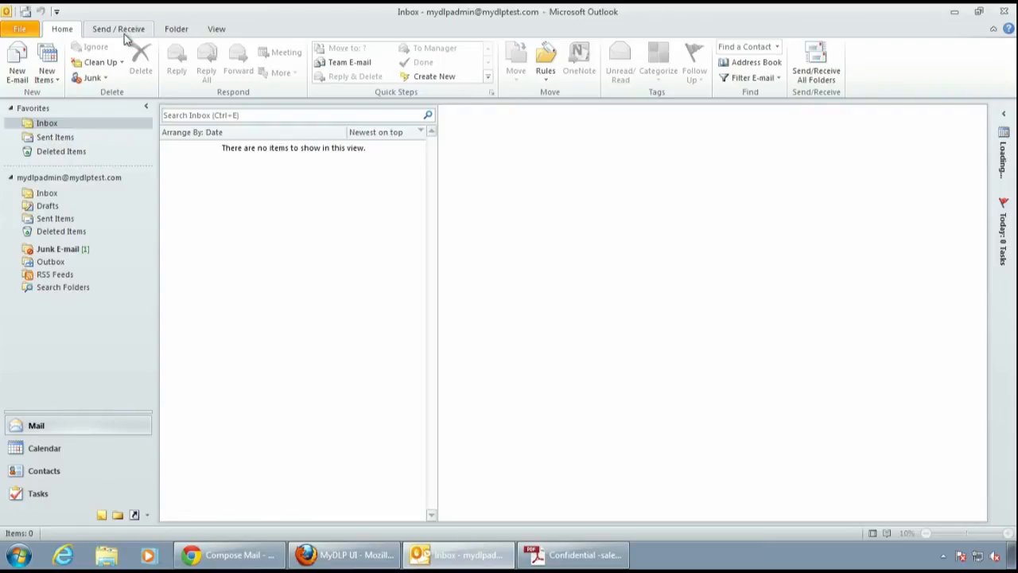
left_click(29, 62)
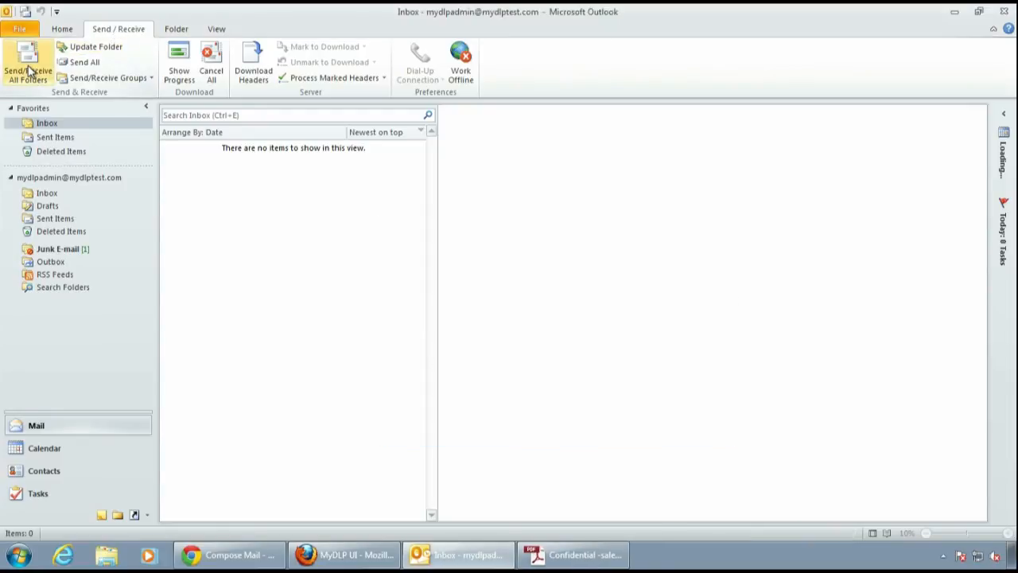
left_click(28, 63)
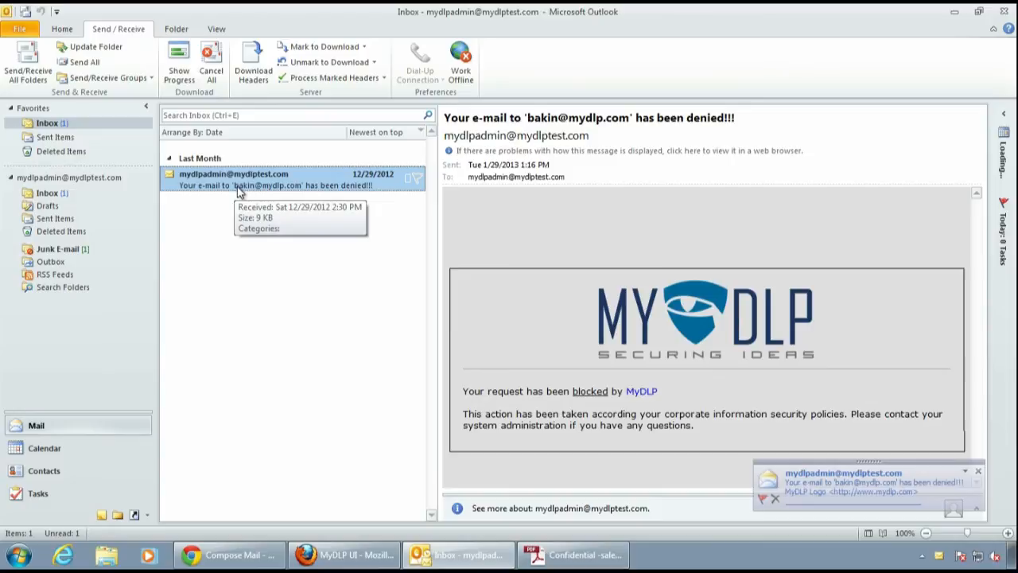
double_click(270, 184)
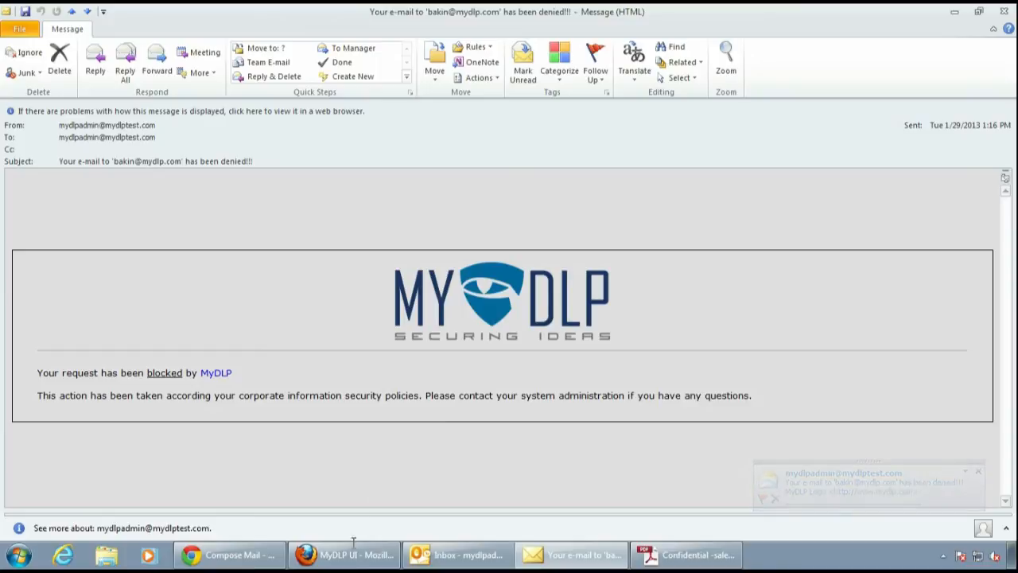
left_click(343, 554)
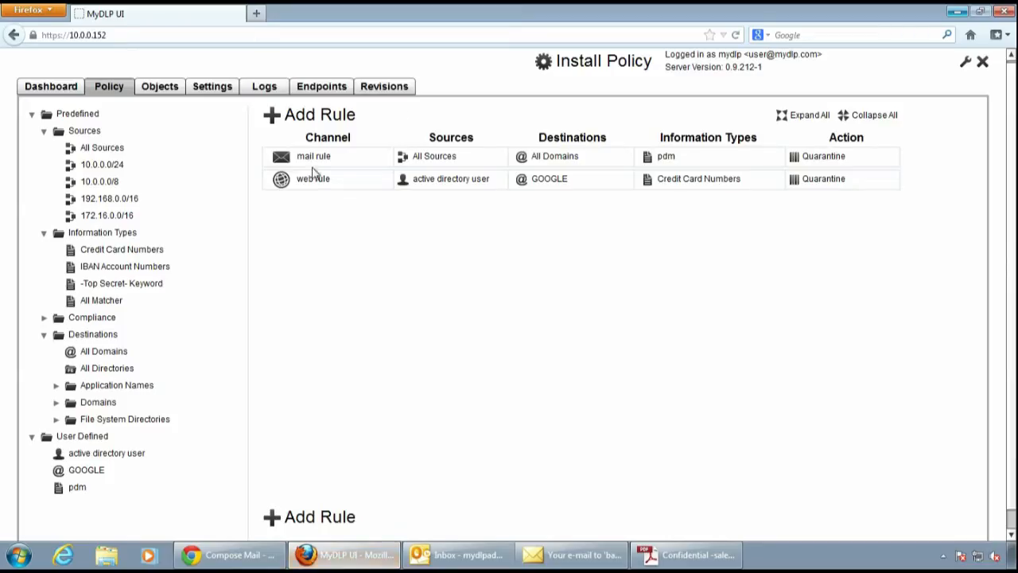
left_click(264, 86)
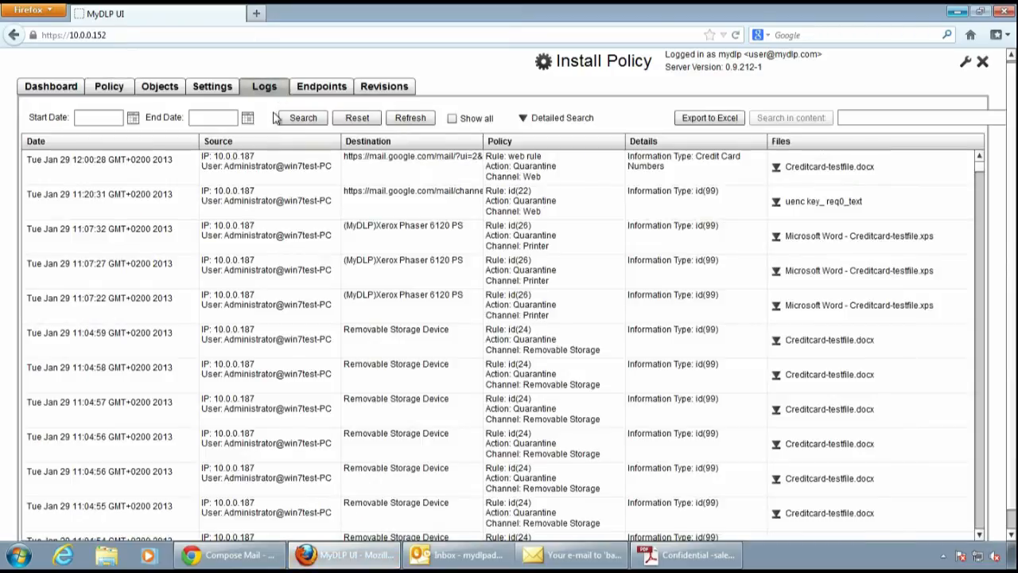
left_click(410, 118)
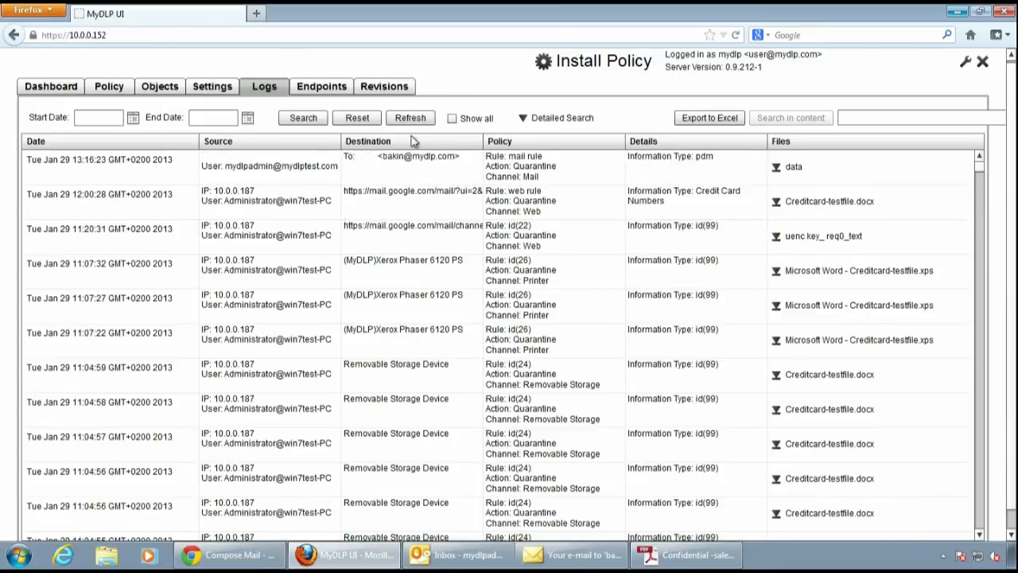
left_click(271, 166)
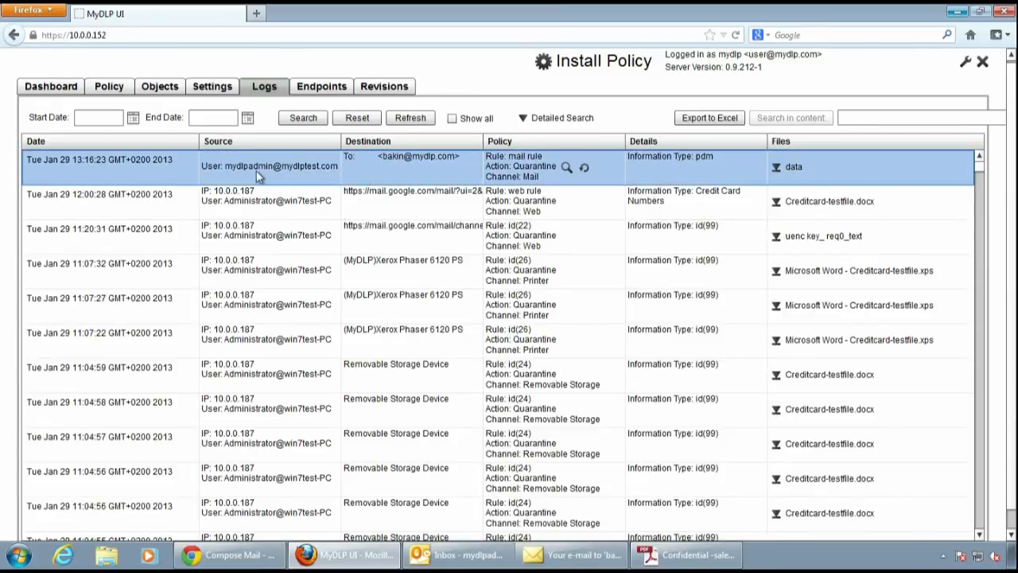
mouse_move(427, 168)
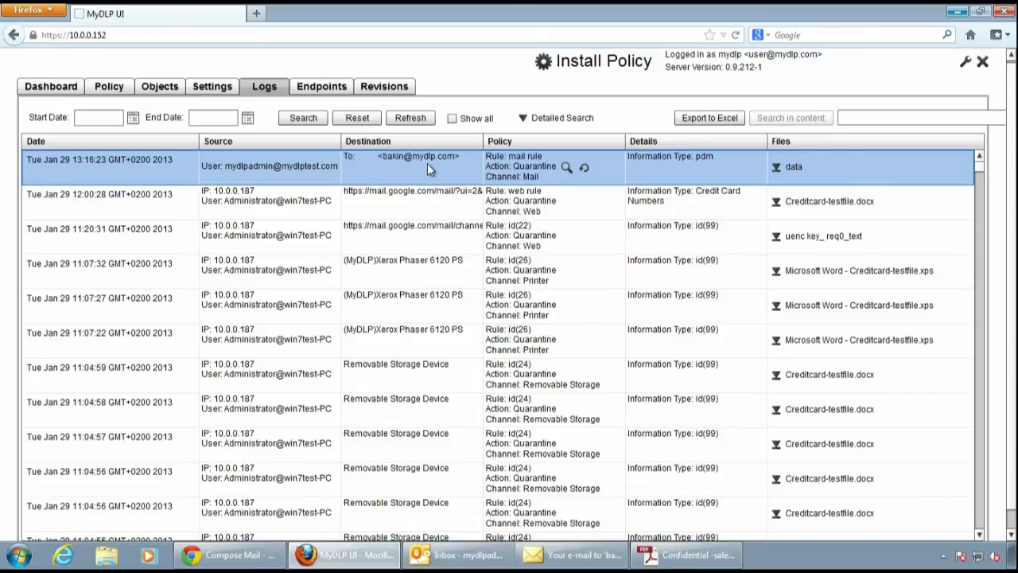
mouse_move(775, 167)
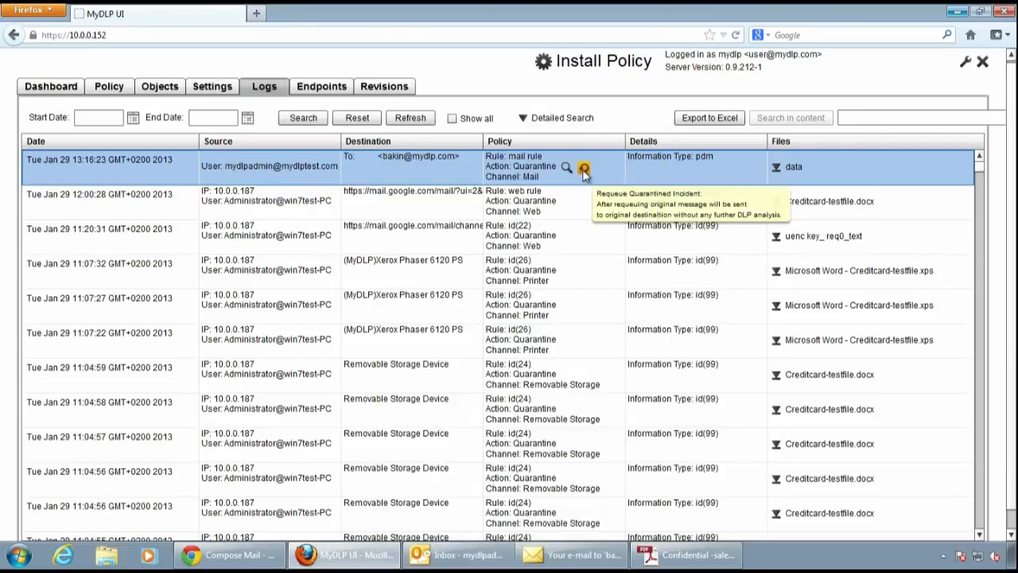
left_click(583, 167)
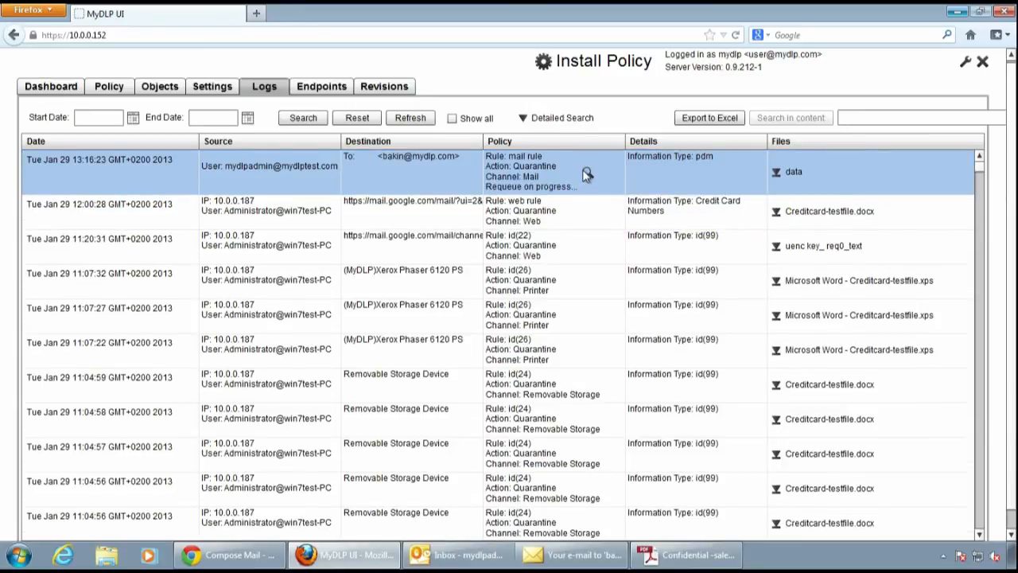
mouse_move(626, 175)
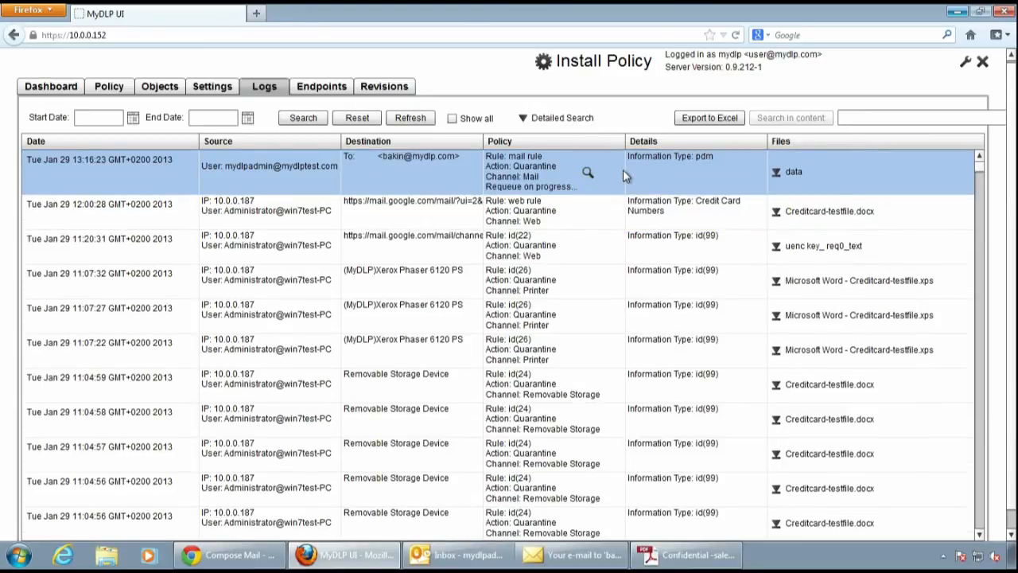
mouse_move(579, 191)
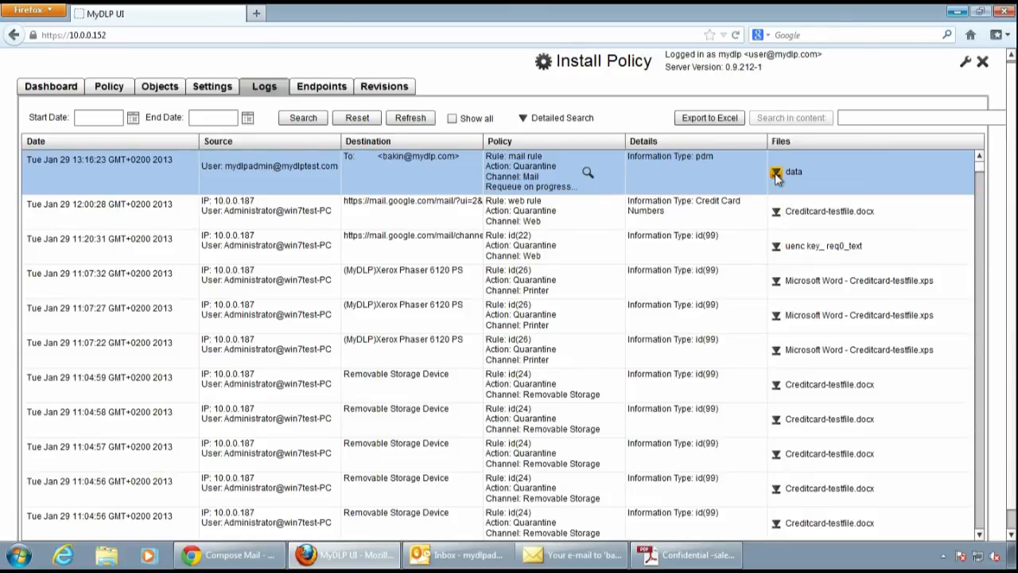
Open the quarantined mail's data file in Internet Explorer to read the Endpoint DLP paragraph, then close it
left_click(793, 171)
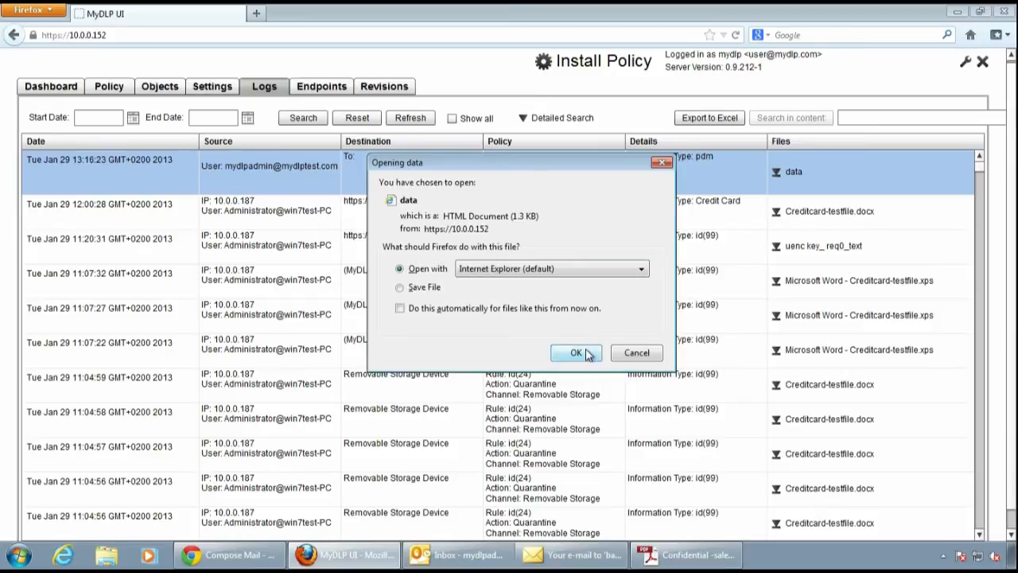
left_click(576, 353)
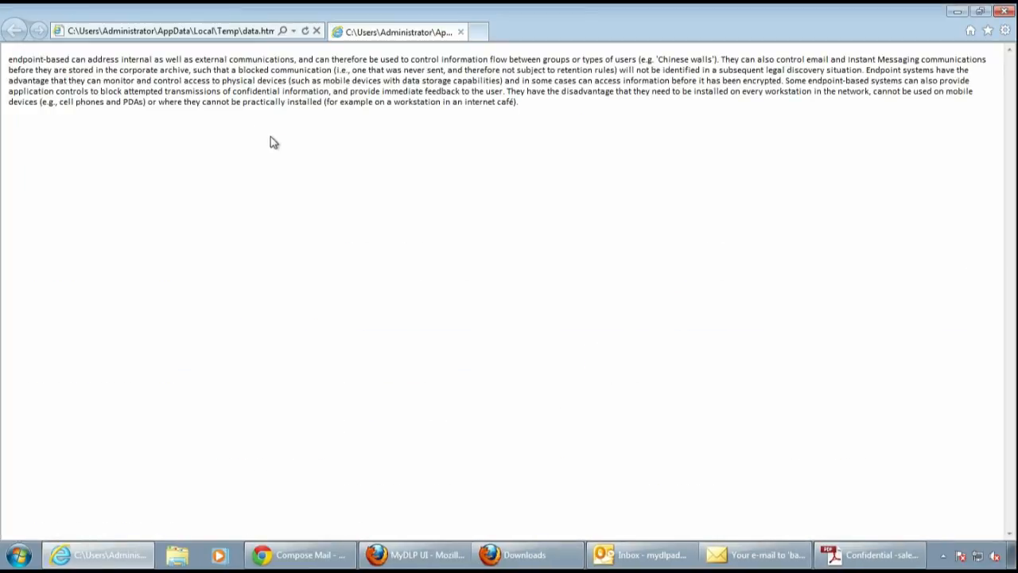
mouse_move(533, 109)
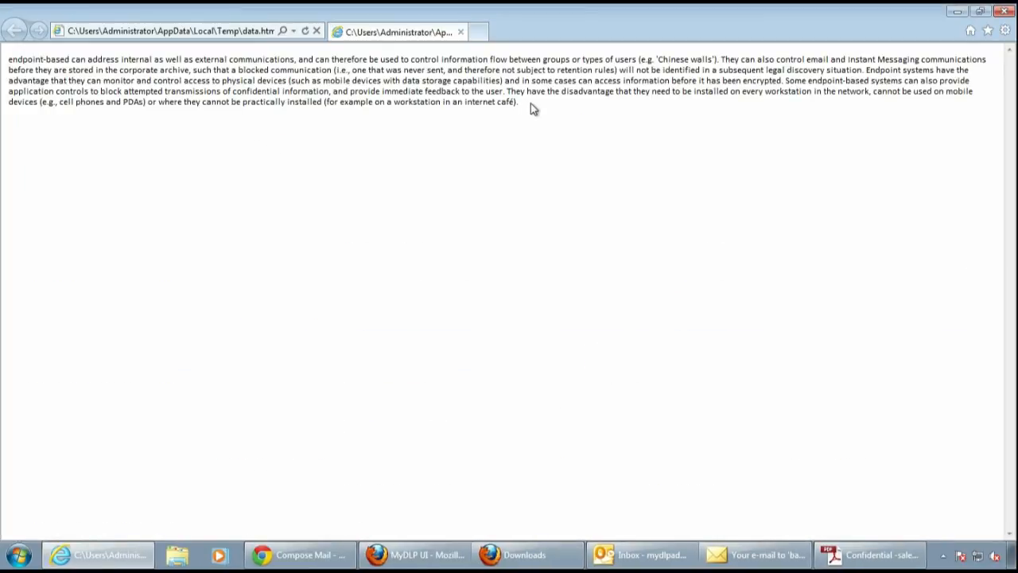
mouse_move(46, 126)
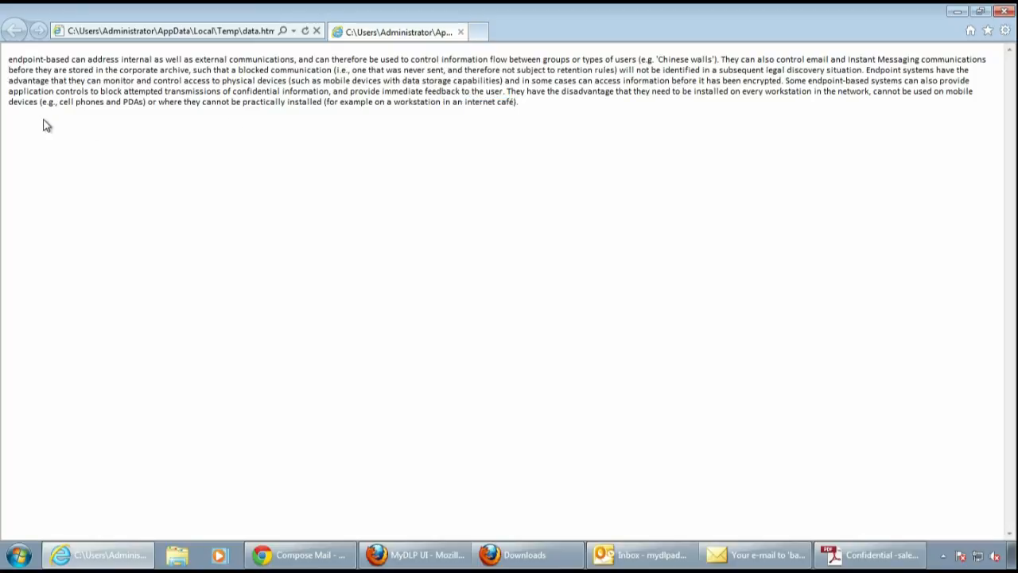
mouse_move(955, 33)
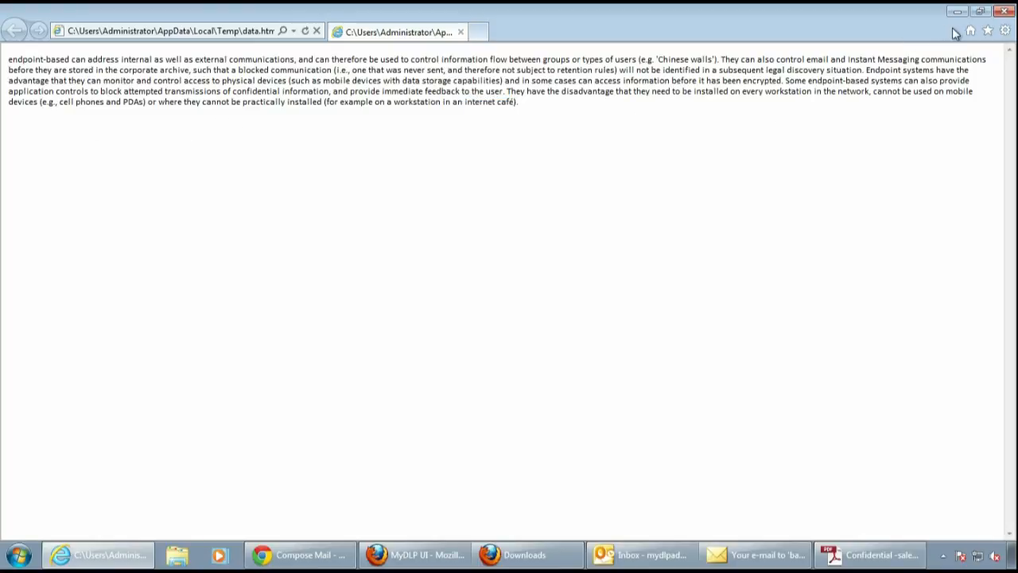
left_click(525, 555)
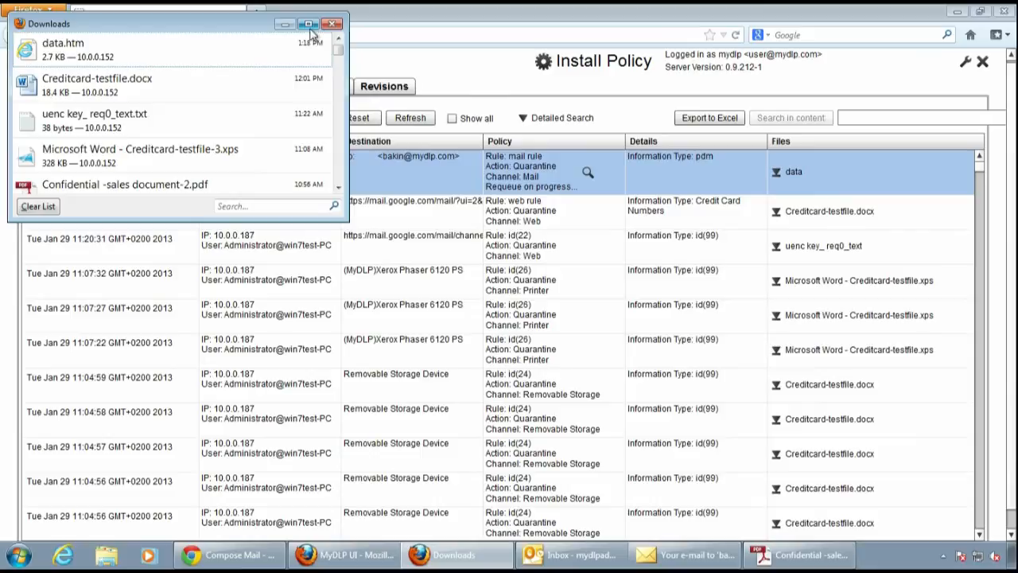
left_click(330, 23)
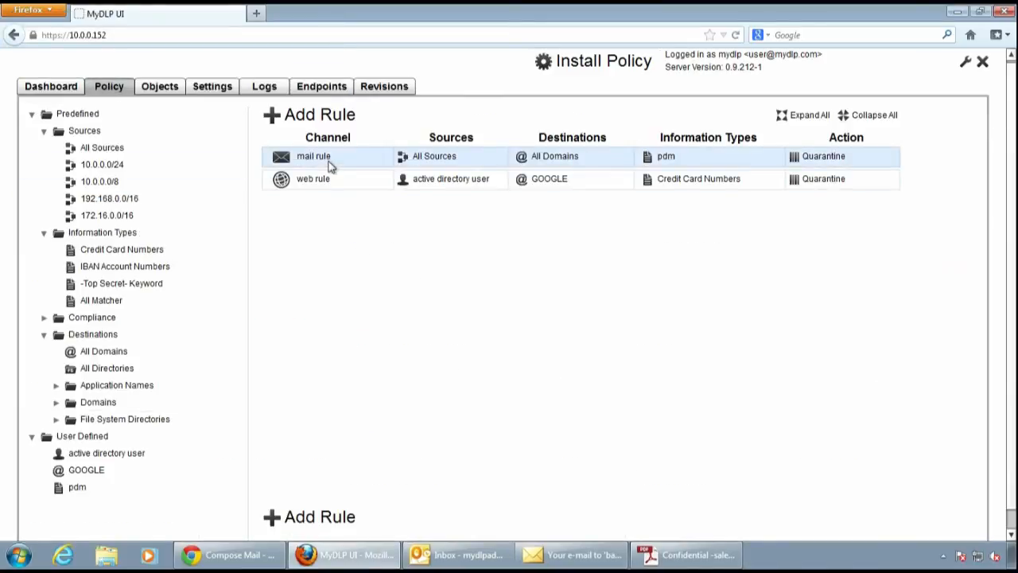
double_click(312, 156)
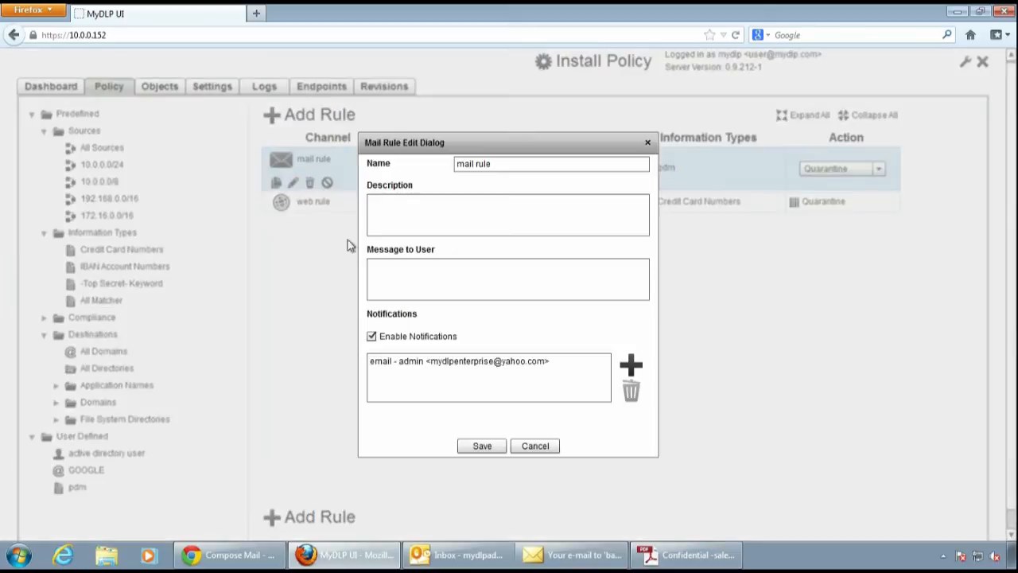
left_click(507, 278)
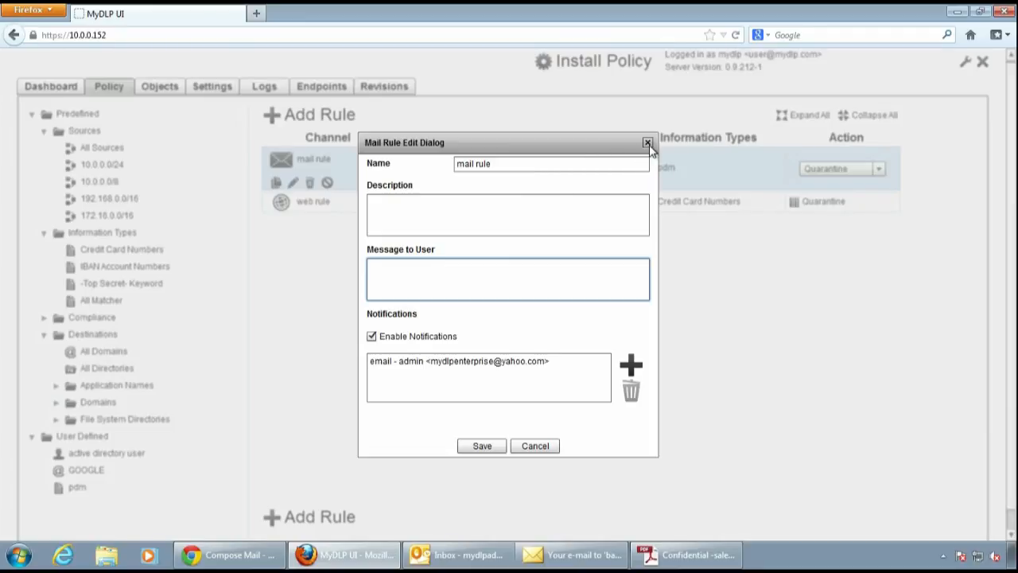
left_click(647, 144)
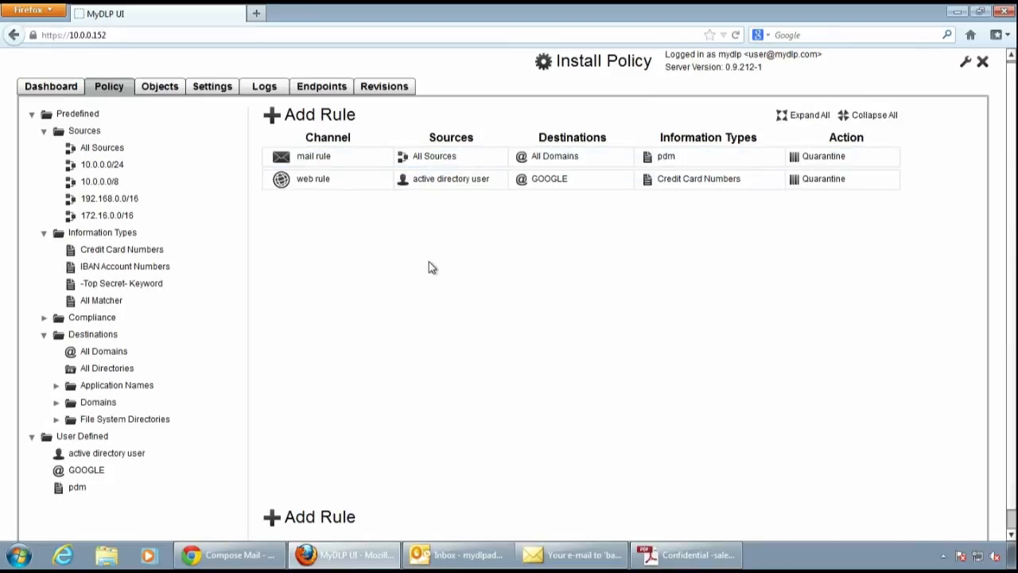
left_click(85, 470)
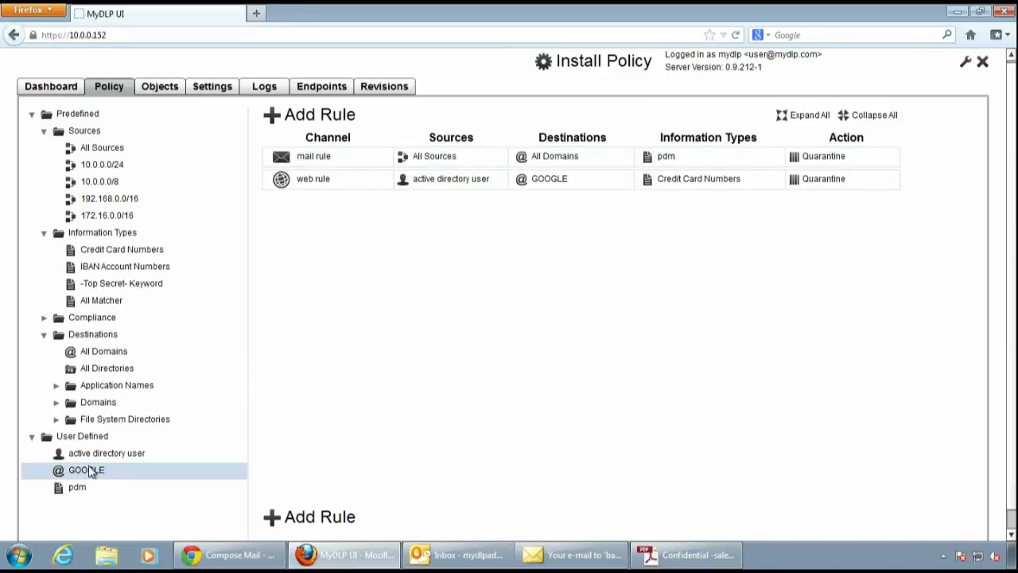
left_click(107, 452)
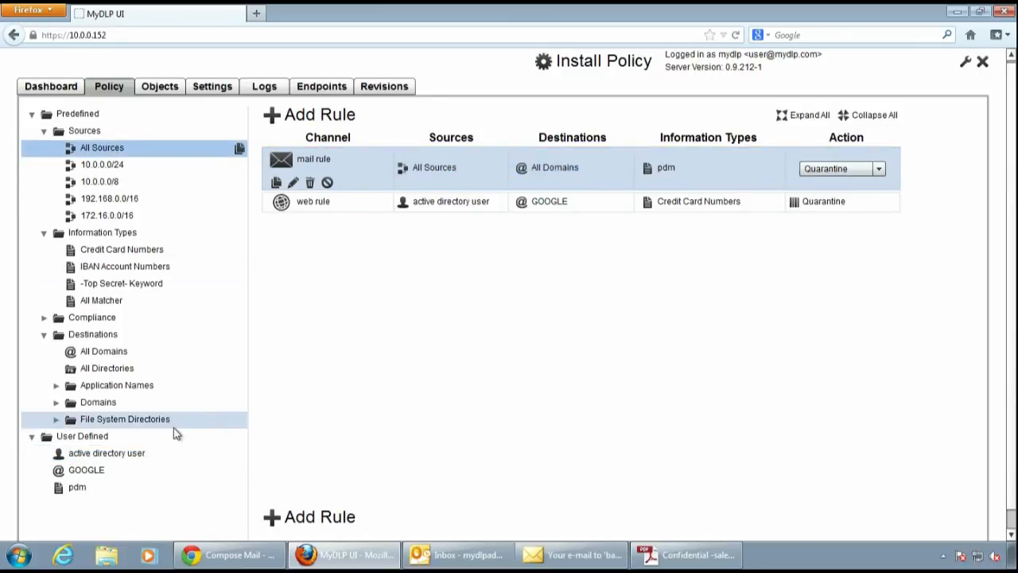
Look up the directory user and save an Active Directory user object named 'david'
left_click(238, 436)
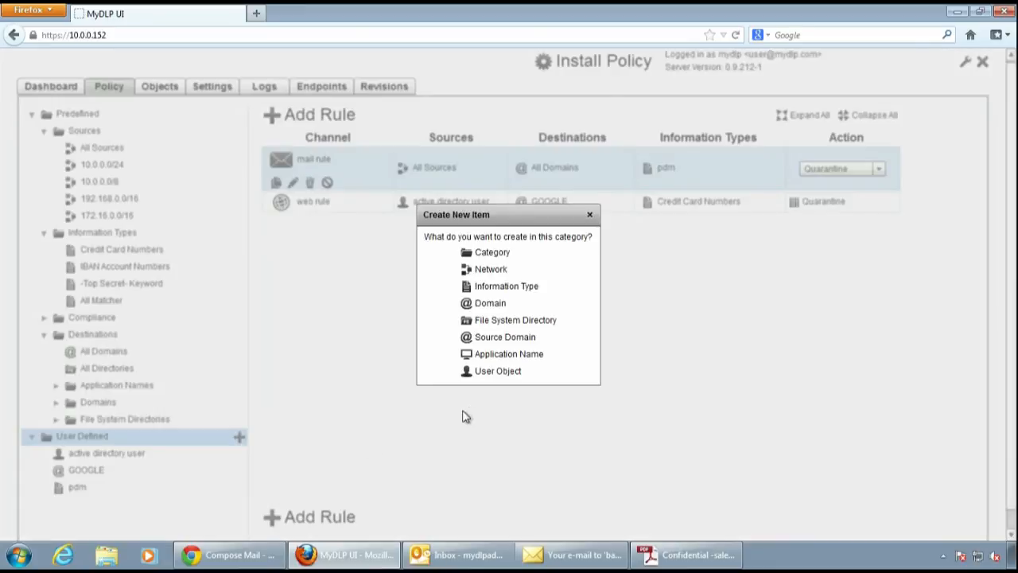
left_click(498, 371)
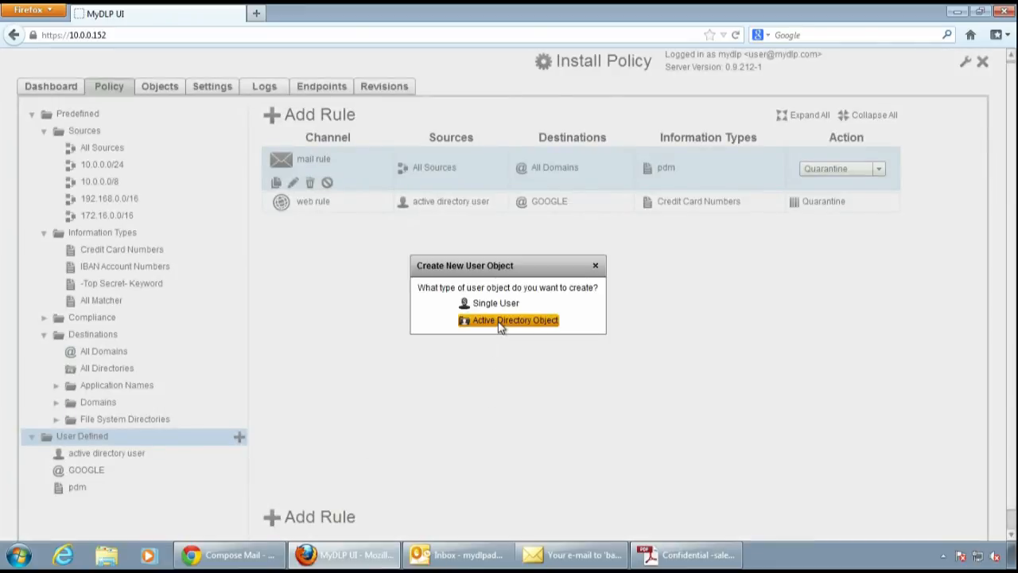
left_click(513, 319)
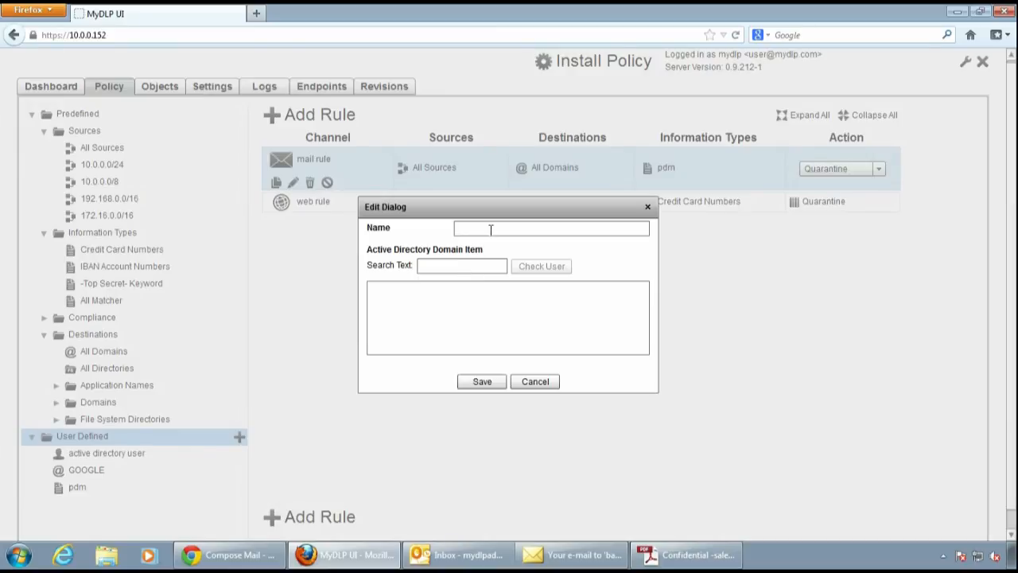
type("da")
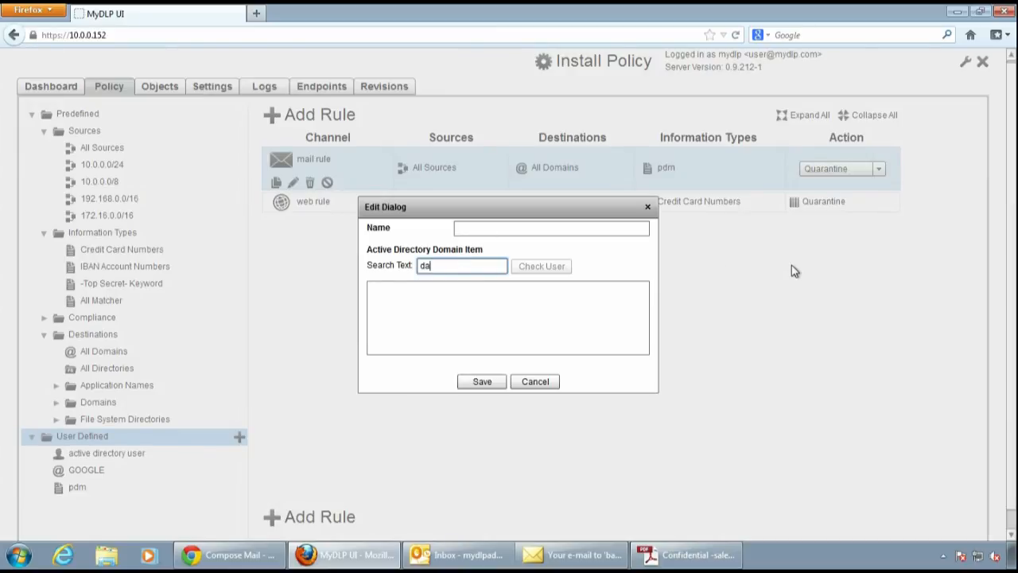
type("vl")
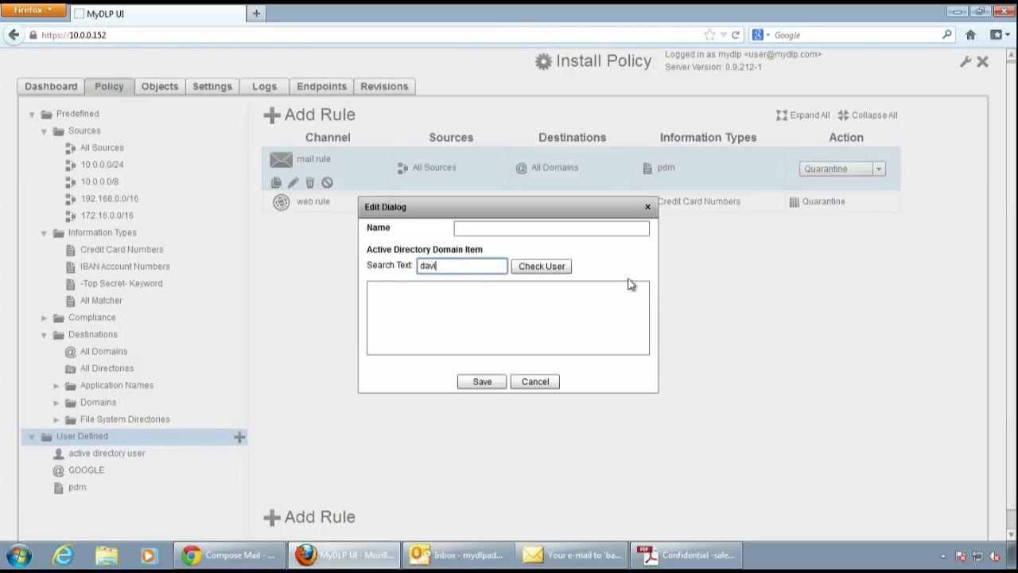
left_click(540, 266)
type("da")
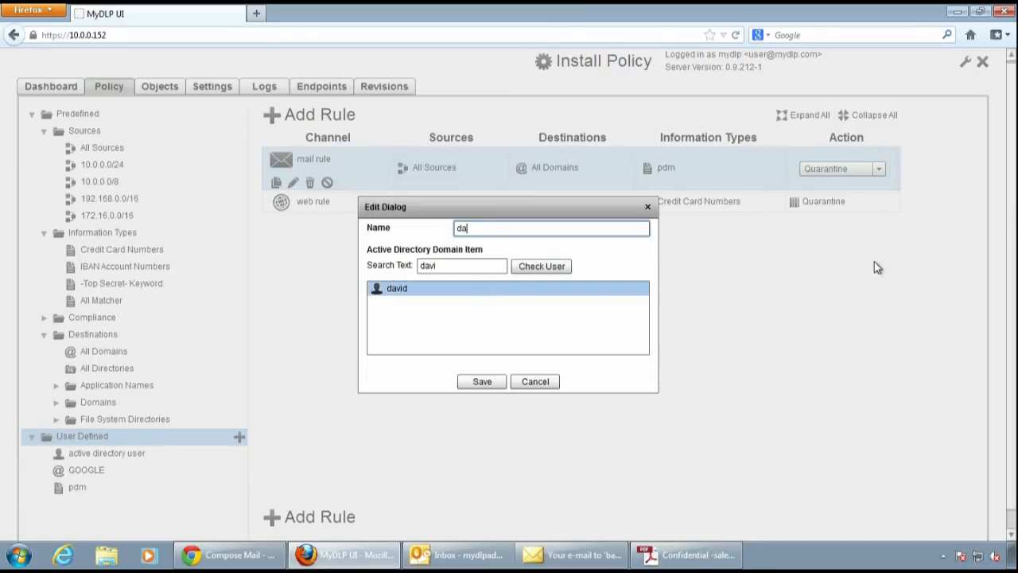
type("vid")
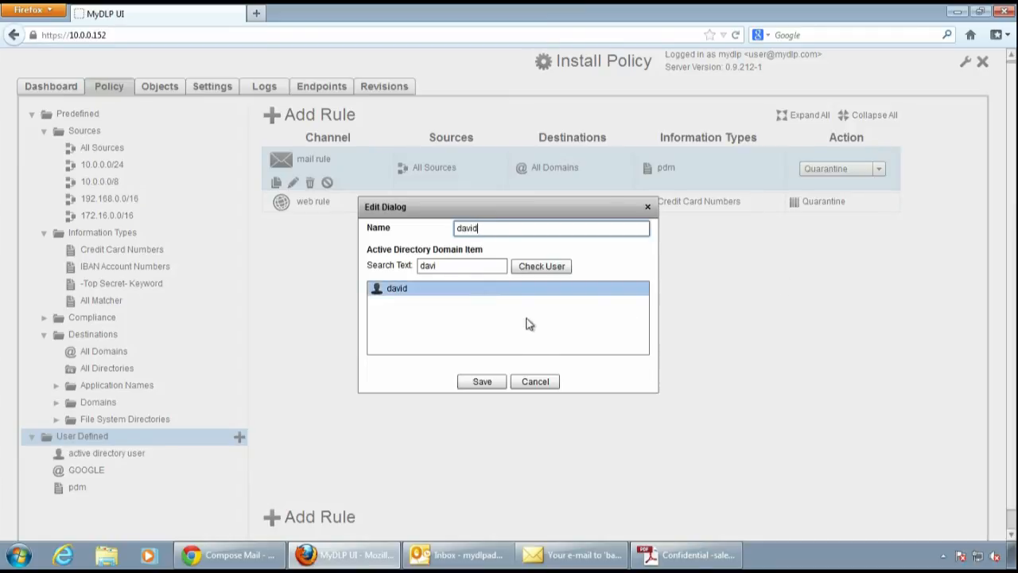
left_click(481, 381)
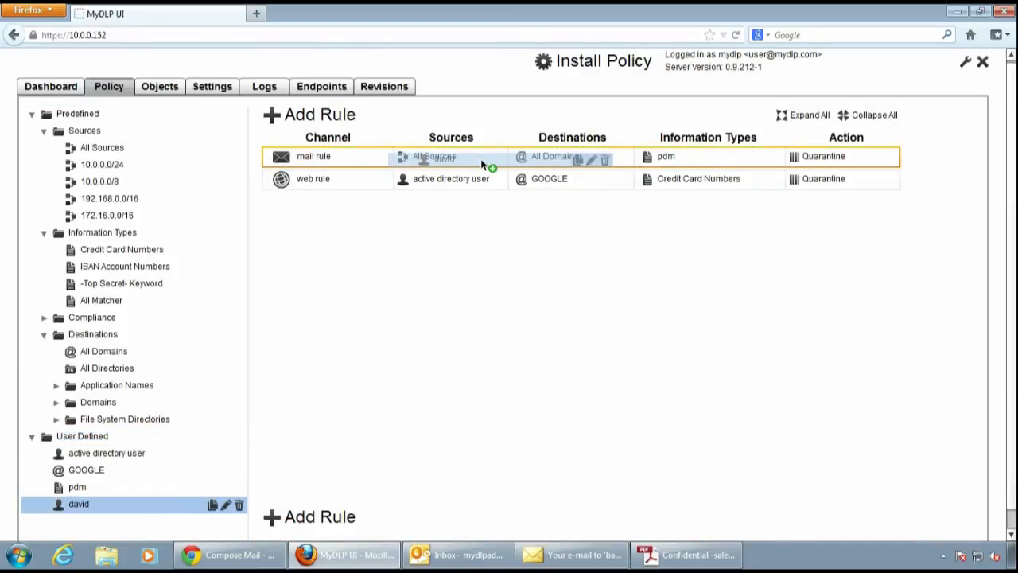
Drag the david user object onto the mail rule's Sources, replacing All Sources
left_click_drag(79, 503, 451, 156)
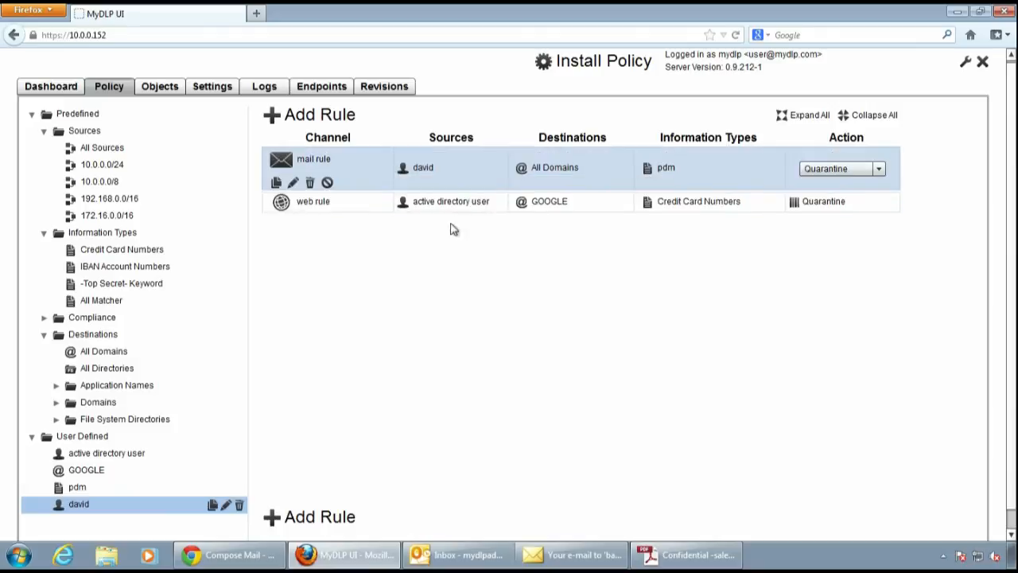
mouse_move(189, 440)
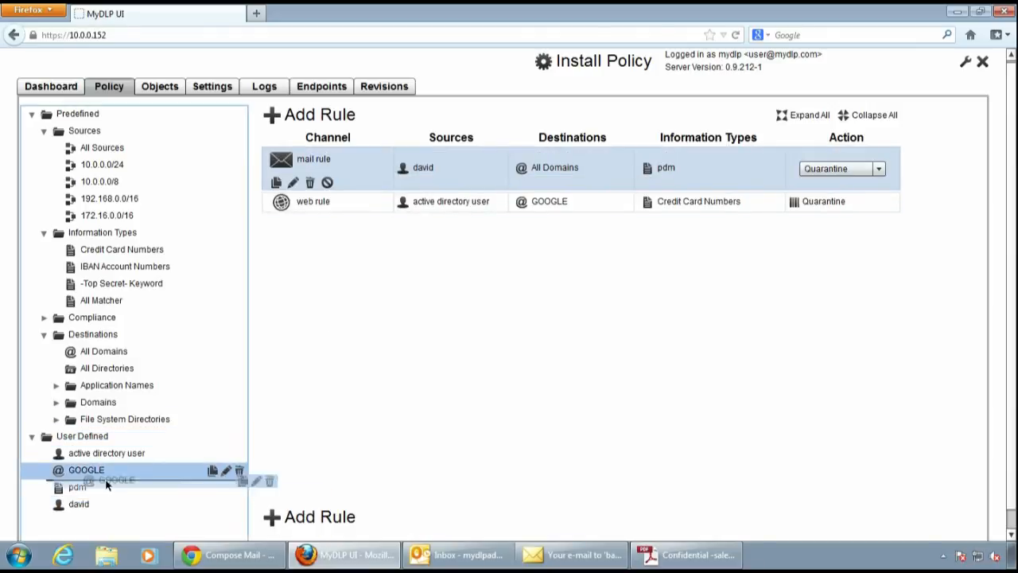
mouse_move(555, 168)
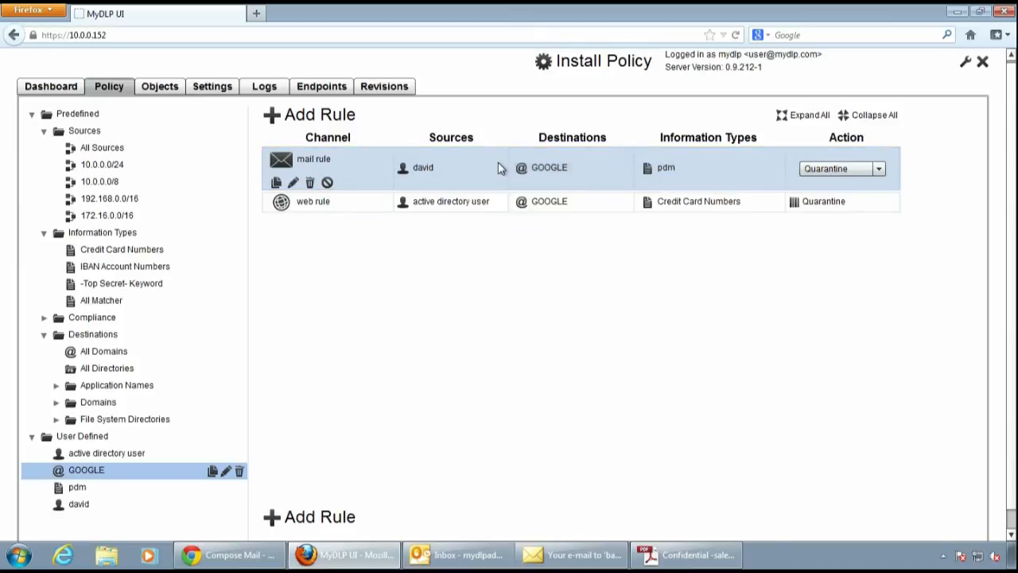
mouse_move(434, 179)
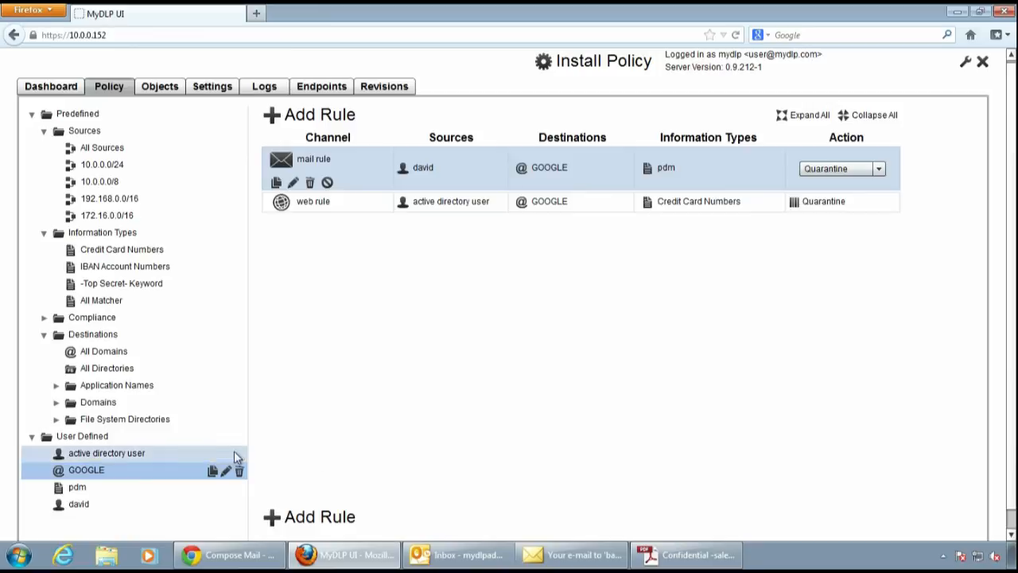
Create and save a source domain object 'mydlp domain' for mydlp.com
left_click(238, 437)
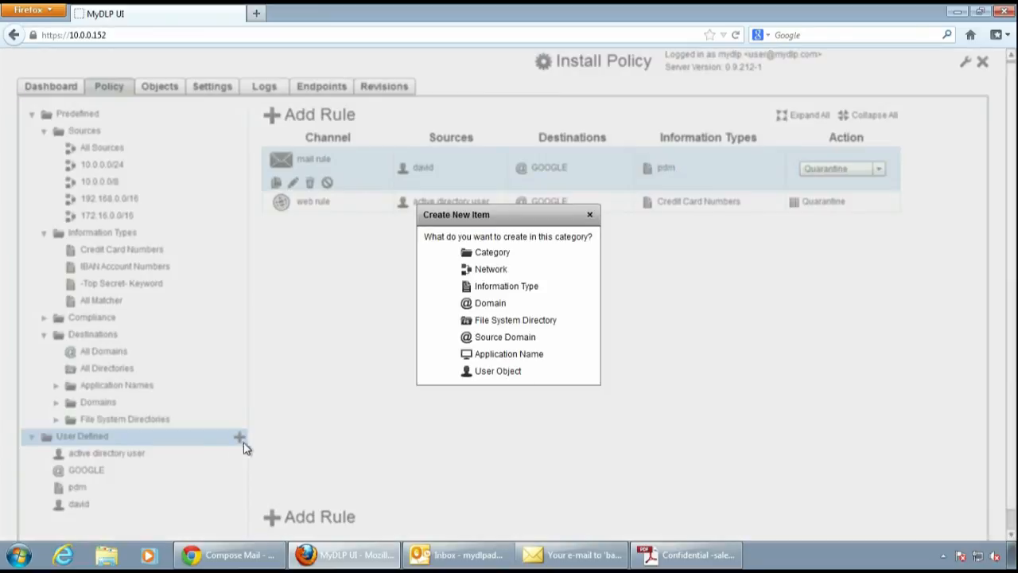
left_click(505, 337)
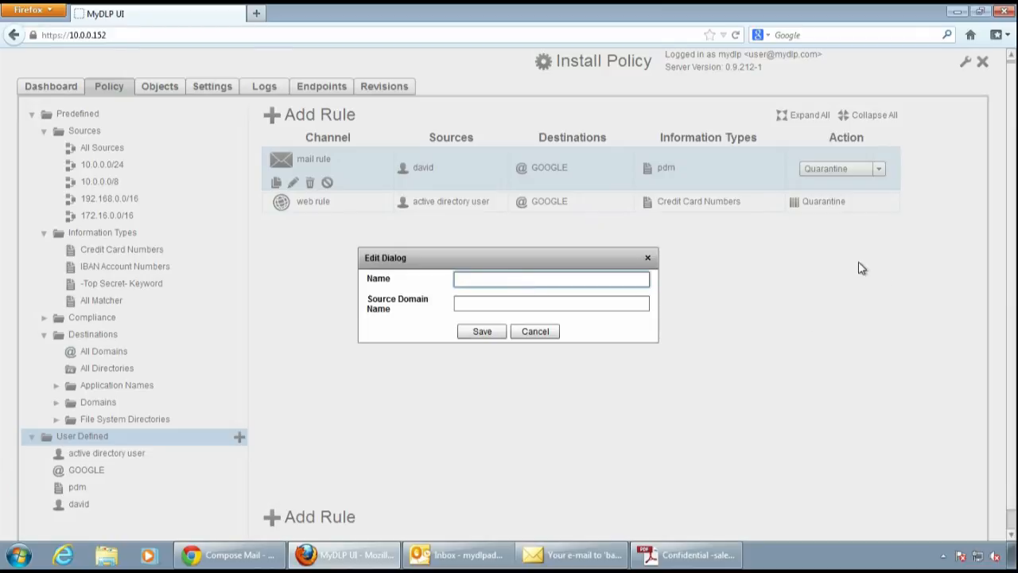
type("my")
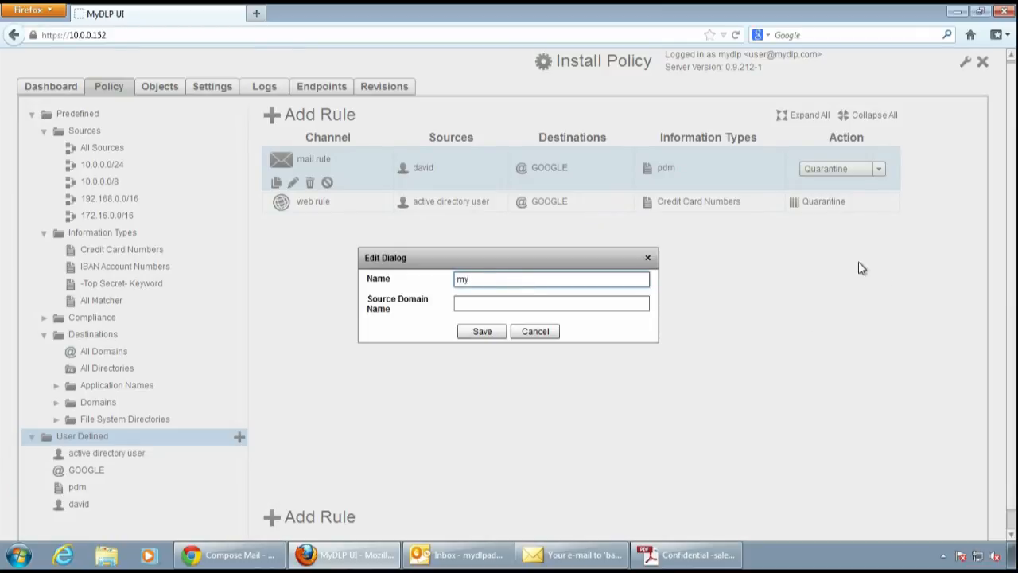
type("dlp")
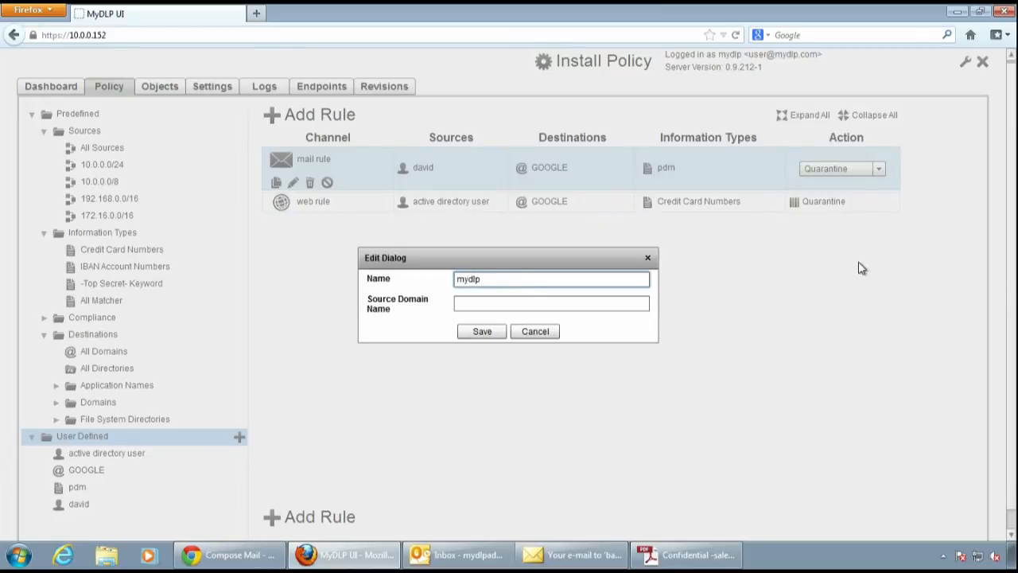
type("domain")
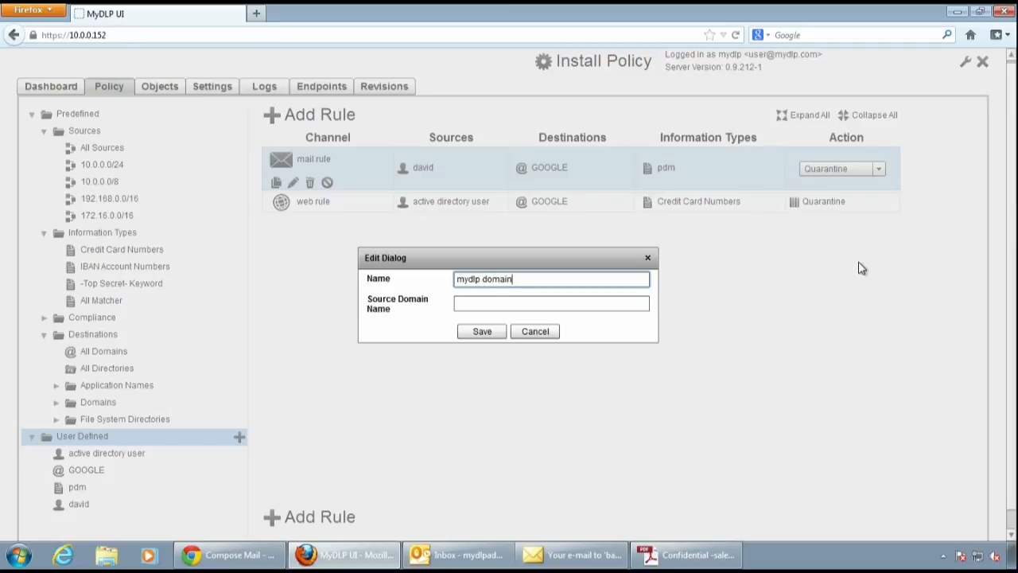
type("myd")
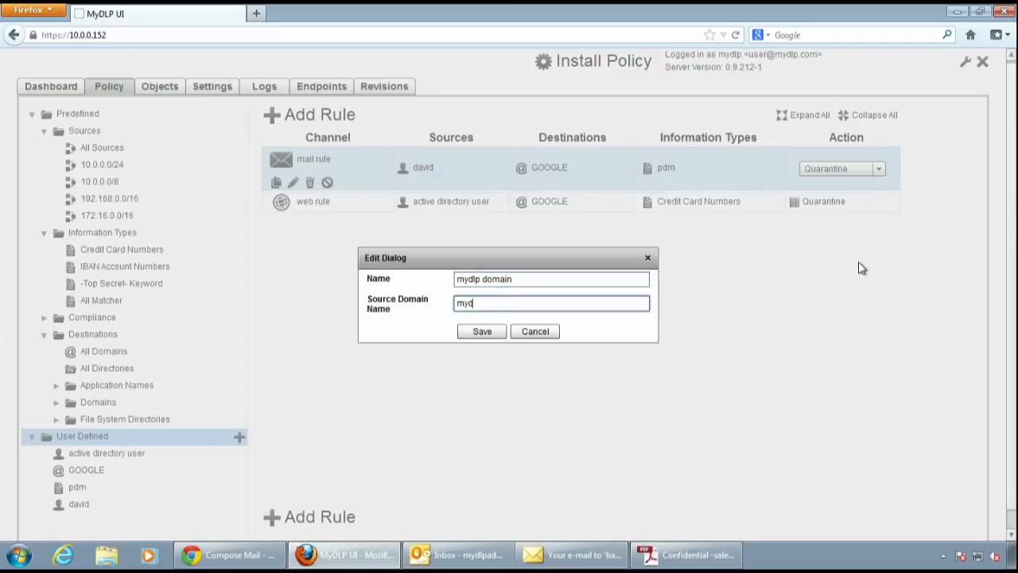
type("lp.com")
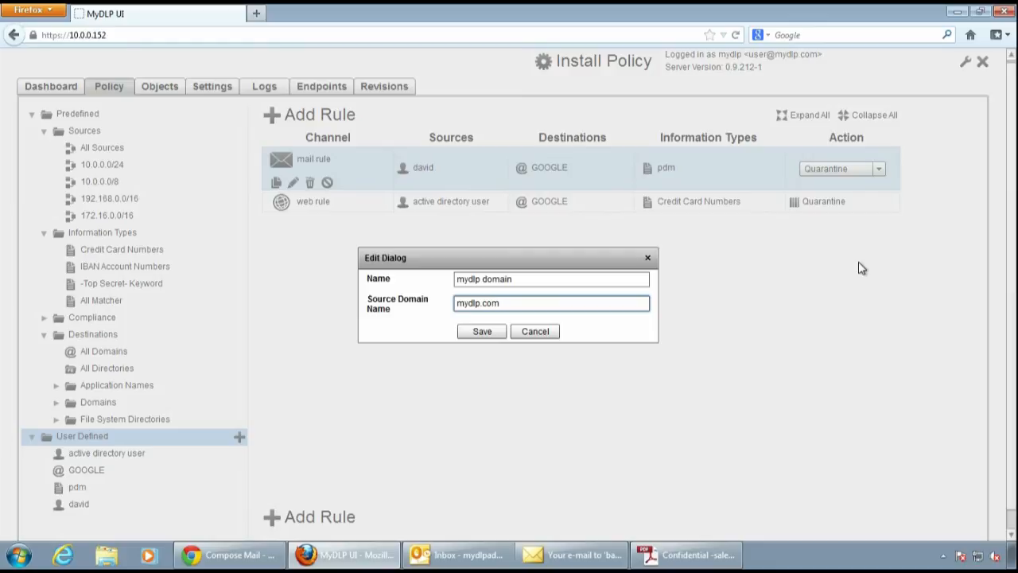
left_click(481, 331)
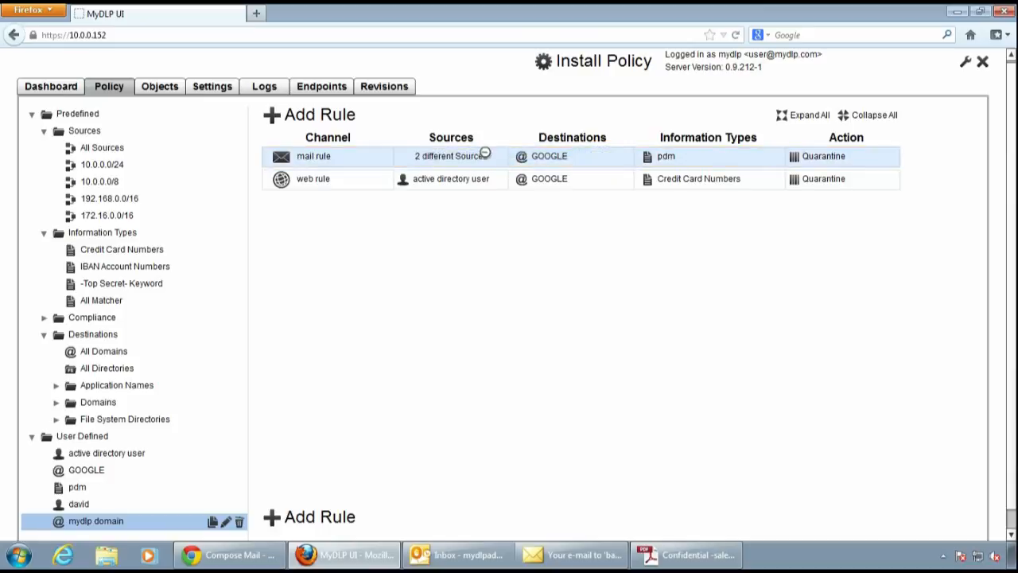
Remove the david user from the mail rule's sources and enable admin email notifications
left_click(313, 156)
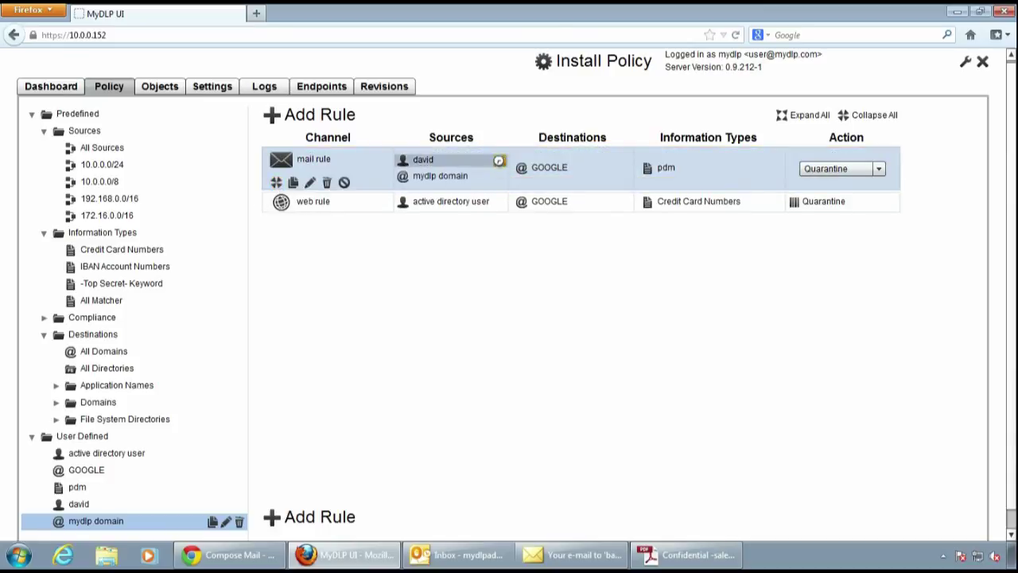
left_click(498, 160)
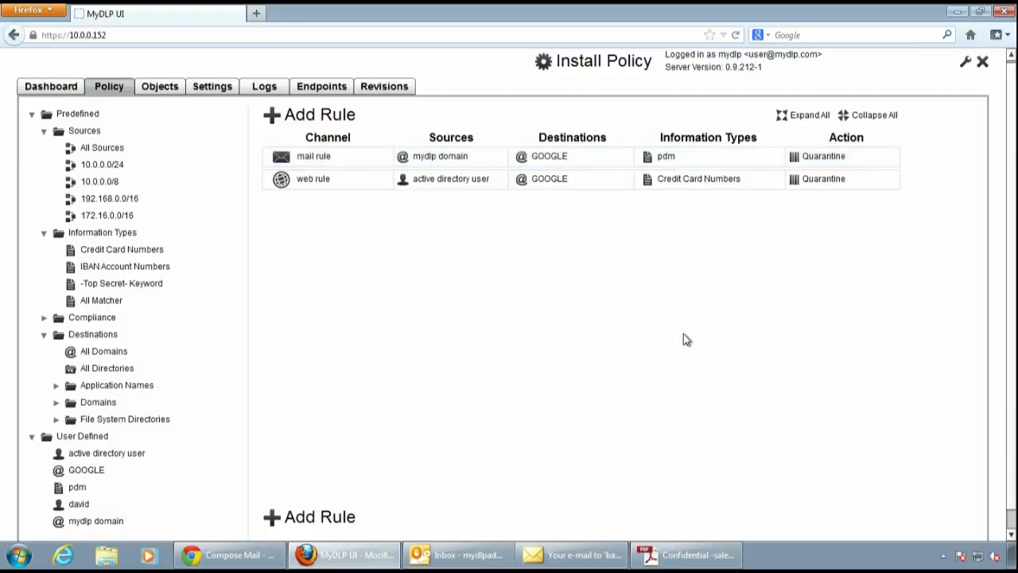
mouse_move(690, 366)
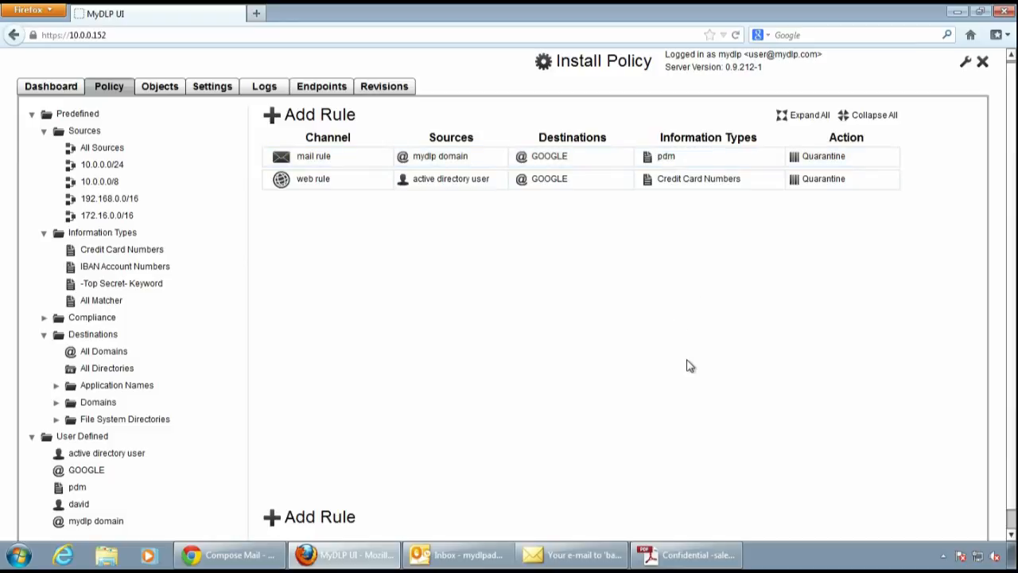
left_click(32, 114)
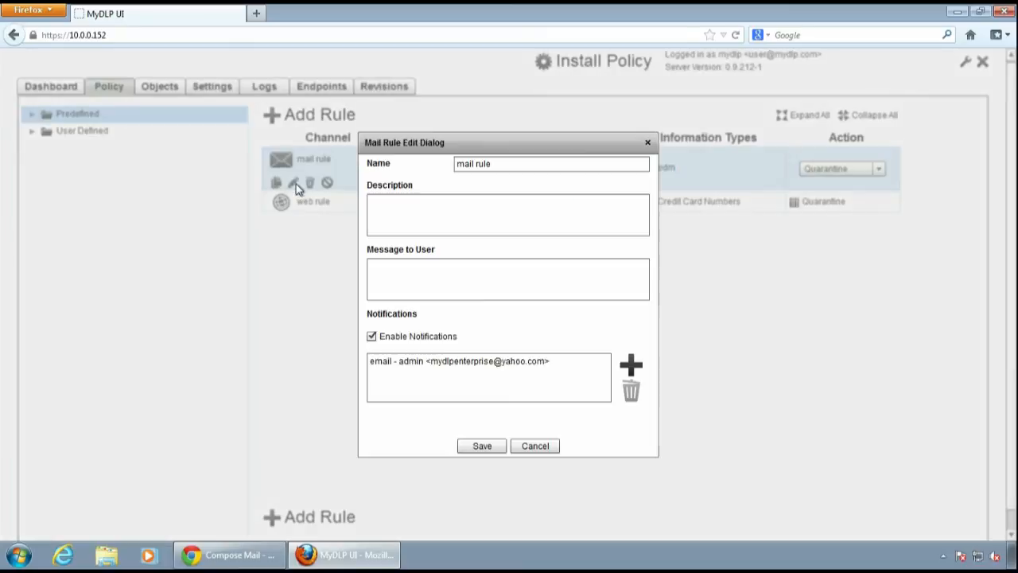
left_click(489, 361)
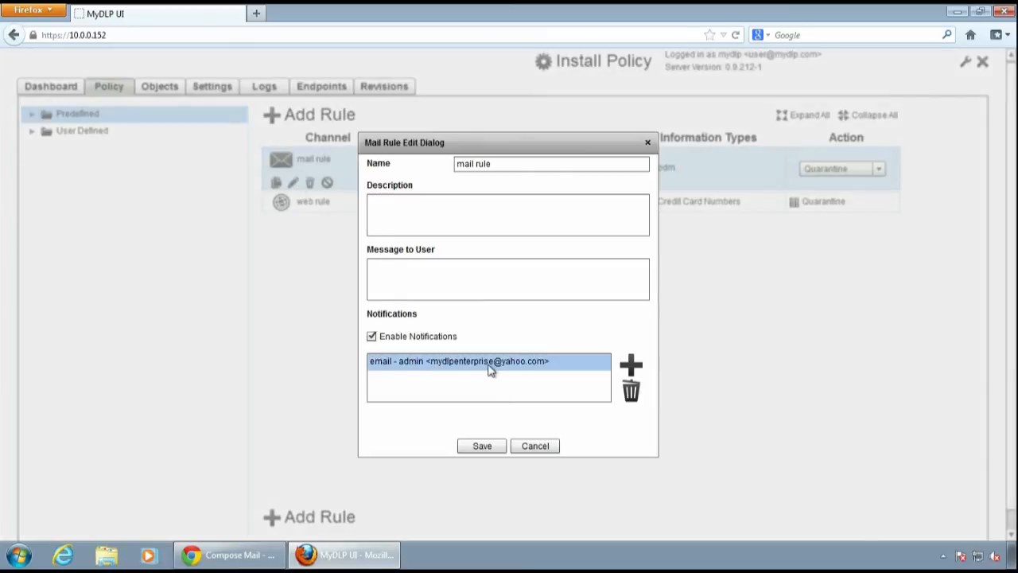
left_click(481, 446)
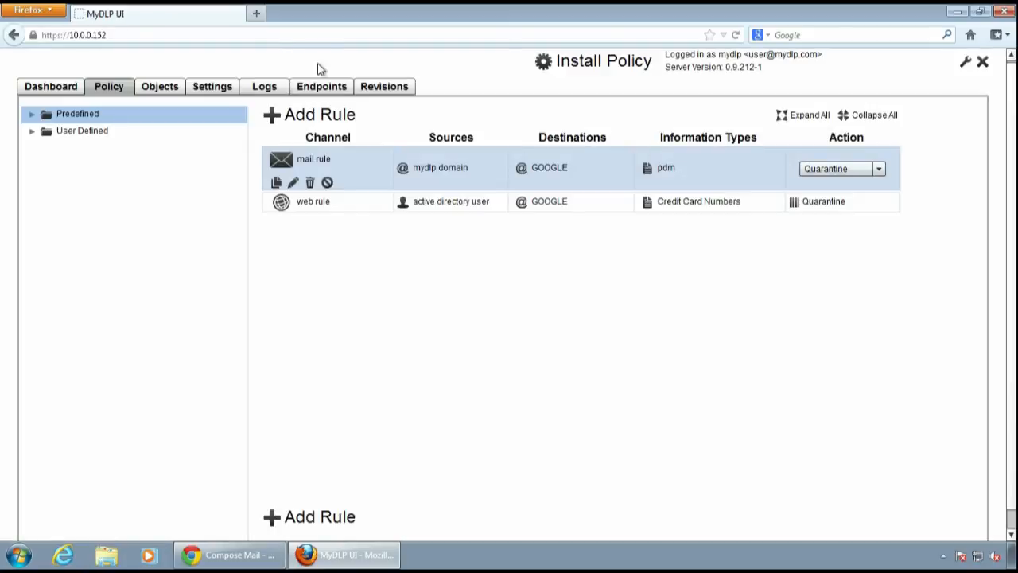
left_click(256, 14)
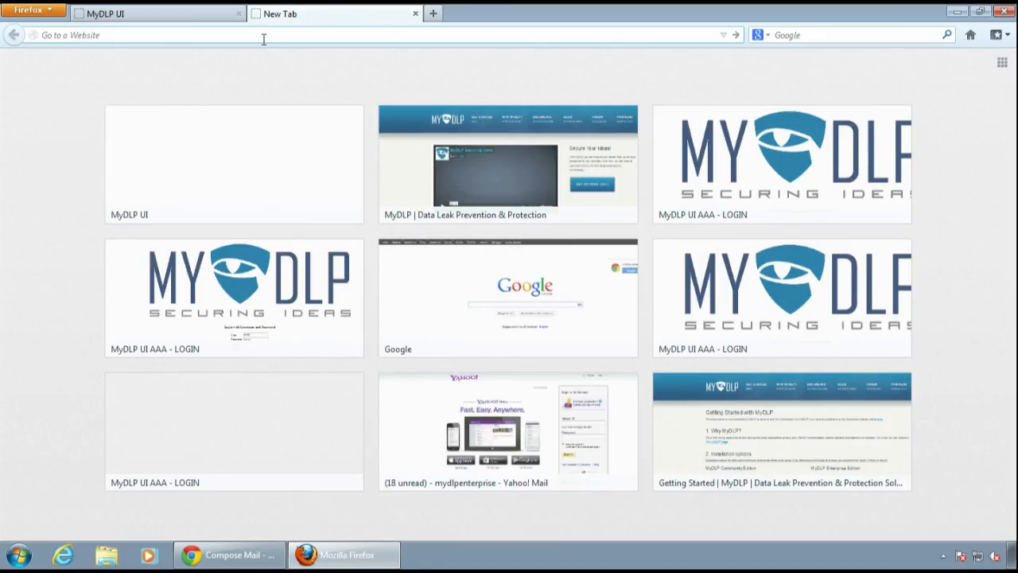
Go to Yahoo Mail and open the unread 'Notifications from MyDLP' email
type("ahoo")
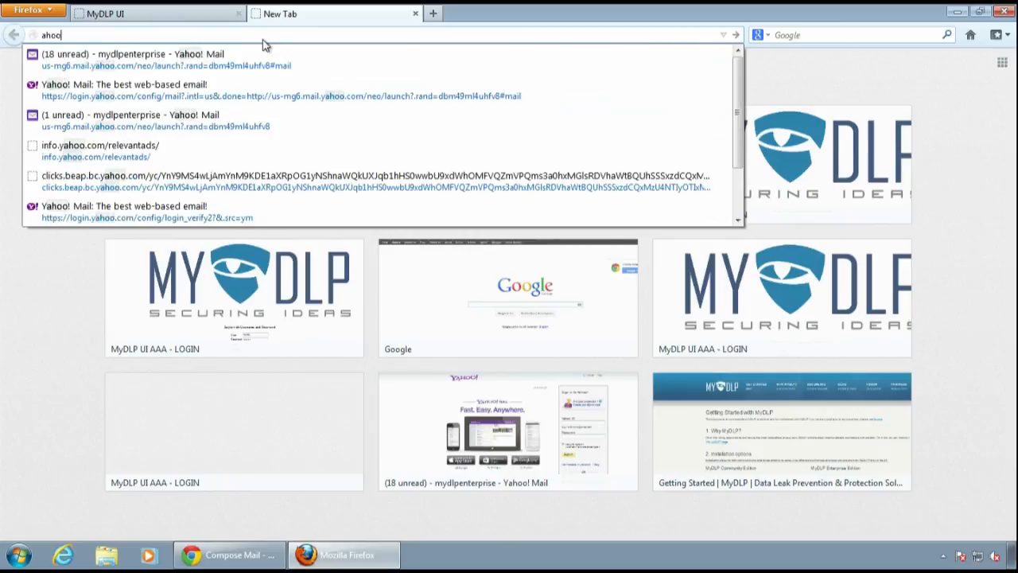
left_click(127, 115)
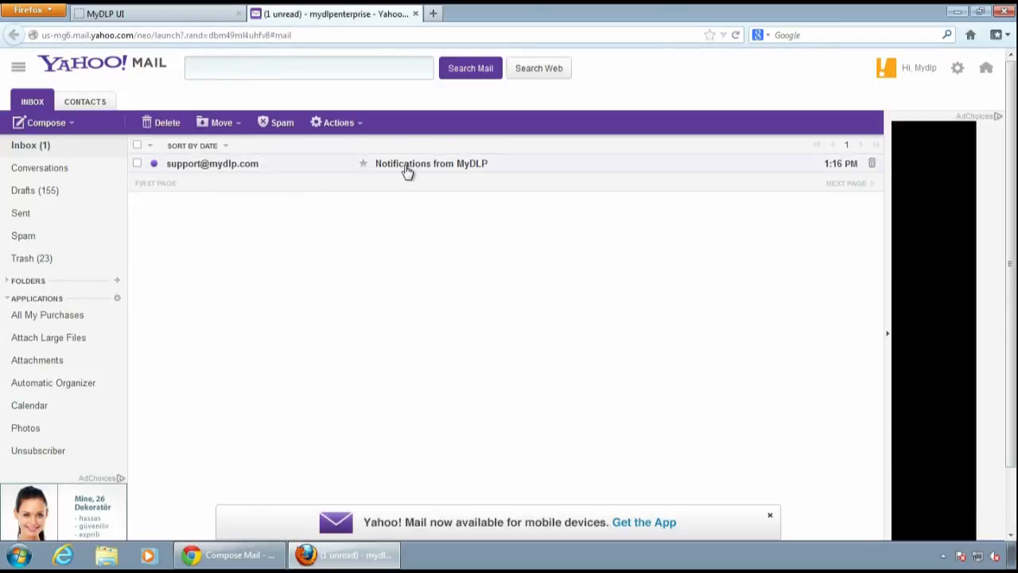
left_click(431, 163)
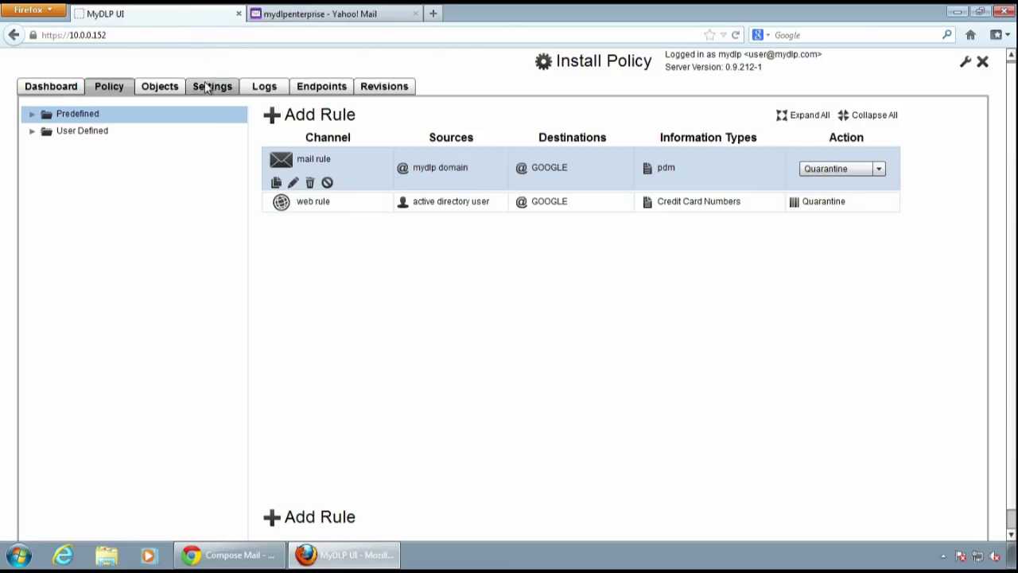
left_click(211, 86)
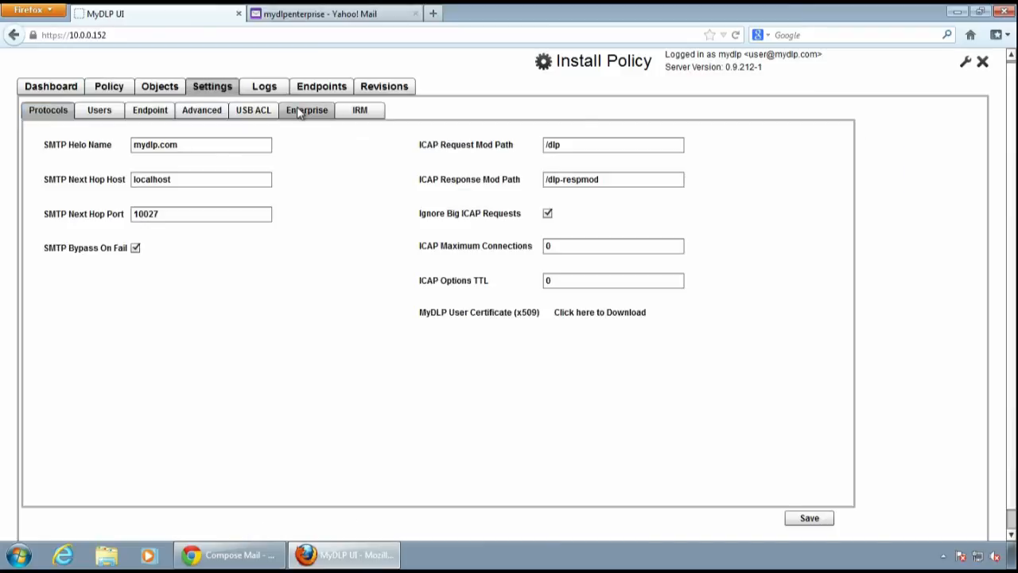
left_click(306, 110)
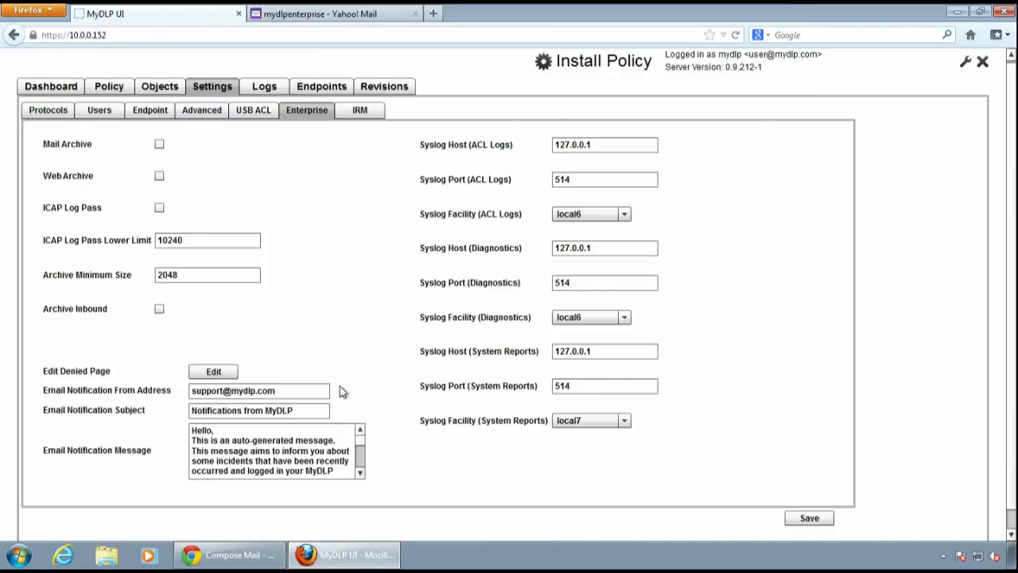
scroll("down", 3)
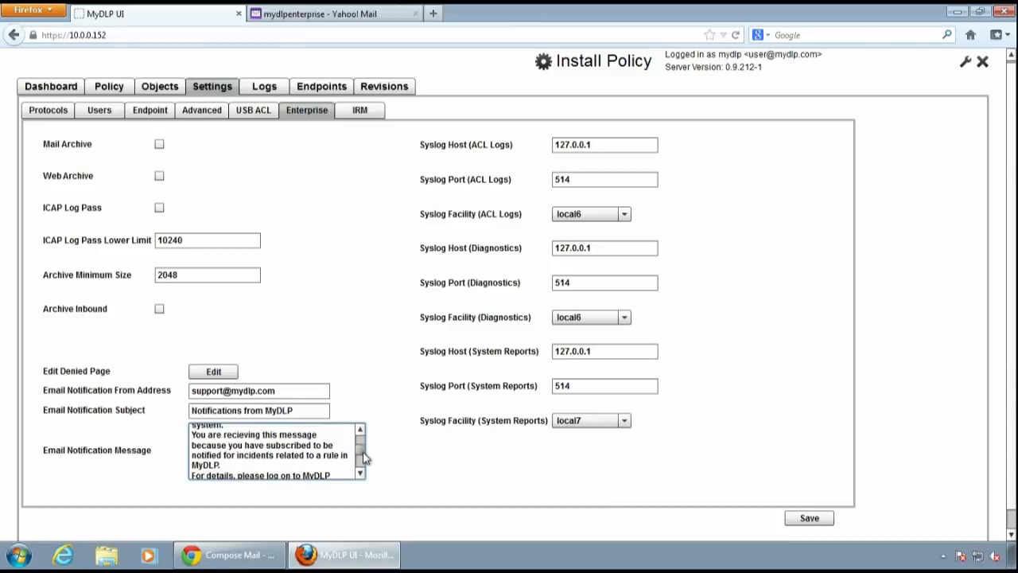